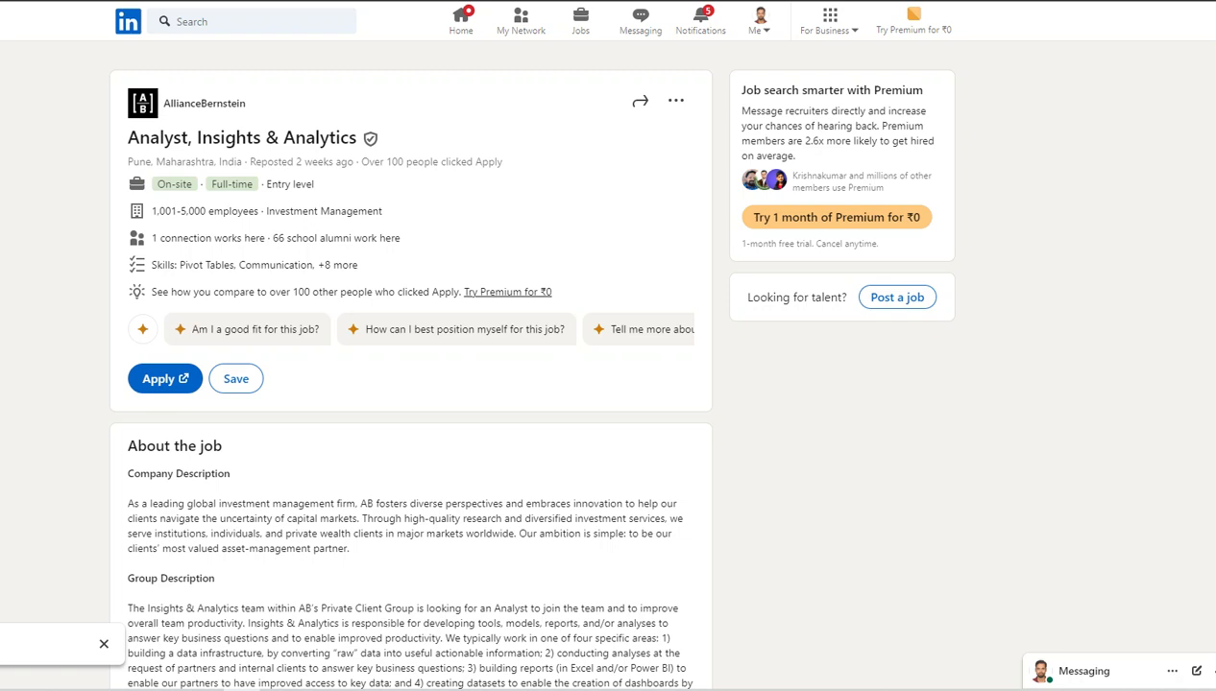
{"action": "mouse_move", "coordinate": [638, 449]}
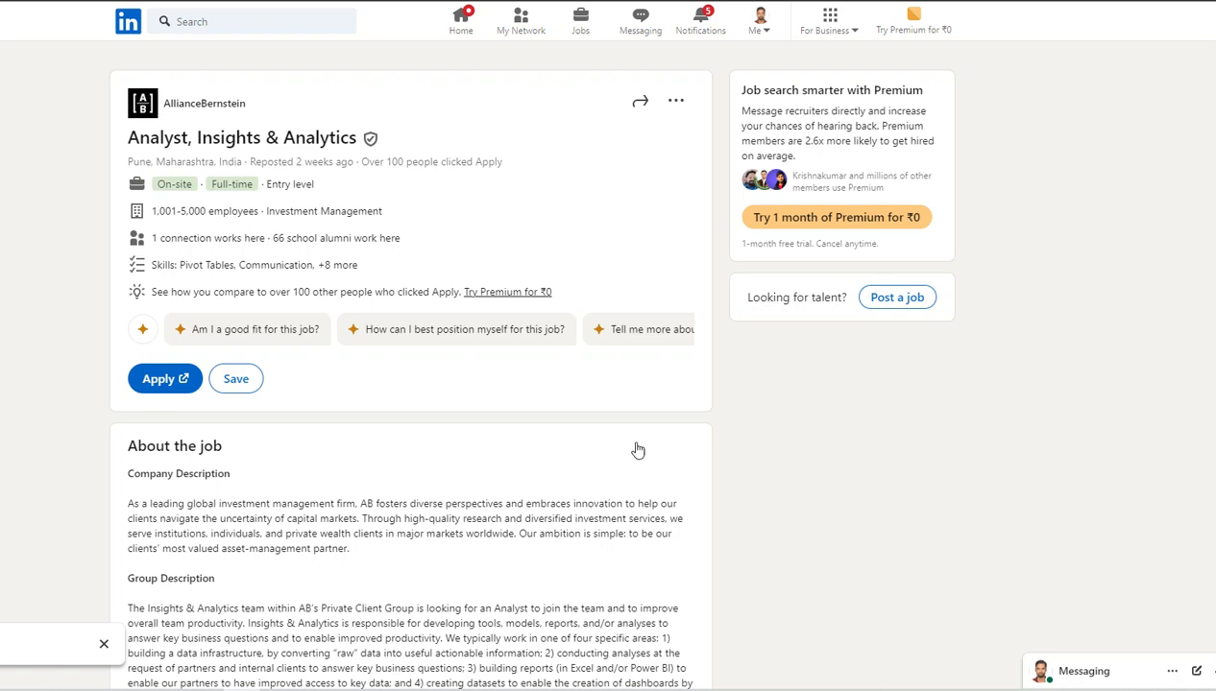
Step: Highlight the Entry level tag on the AllianceBernstein posting and move down to its Qualifications
{"action": "double_click", "coordinate": [282, 184]}
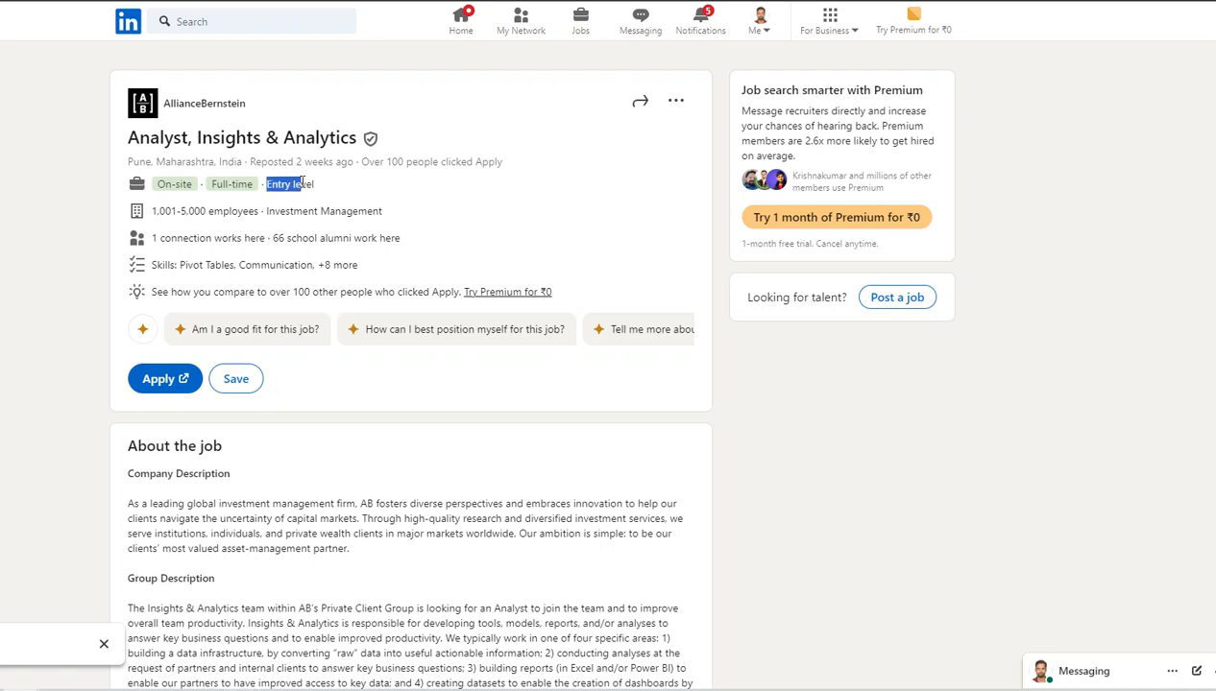
{"action": "scroll", "scroll_direction": "down", "scroll_amount": 3}
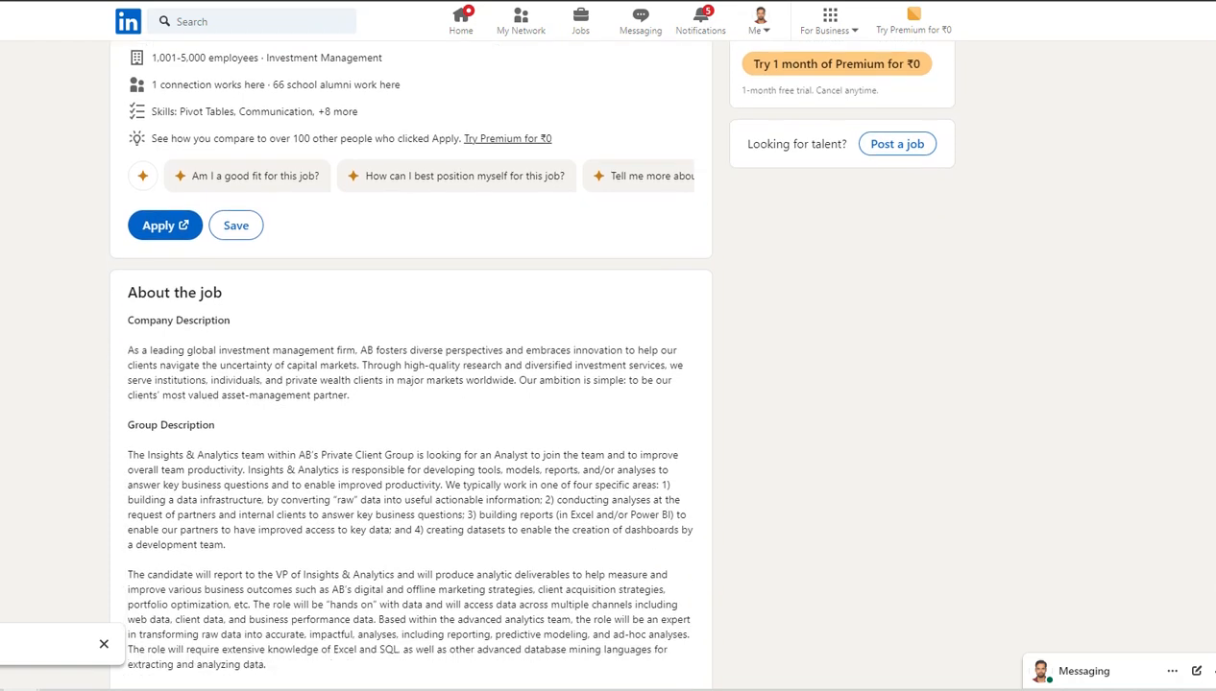
{"action": "scroll", "scroll_direction": "down", "scroll_amount": 3}
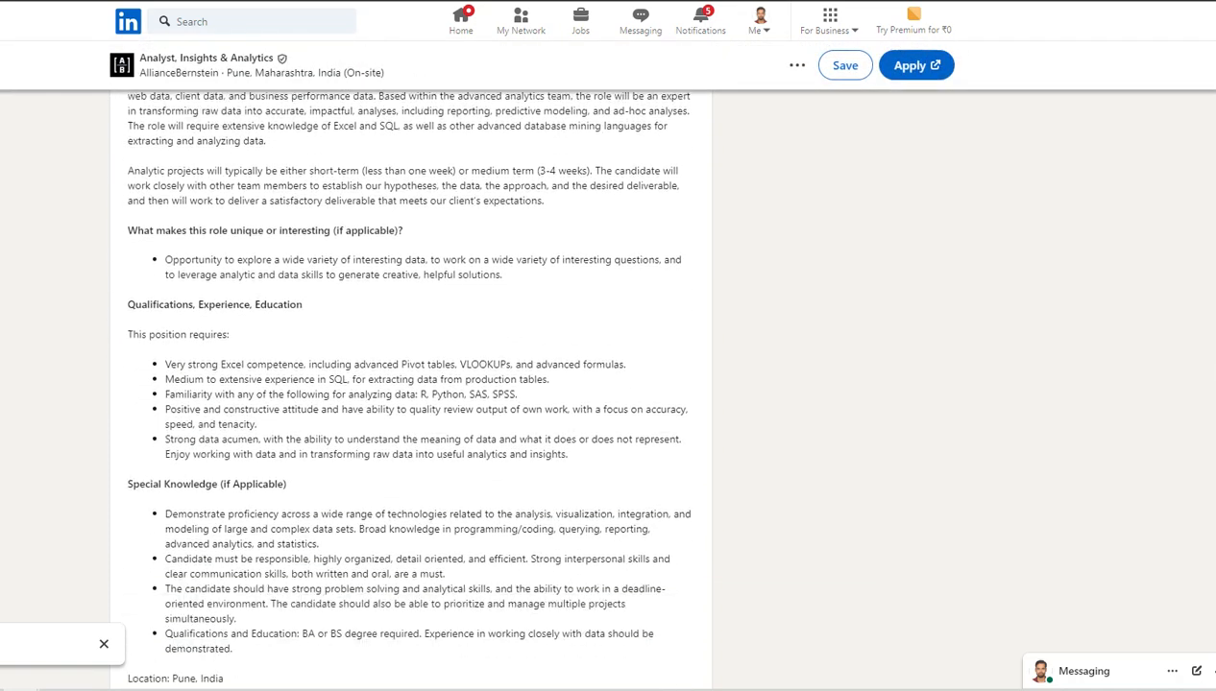
{"action": "scroll", "scroll_direction": "down", "scroll_amount": 3}
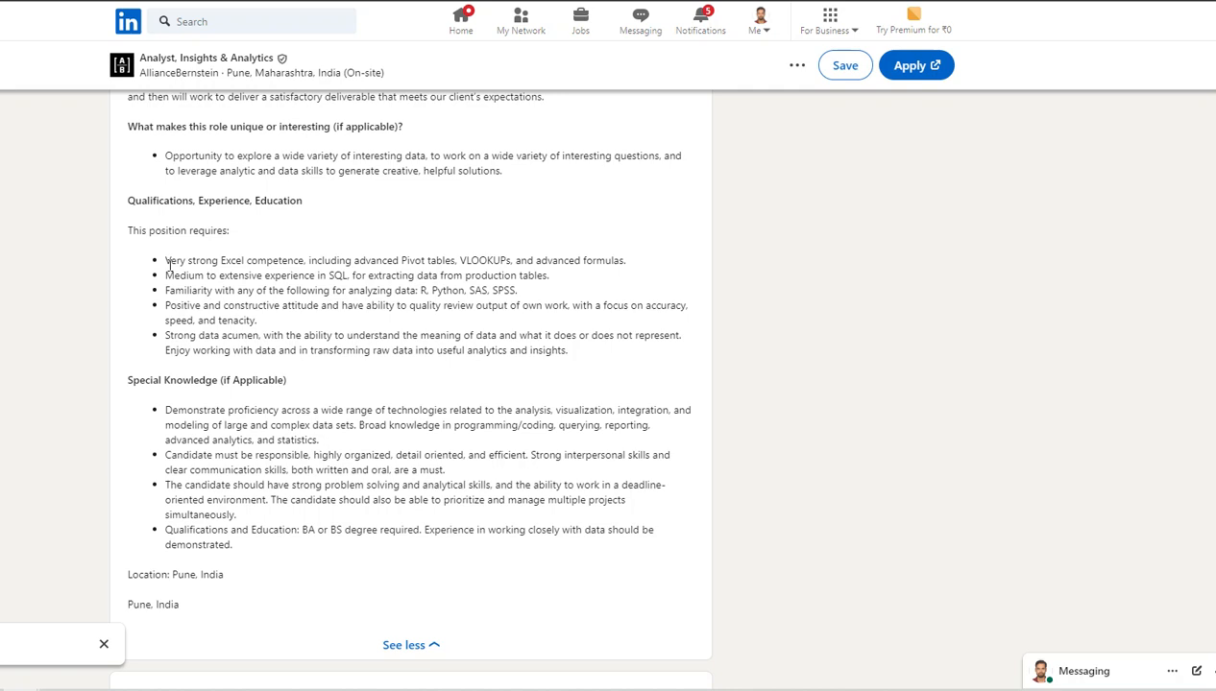
Step: Highlight the strong Excel competence and R, Python, SAS, SPSS requirements, then clear the selection
{"action": "left_click_drag", "start_coordinate": [213, 261], "coordinate": [295, 276]}
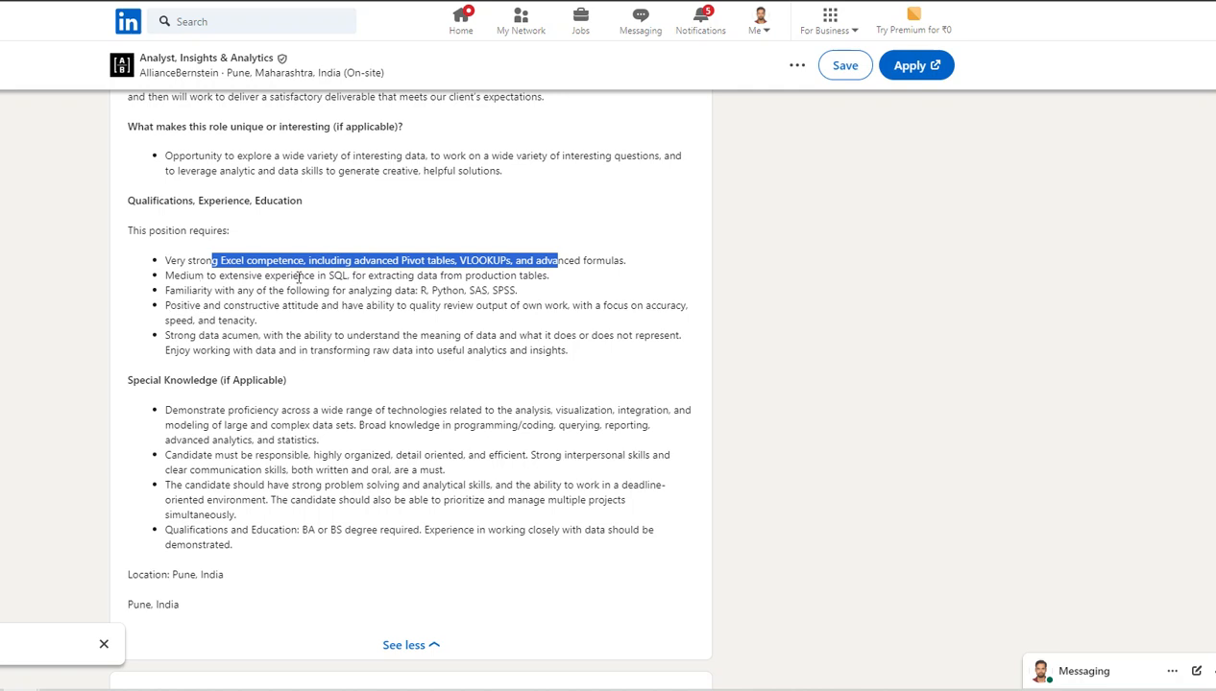
{"action": "left_click_drag", "start_coordinate": [226, 277], "coordinate": [401, 277]}
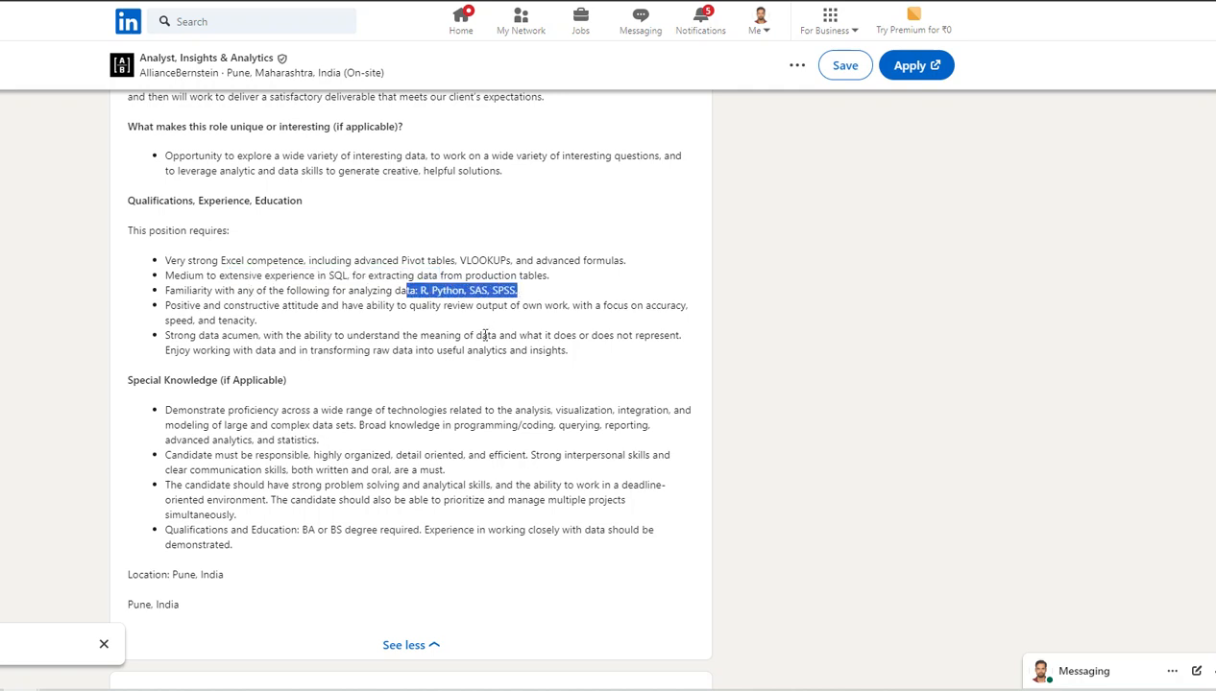
{"action": "mouse_move", "coordinate": [184, 348]}
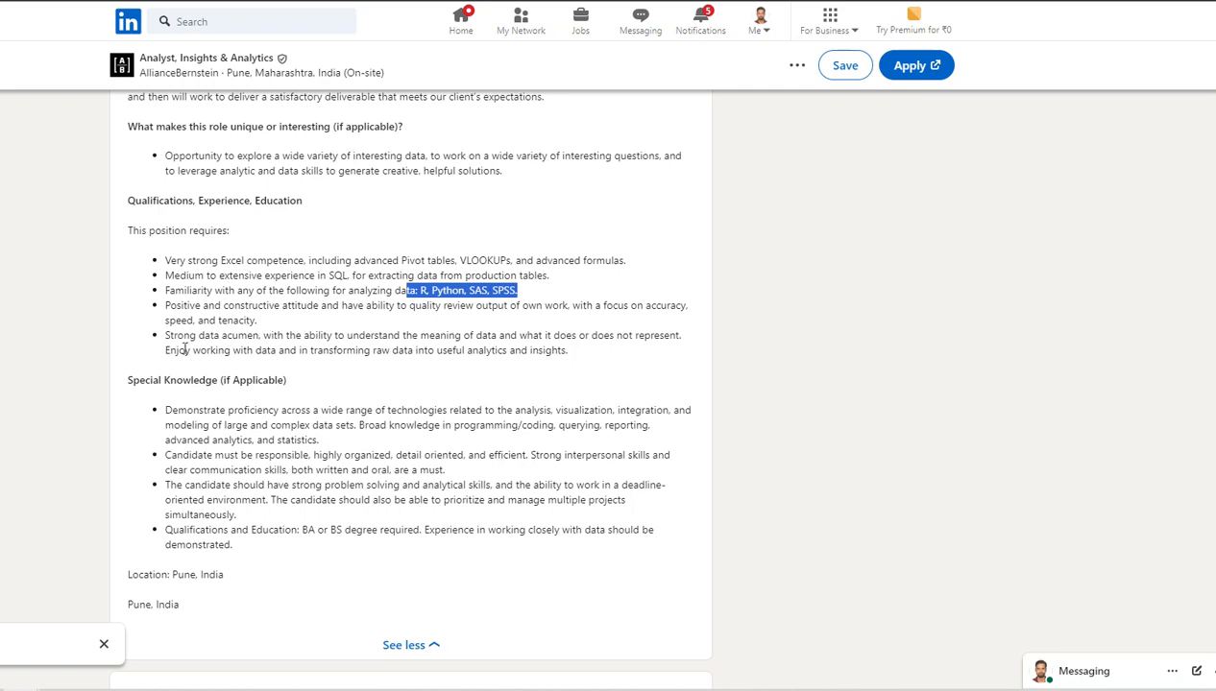
{"action": "mouse_move", "coordinate": [487, 404]}
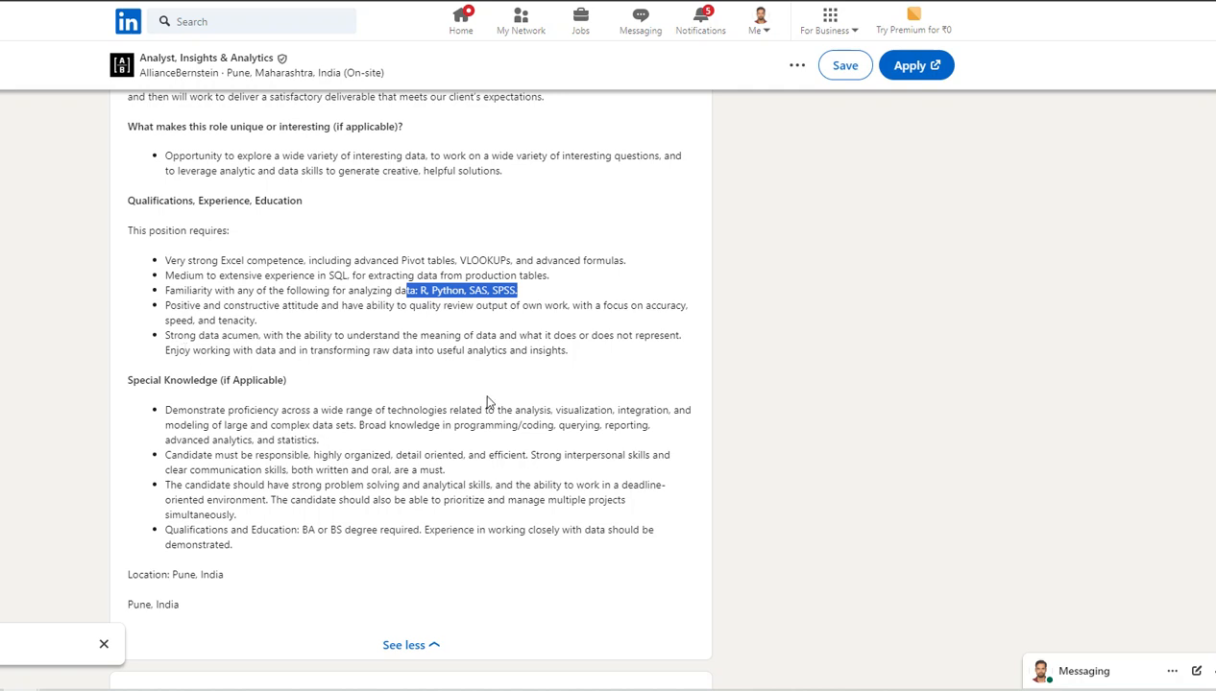
{"action": "left_click", "coordinate": [461, 403]}
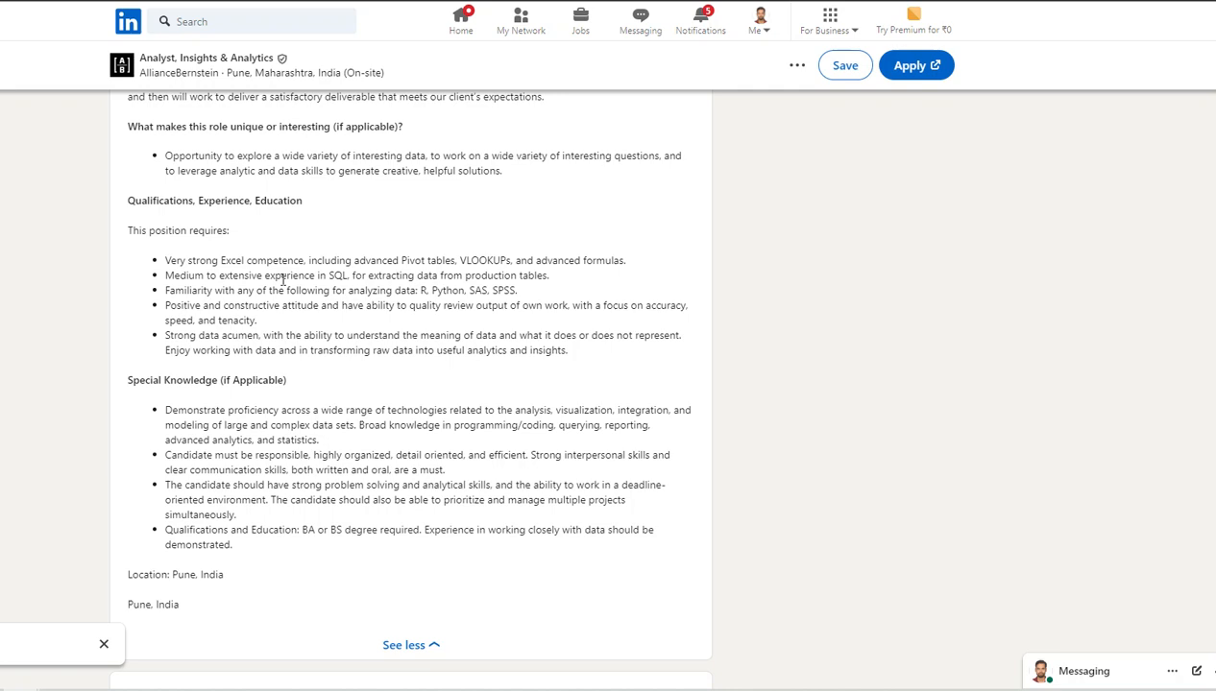
{"action": "mouse_move", "coordinate": [228, 92]}
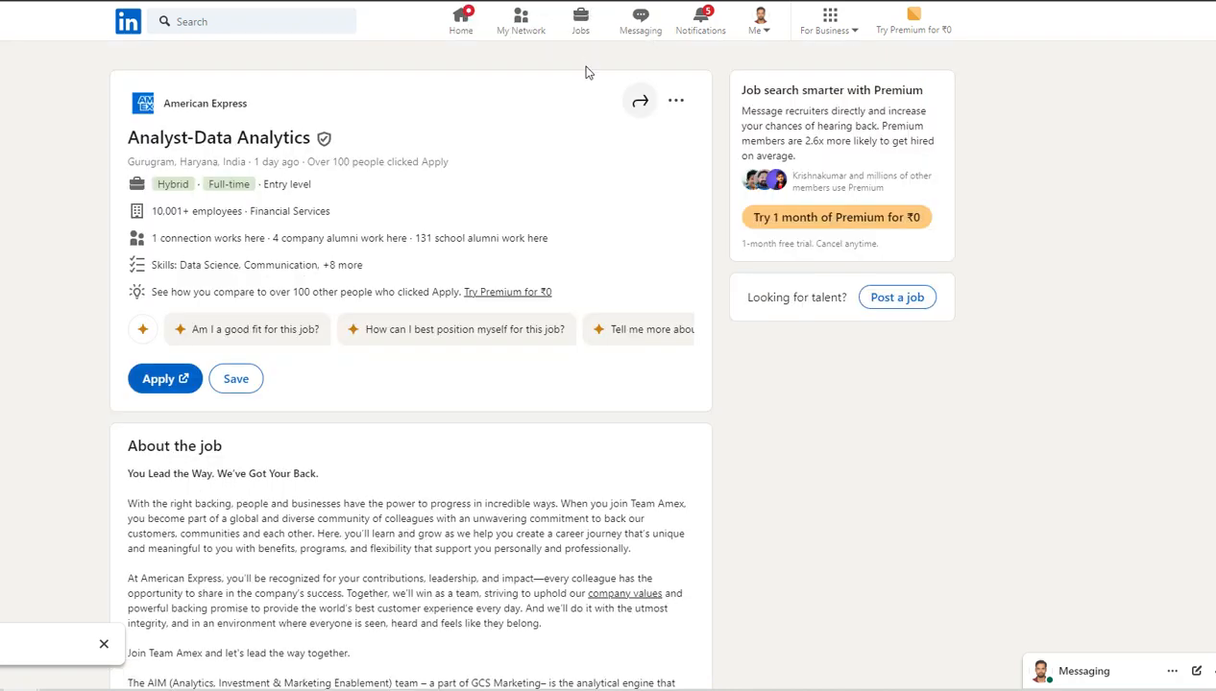
{"action": "mouse_move", "coordinate": [711, 119]}
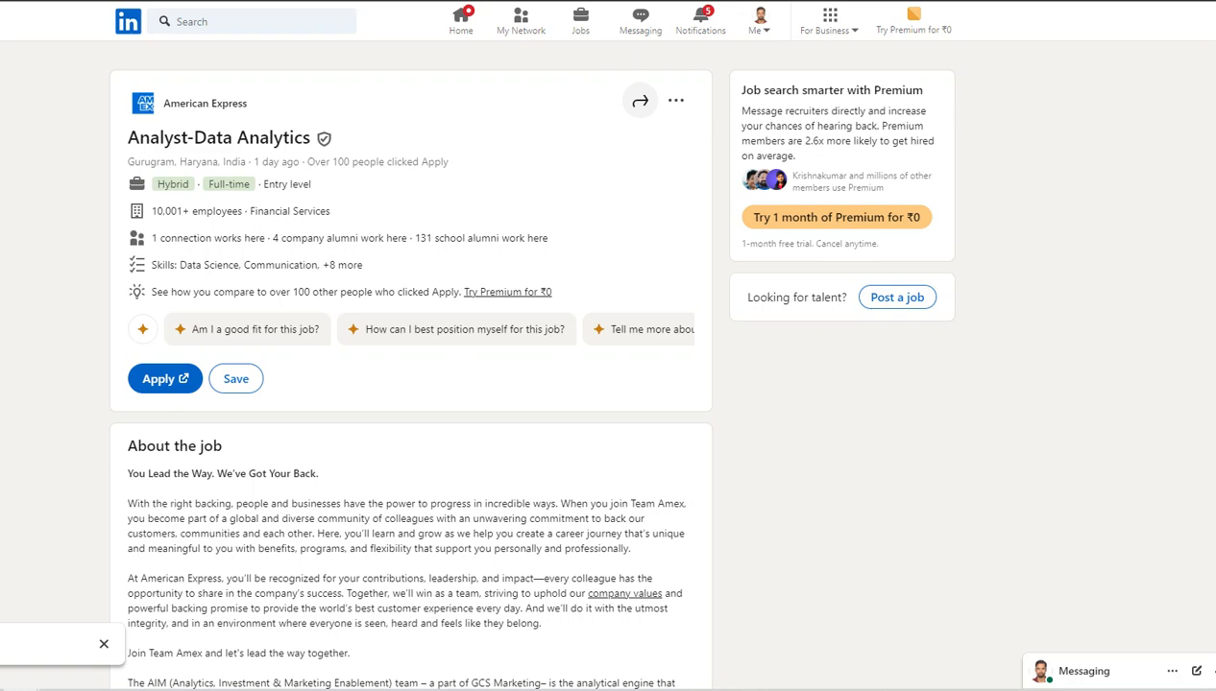
Step: In the American Express Minimum Qualifications, highlight Python and the word adapt
{"action": "scroll", "scroll_direction": "down", "scroll_amount": 3}
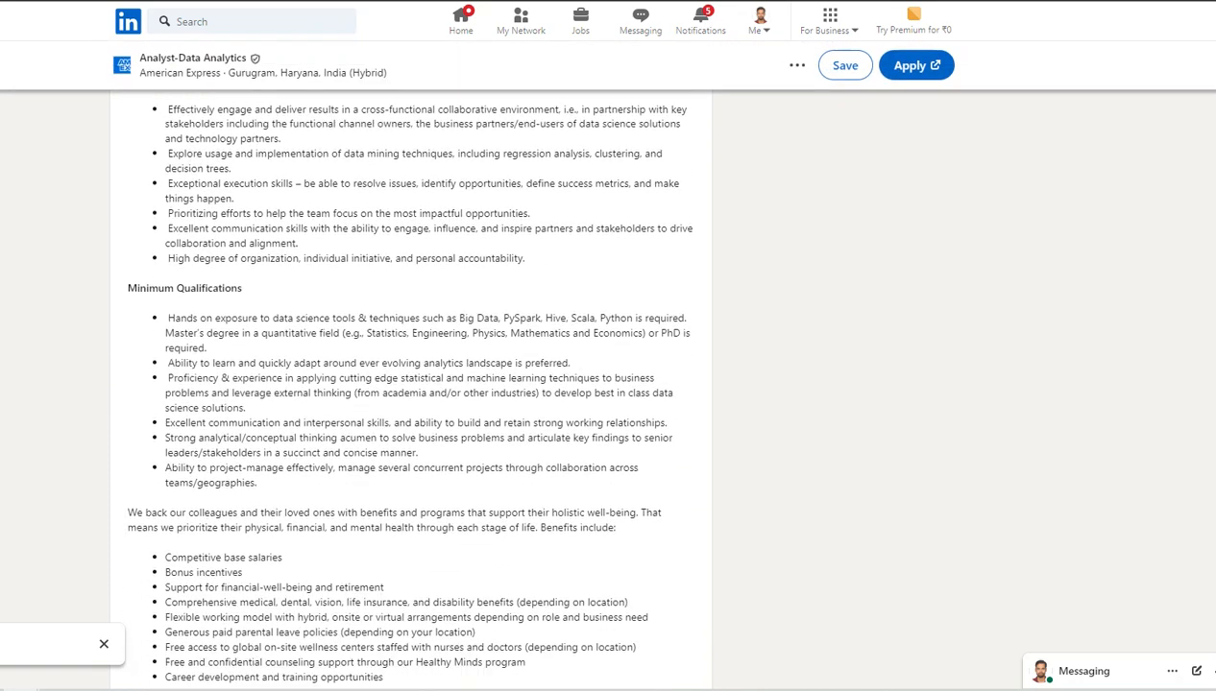
{"action": "scroll", "scroll_direction": "down", "scroll_amount": 3}
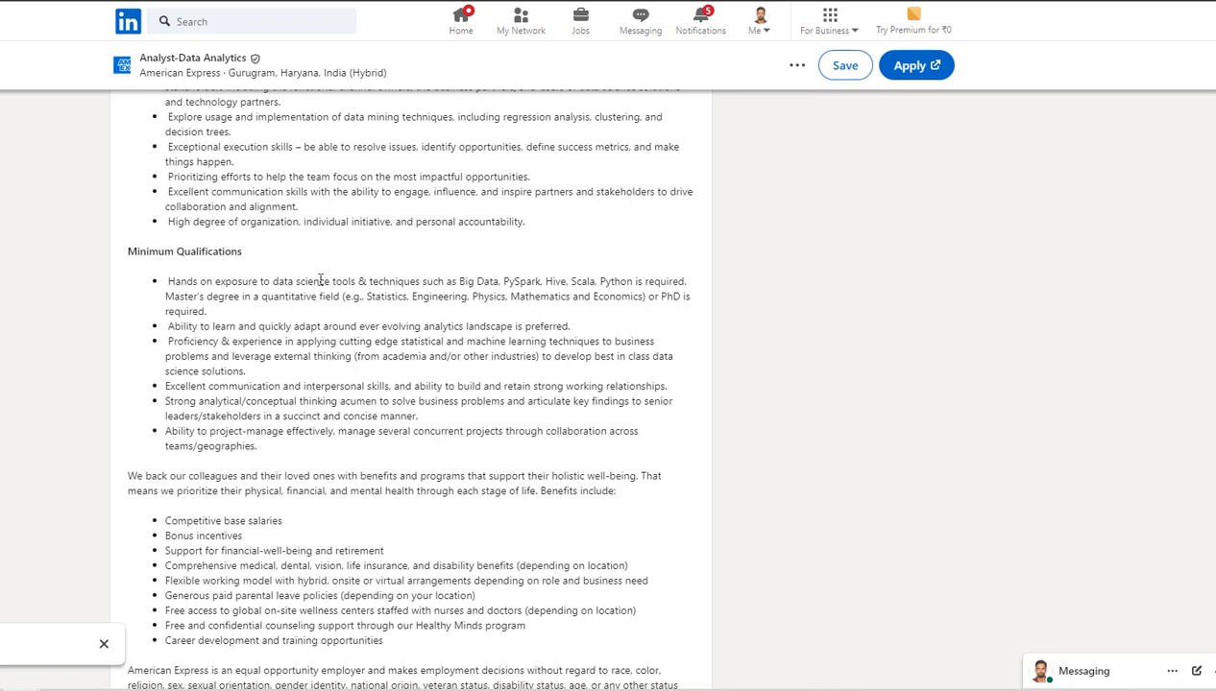
{"action": "left_click_drag", "start_coordinate": [273, 280], "coordinate": [390, 280]}
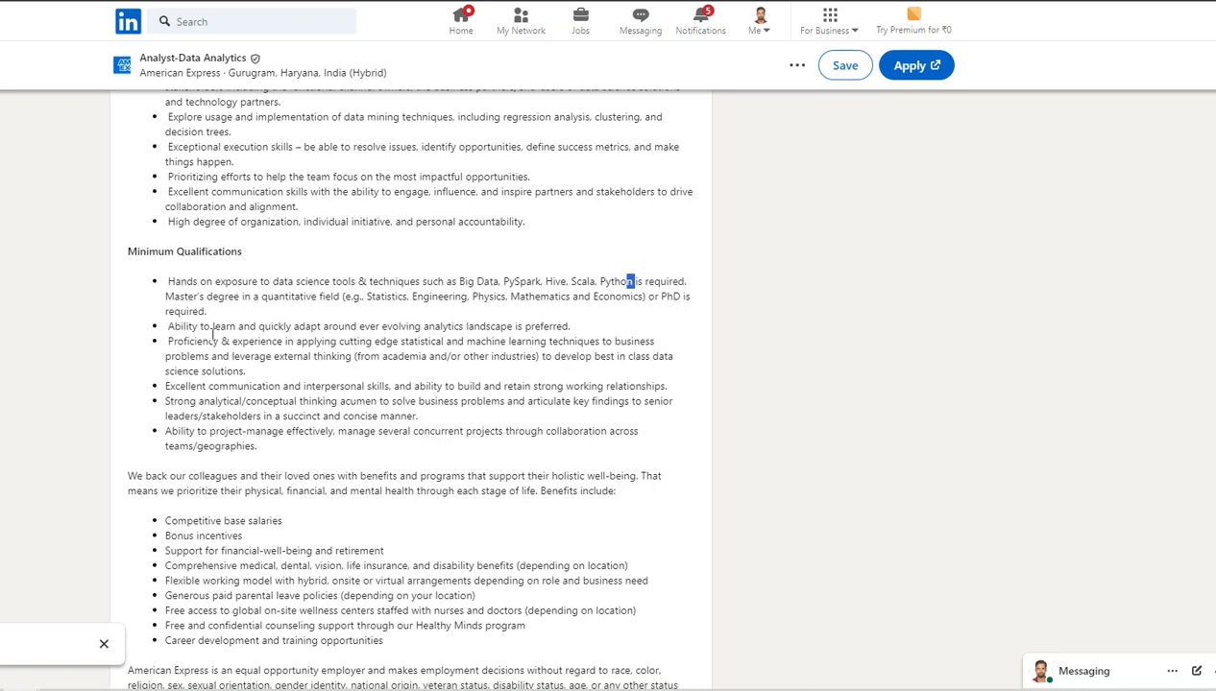
{"action": "double_click", "coordinate": [308, 327]}
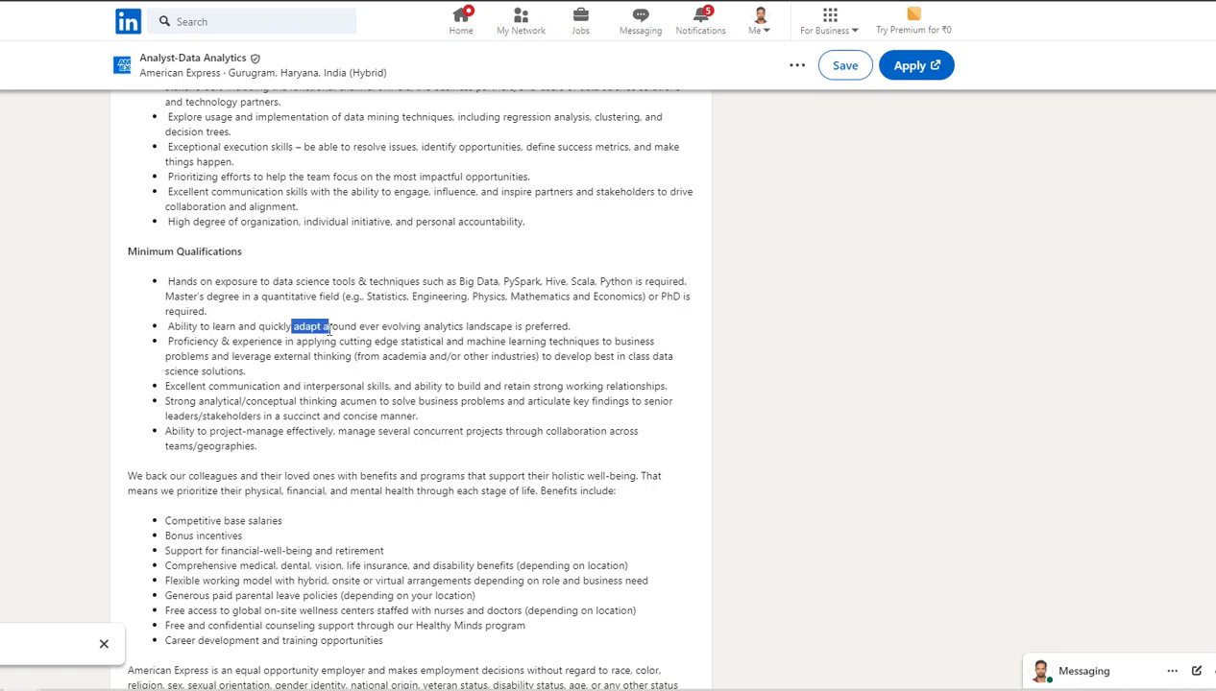
{"action": "mouse_move", "coordinate": [219, 404]}
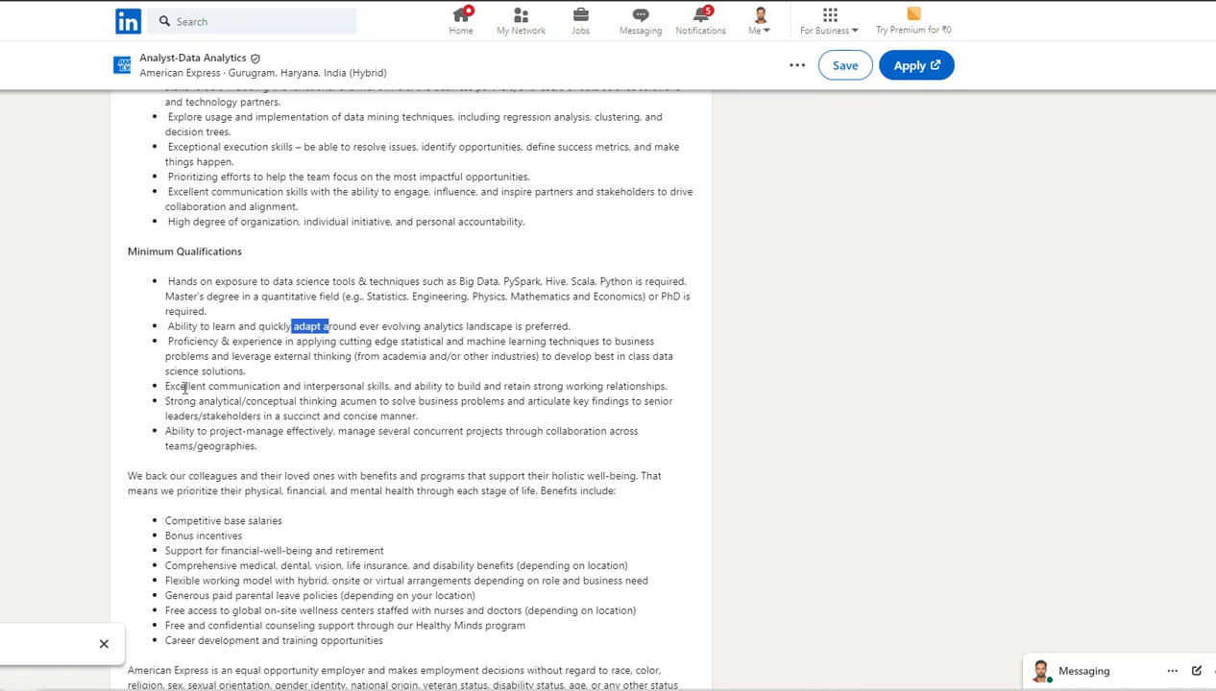
{"action": "mouse_move", "coordinate": [292, 296]}
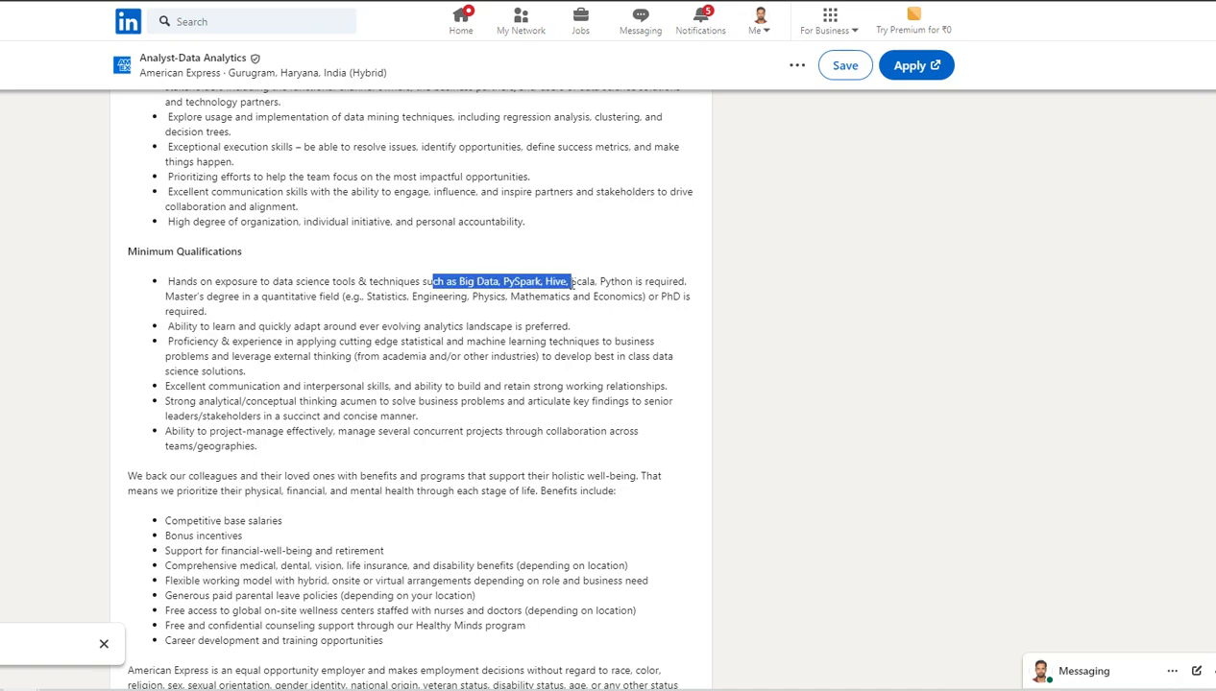
Step: Skim the remaining qualifications and return to the top of the American Express posting
{"action": "scroll", "scroll_direction": "down", "scroll_amount": 3}
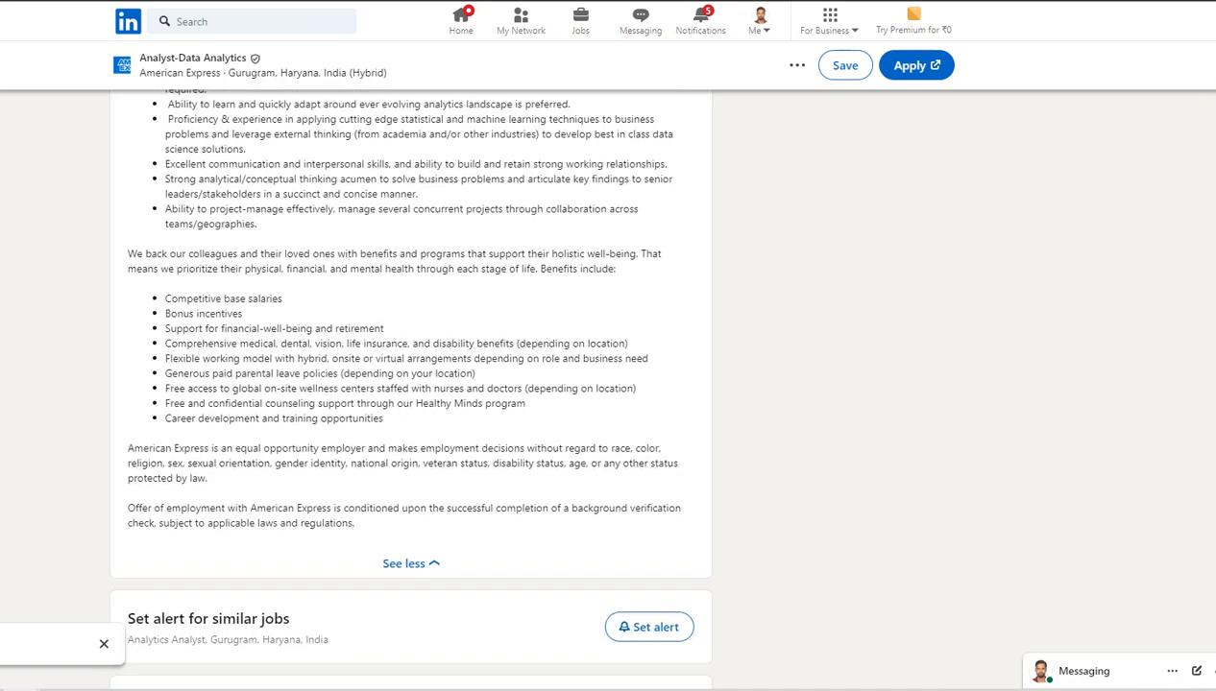
{"action": "scroll", "scroll_direction": "up", "scroll_amount": 3}
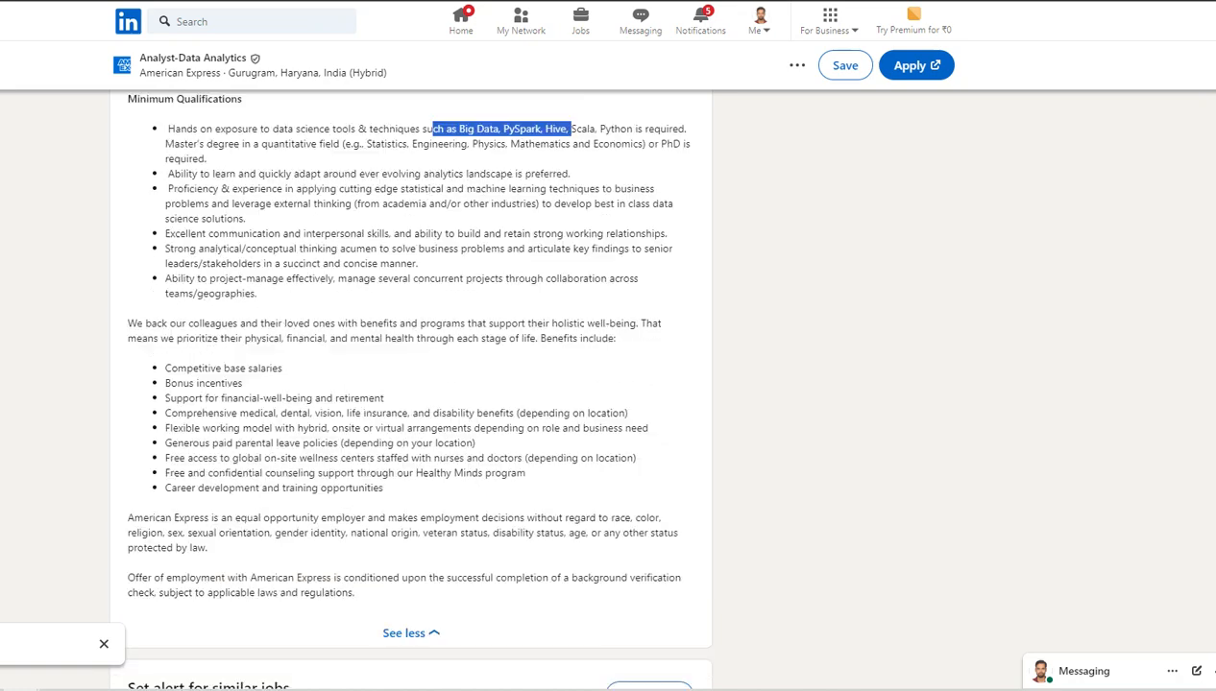
{"action": "scroll", "scroll_direction": "up", "scroll_amount": 3}
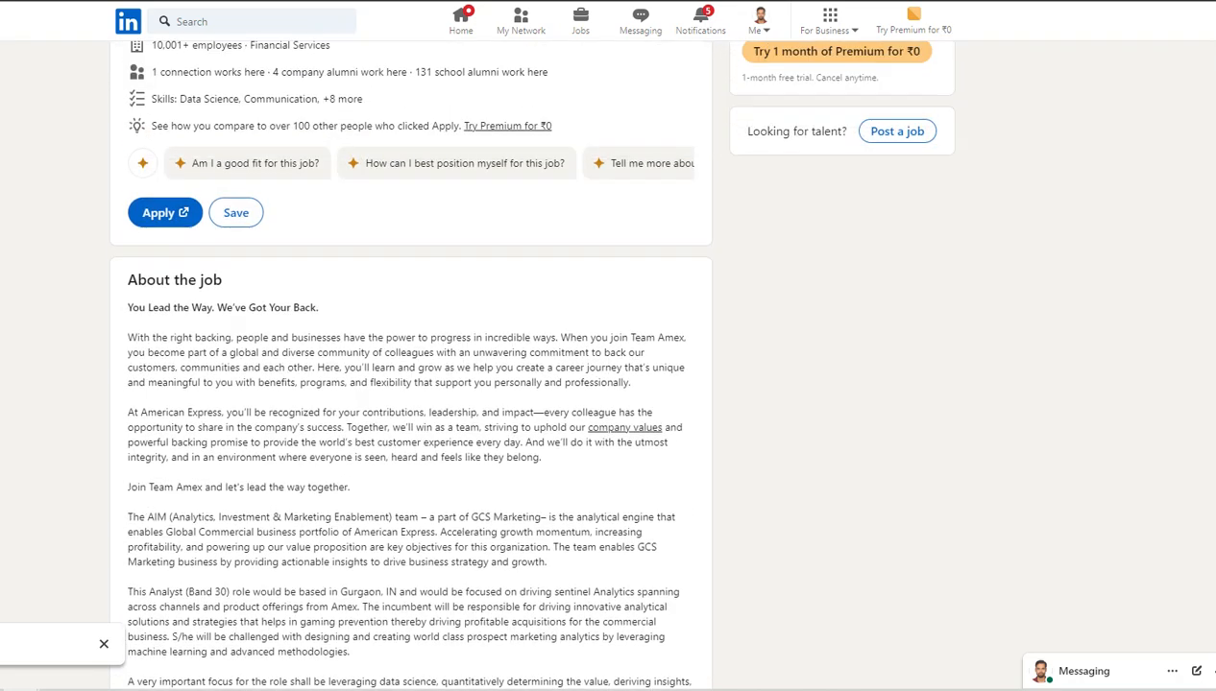
{"action": "scroll", "scroll_direction": "up", "scroll_amount": 3}
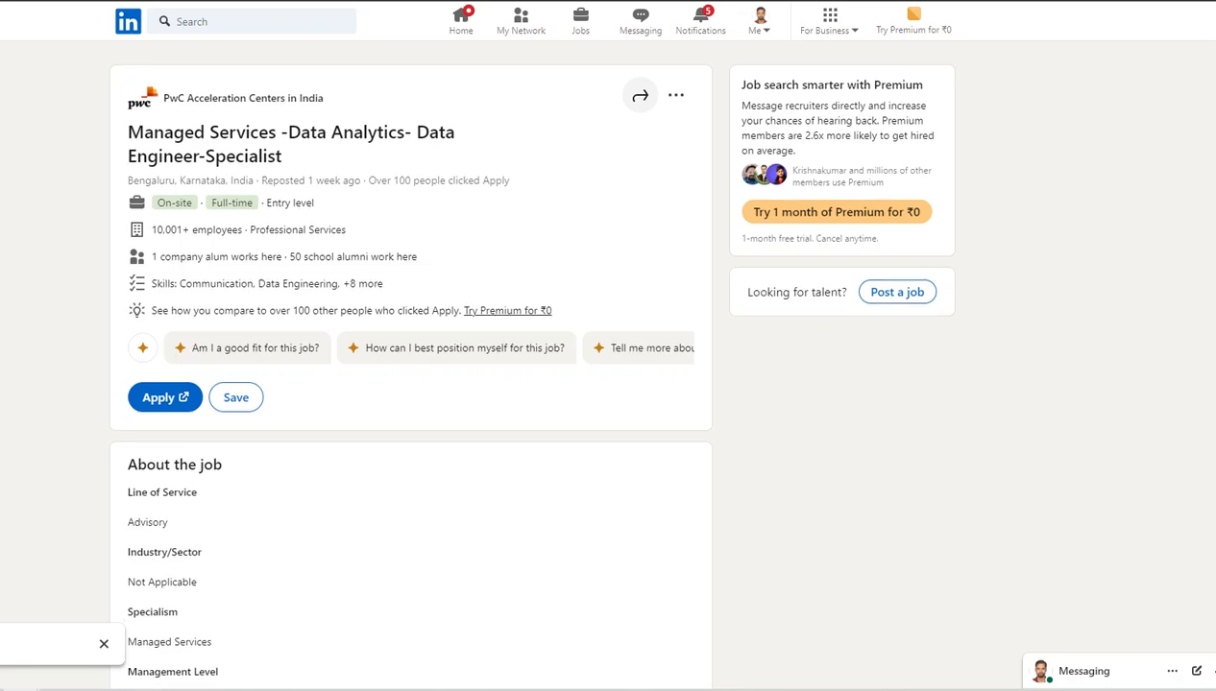
Step: Highlight the PwC primary skills line and the Azure/AWS/GCP, Talend, DataStage secondary skills
{"action": "scroll", "scroll_direction": "down", "scroll_amount": 3}
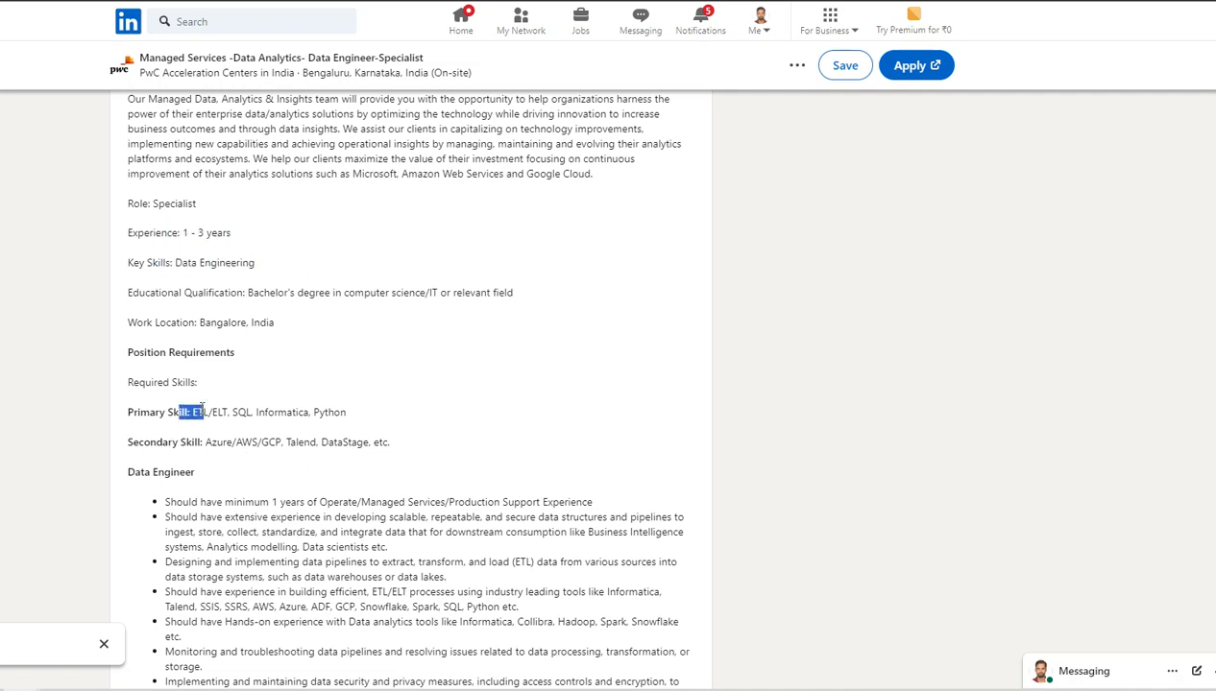
{"action": "left_click_drag", "start_coordinate": [192, 411], "coordinate": [347, 411]}
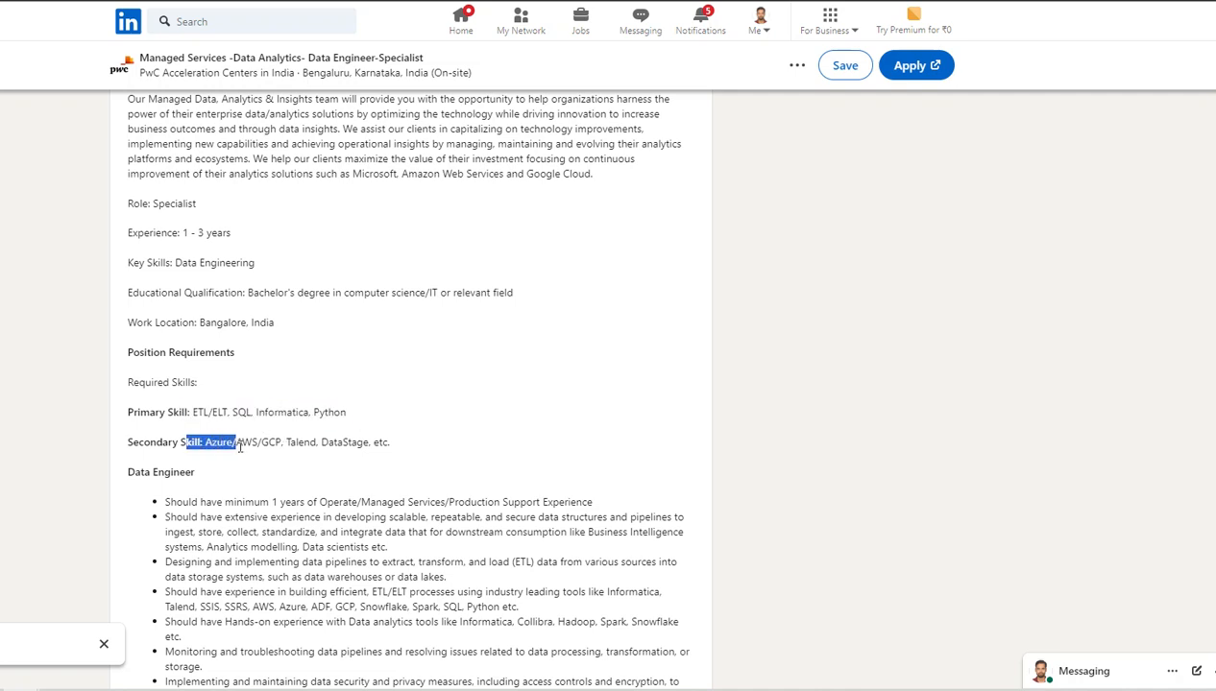
{"action": "left_click_drag", "start_coordinate": [234, 442], "coordinate": [338, 442]}
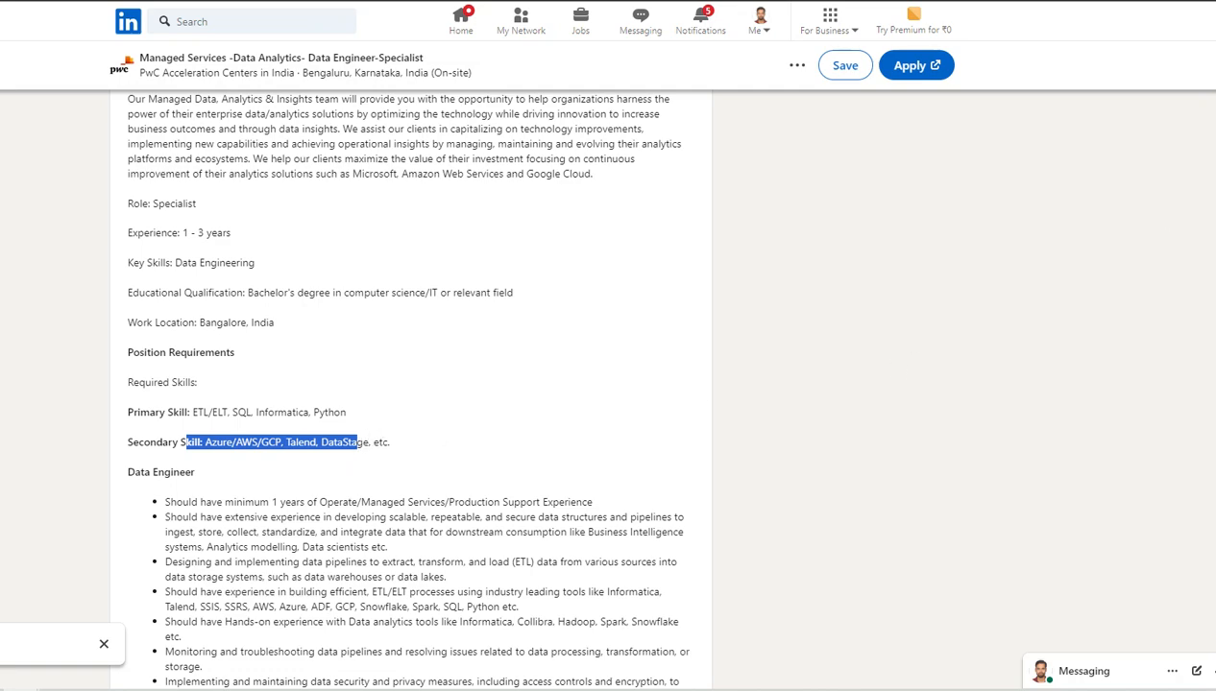
Step: Highlight the advanced working SQL knowledge requirement further down the PwC description
{"action": "scroll", "scroll_direction": "down", "scroll_amount": 3}
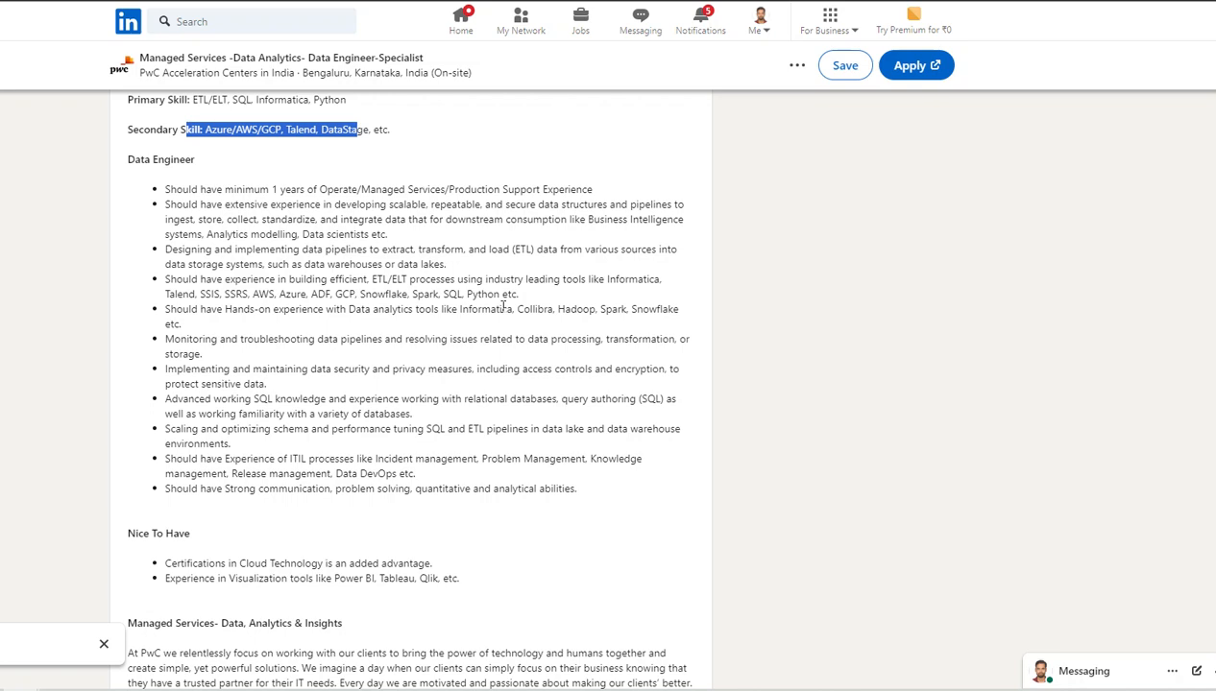
{"action": "mouse_move", "coordinate": [292, 257]}
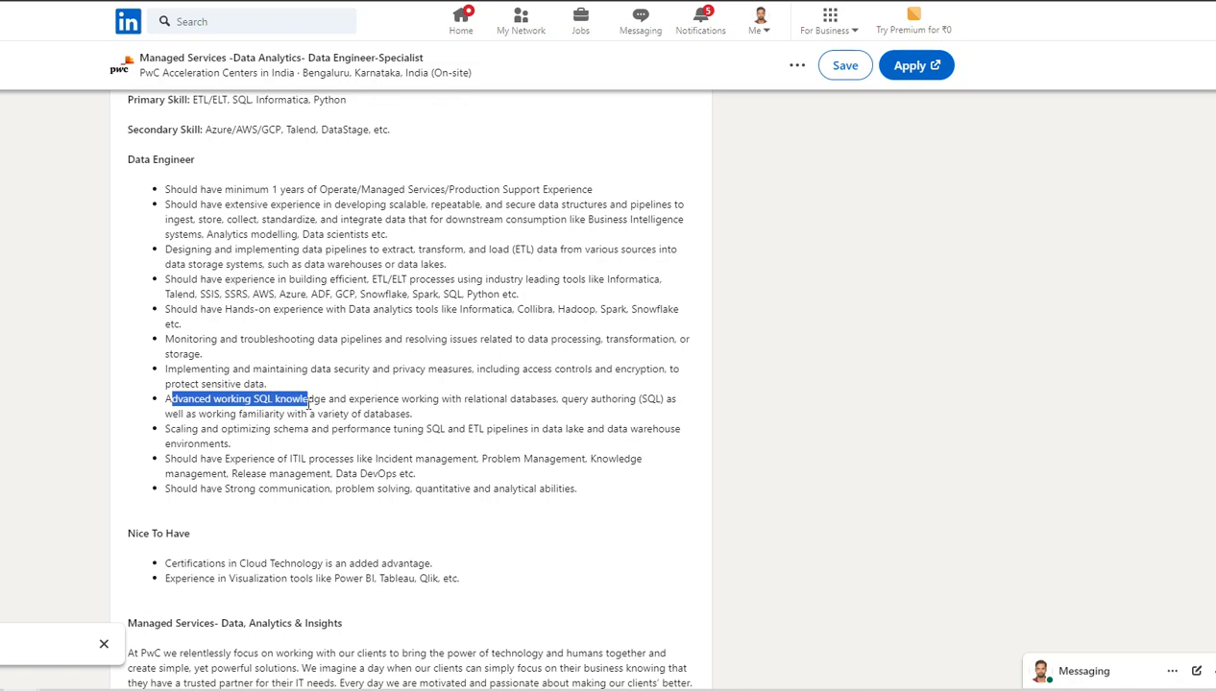
{"action": "left_click_drag", "start_coordinate": [307, 398], "coordinate": [353, 398]}
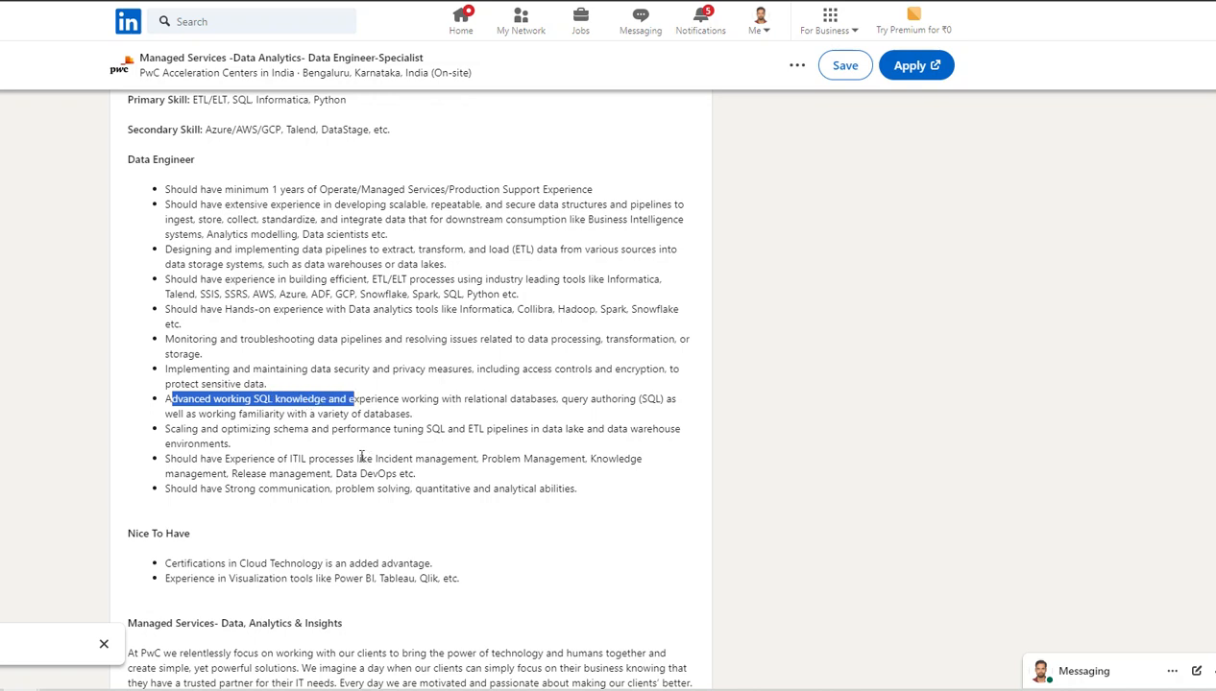
{"action": "mouse_move", "coordinate": [196, 475]}
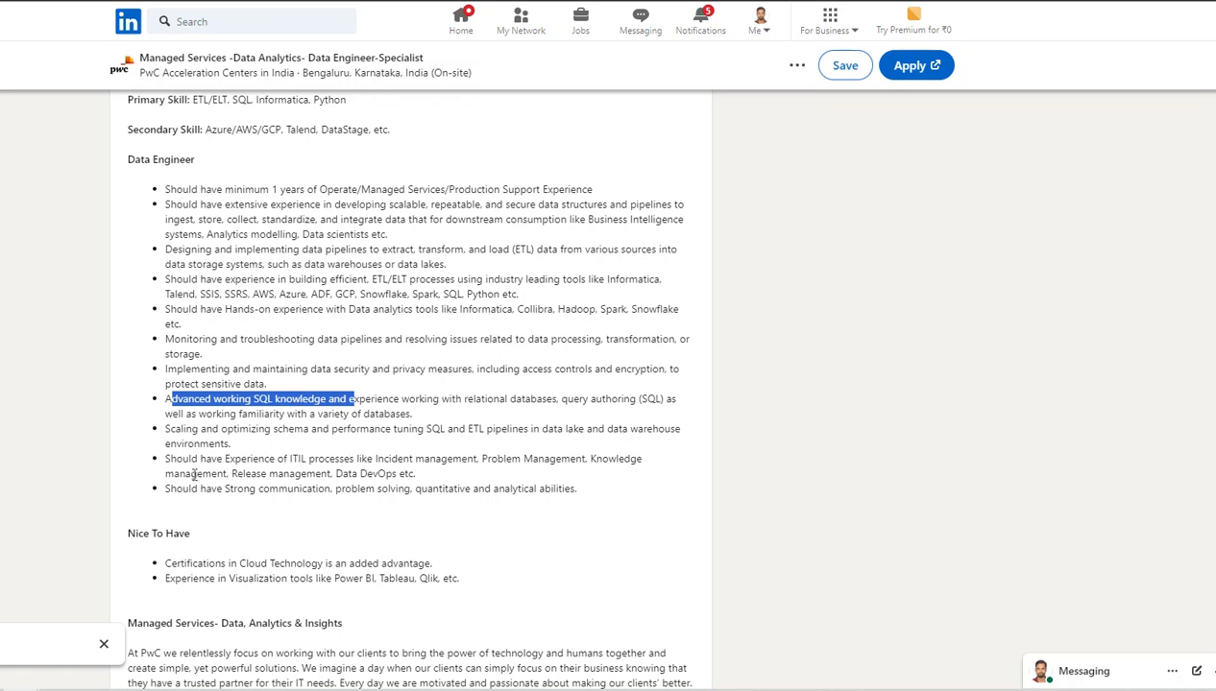
{"action": "mouse_move", "coordinate": [200, 580]}
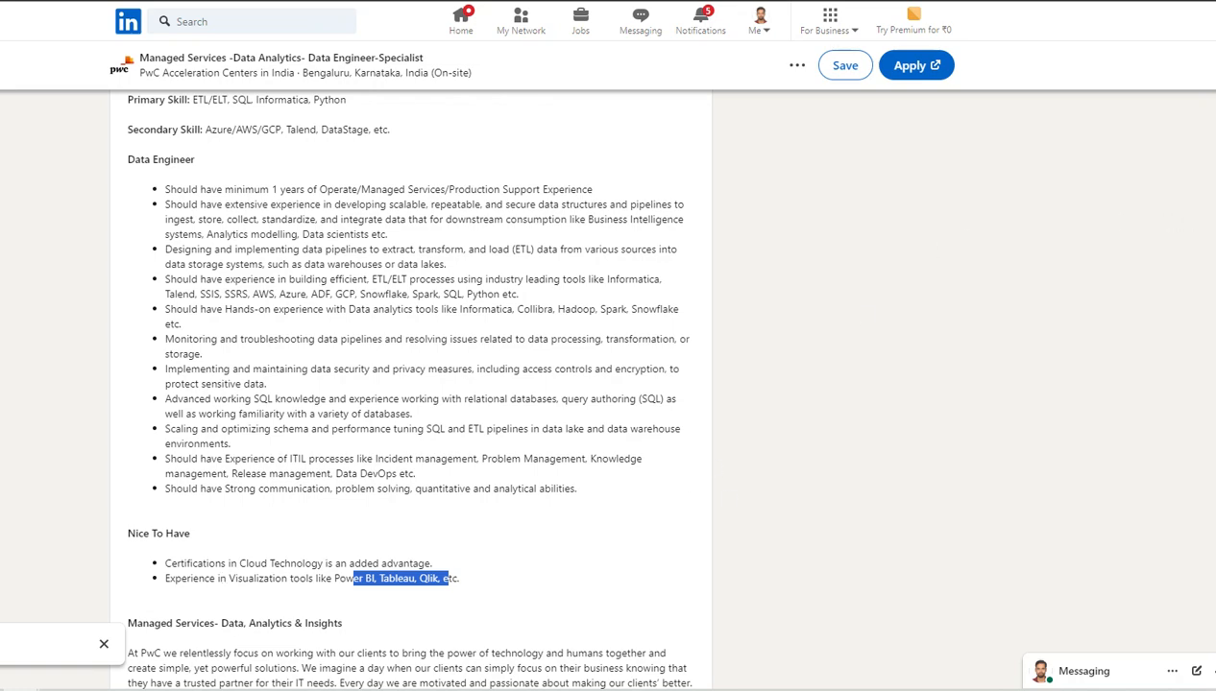
{"action": "scroll", "scroll_direction": "up", "scroll_amount": 3}
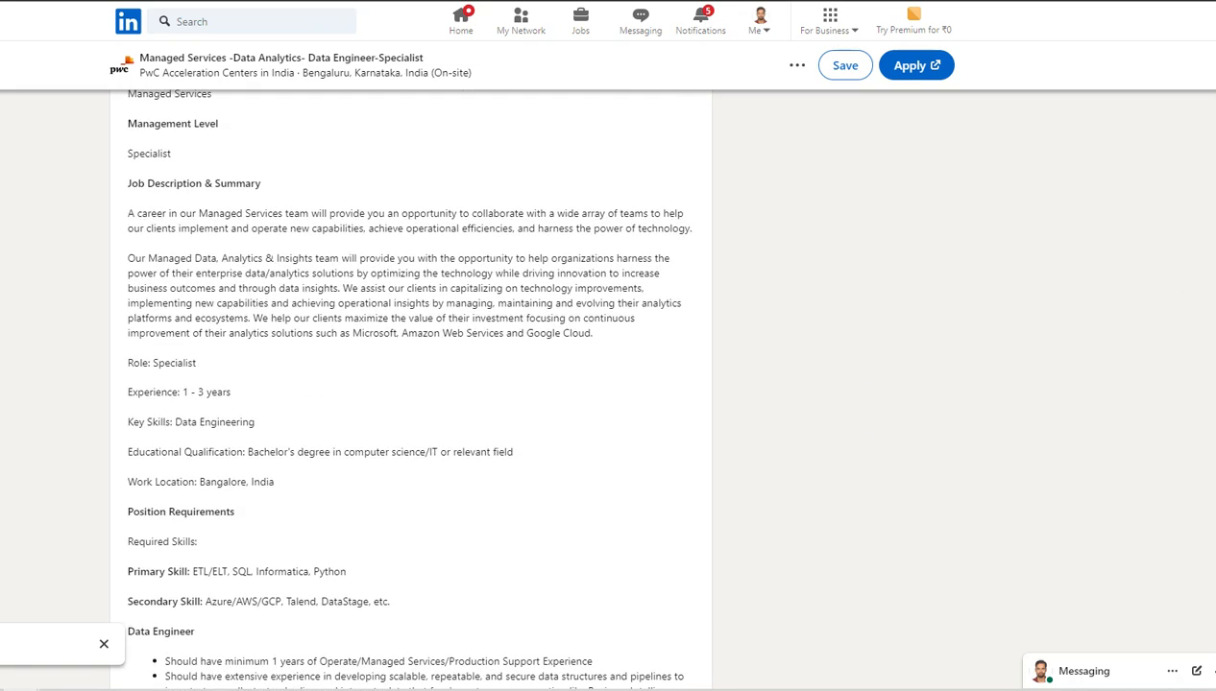
{"action": "mouse_move", "coordinate": [849, 148]}
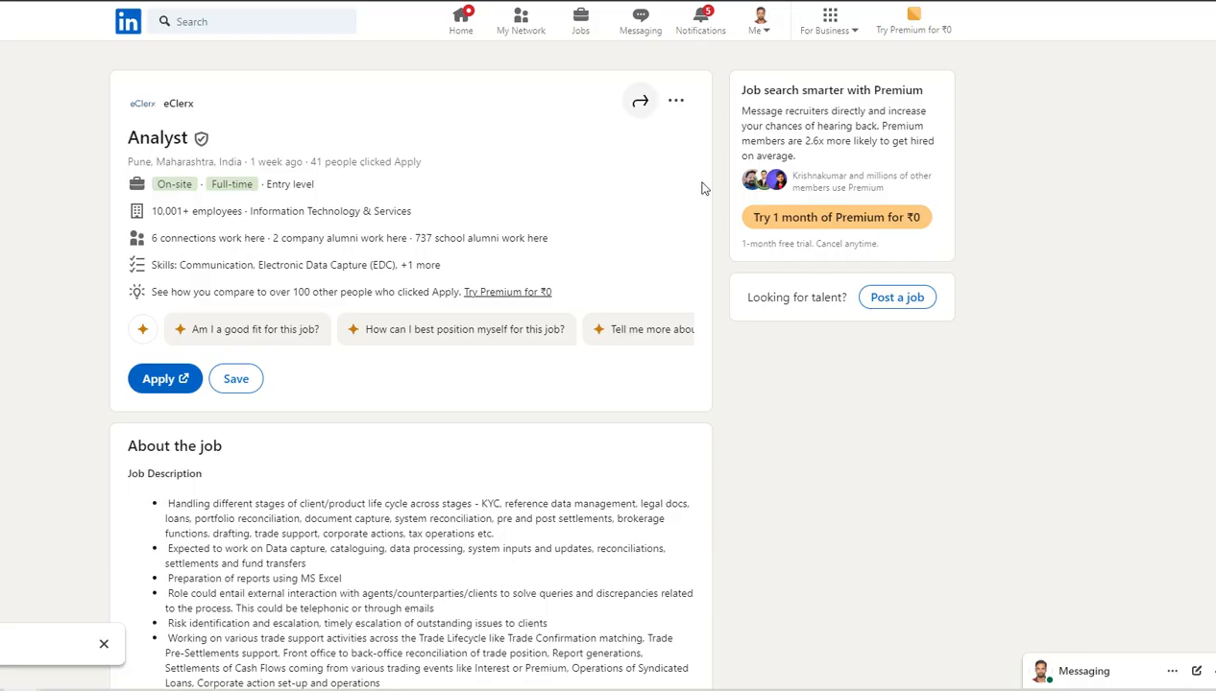
{"action": "mouse_move", "coordinate": [1102, 181]}
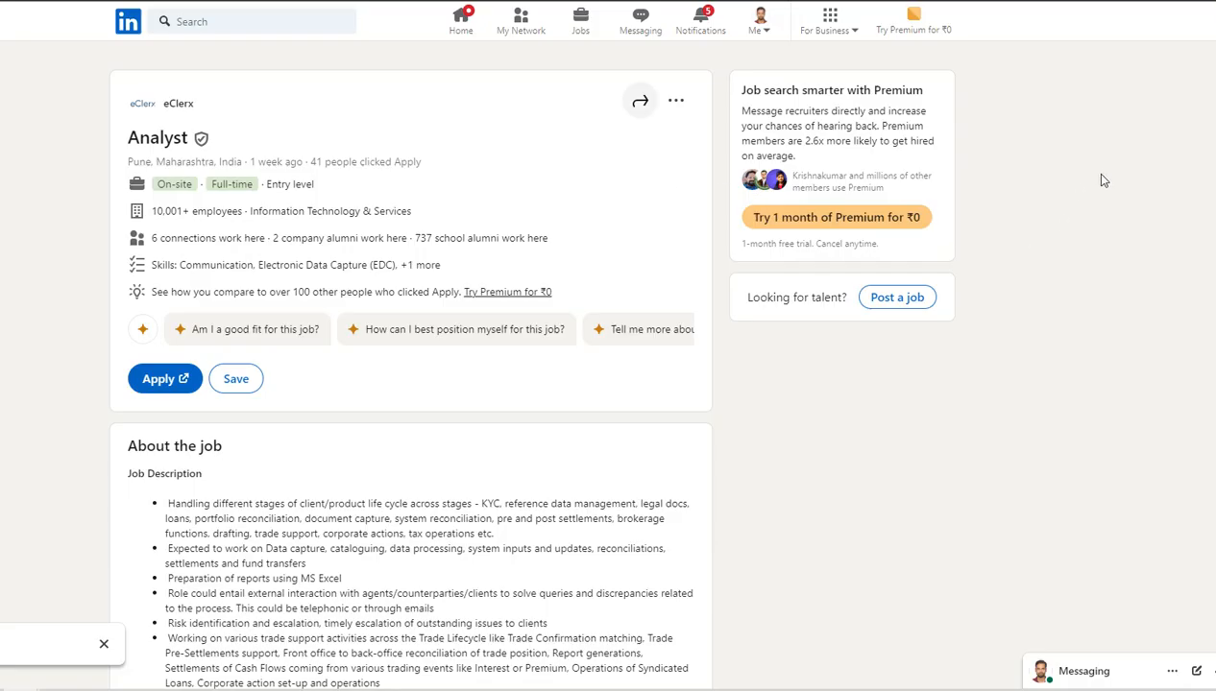
Step: Highlight the eClerx back-office reconciliation and report generation duties
{"action": "scroll", "scroll_direction": "down", "scroll_amount": 3}
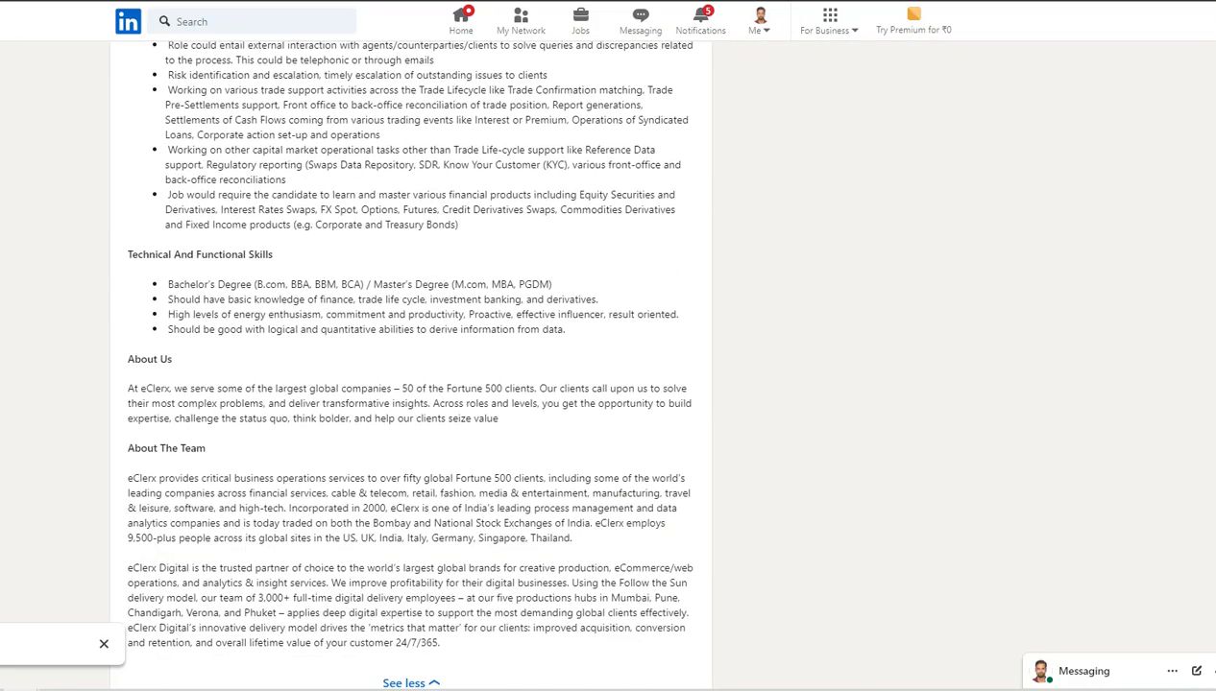
{"action": "scroll", "scroll_direction": "up", "scroll_amount": 3}
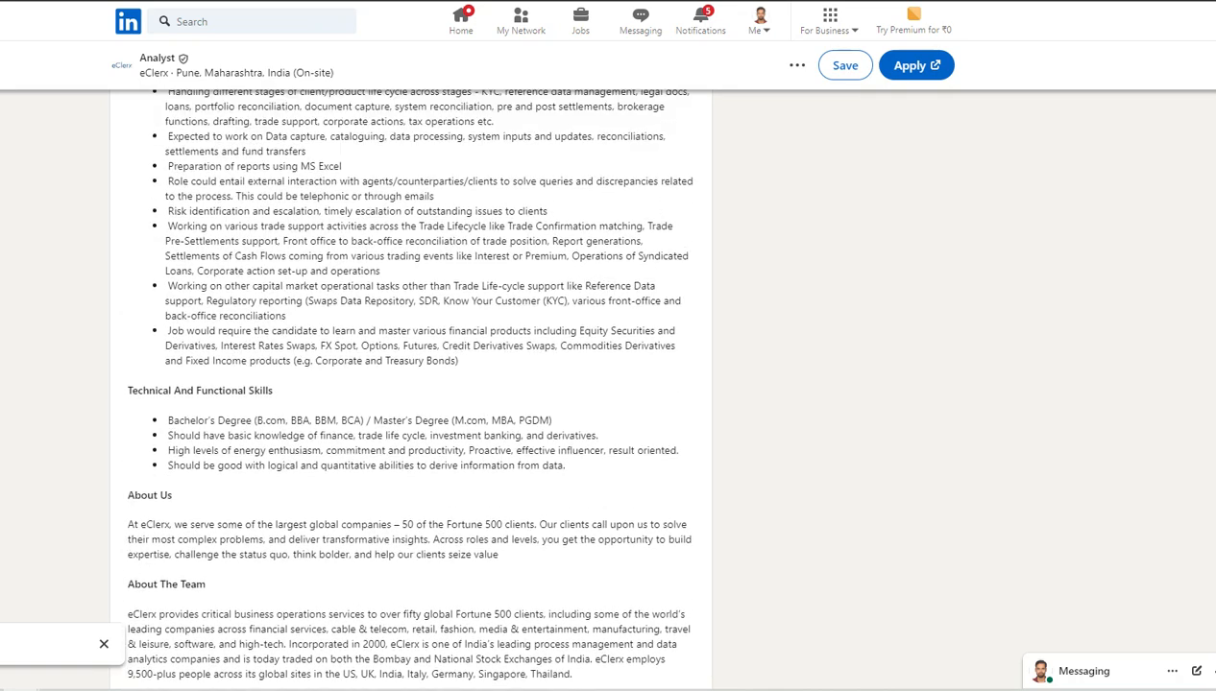
{"action": "scroll", "scroll_direction": "up", "scroll_amount": 3}
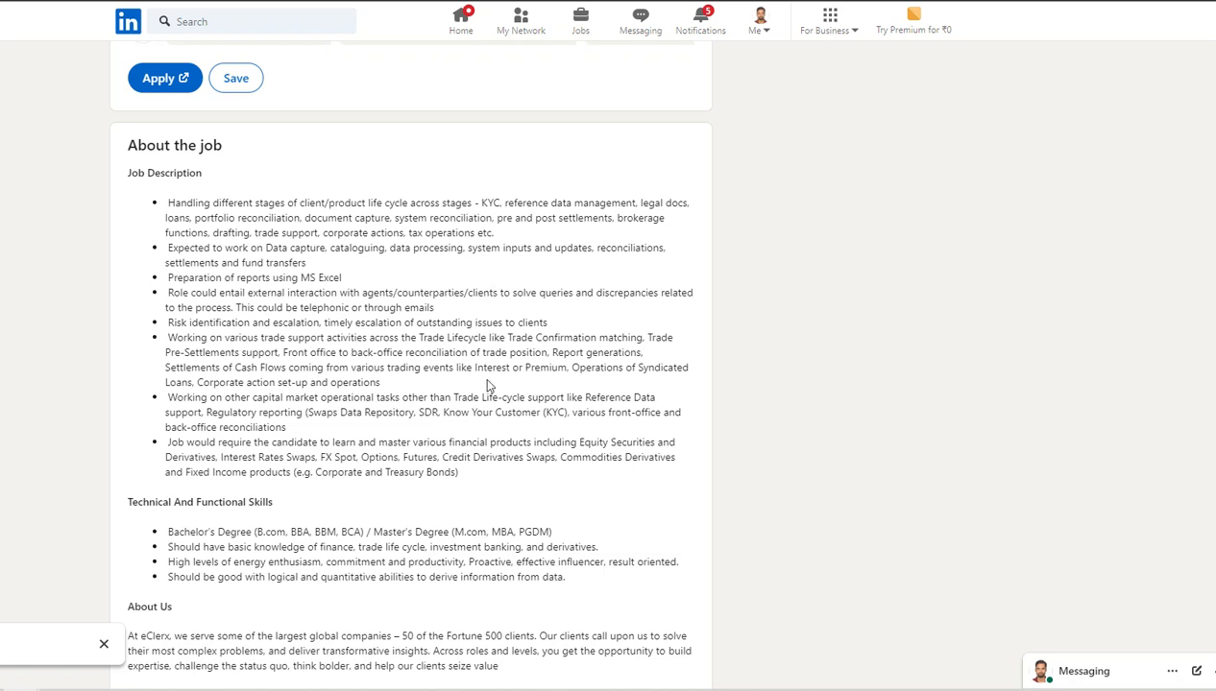
{"action": "mouse_move", "coordinate": [509, 373]}
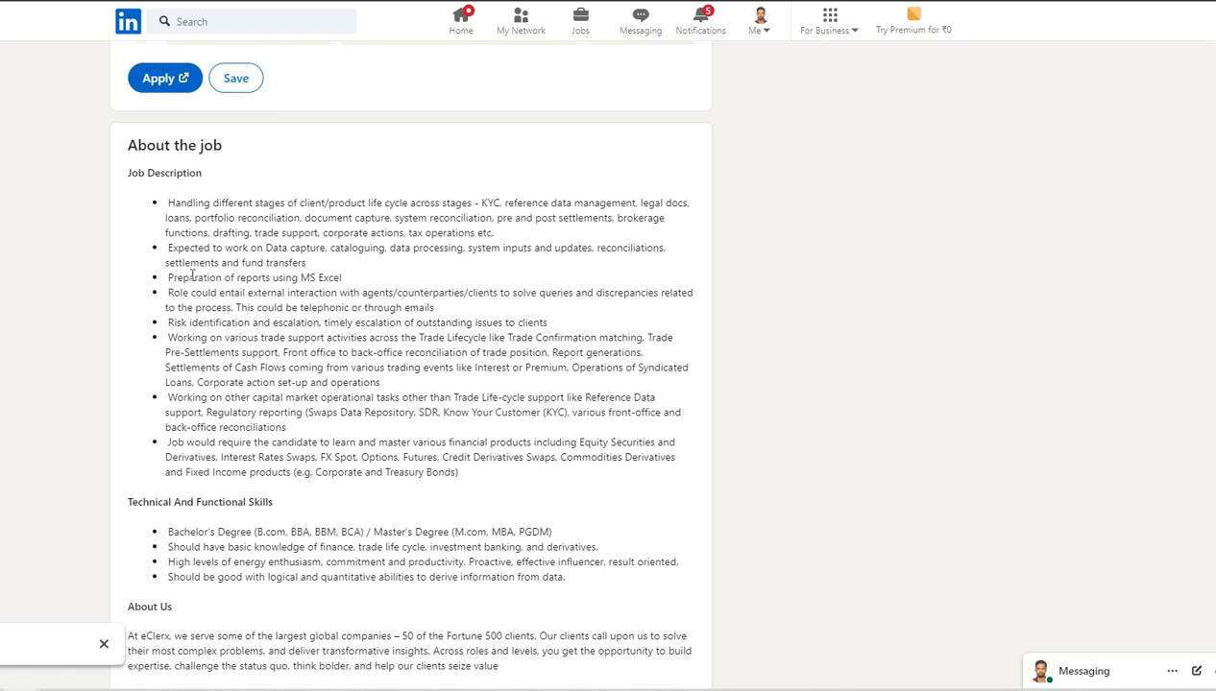
{"action": "left_click_drag", "start_coordinate": [179, 277], "coordinate": [300, 276]}
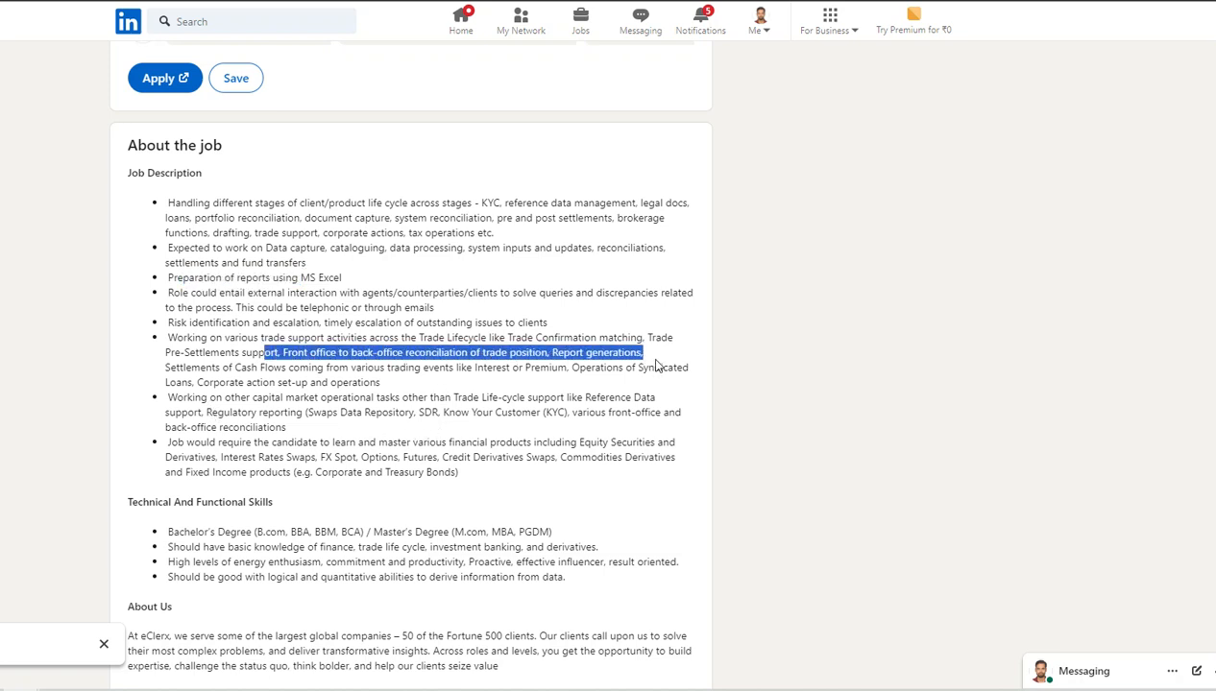
{"action": "mouse_move", "coordinate": [246, 463]}
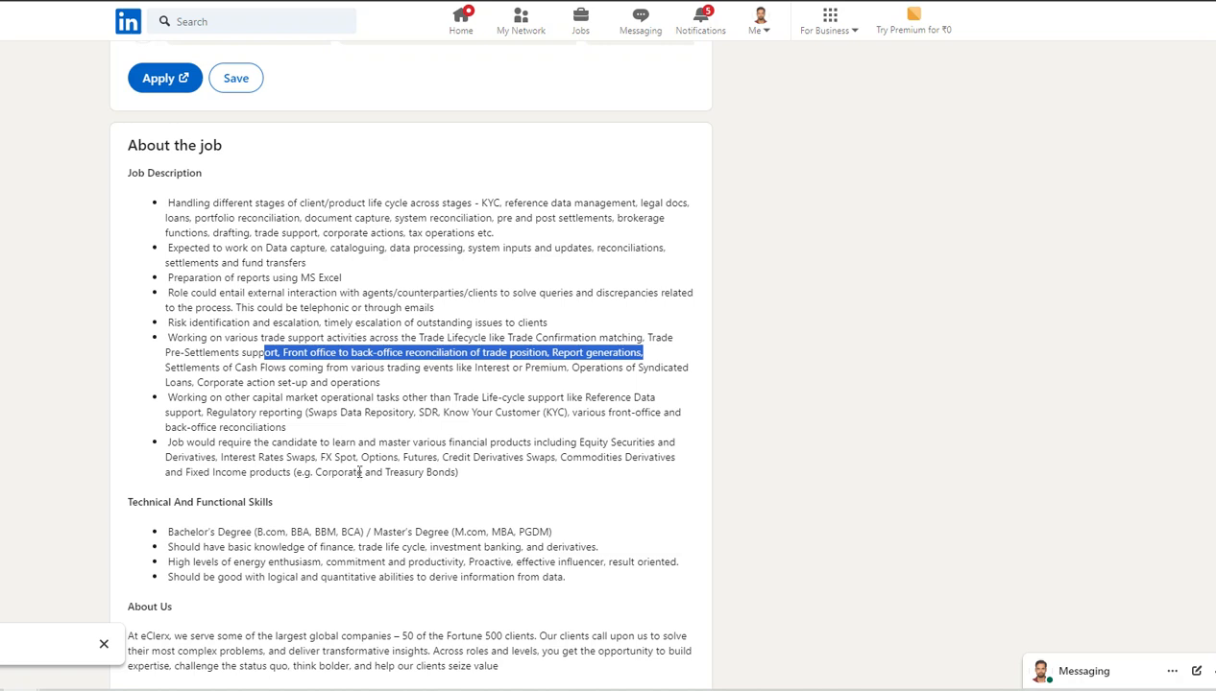
{"action": "mouse_move", "coordinate": [334, 457]}
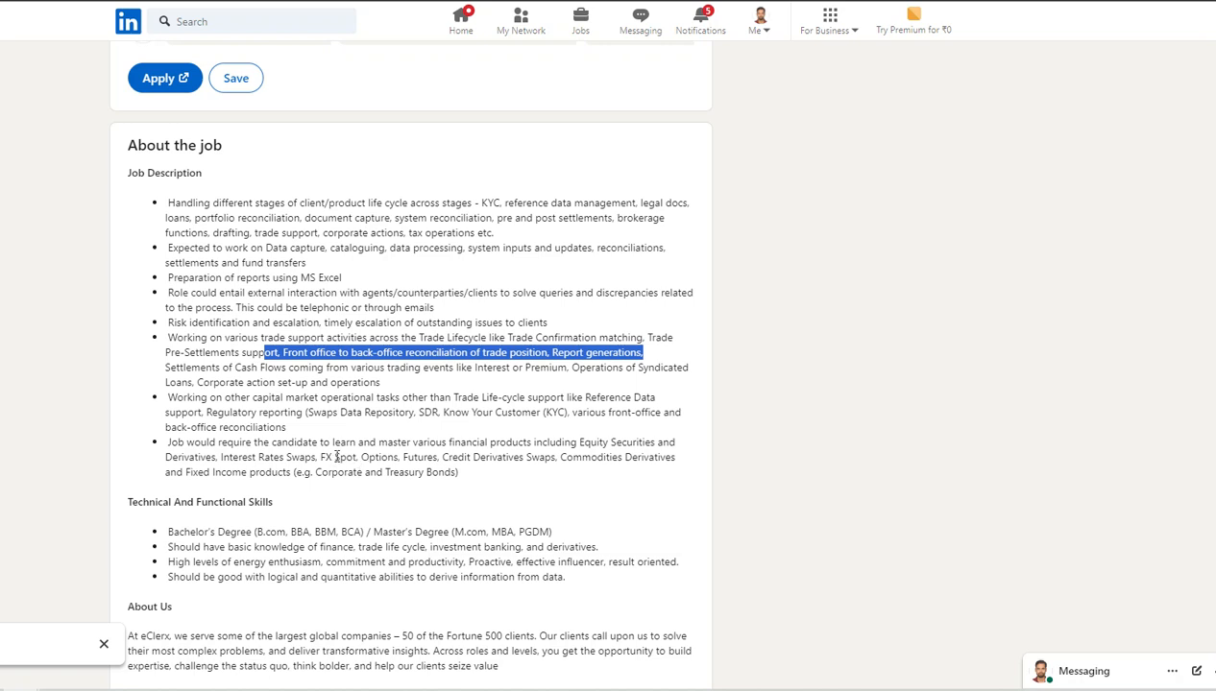
{"action": "mouse_move", "coordinate": [298, 534]}
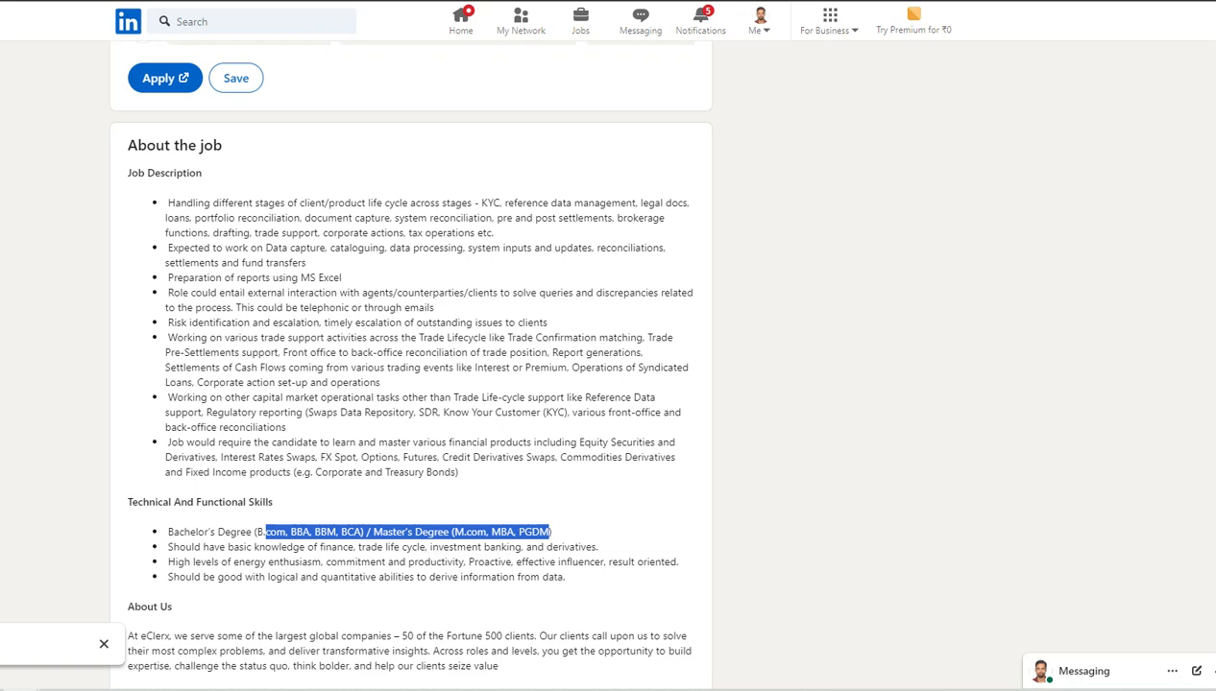
Step: Scroll back through the eClerx description toward the top of the posting
{"action": "scroll", "scroll_direction": "up", "scroll_amount": 3}
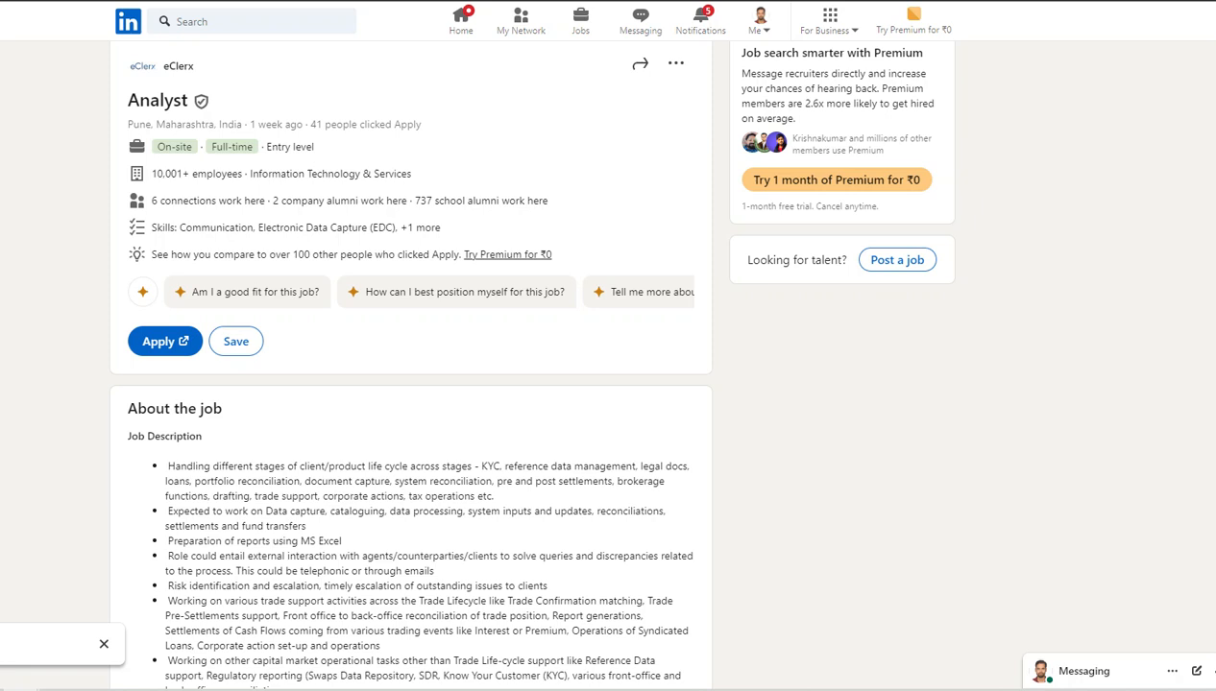
{"action": "scroll", "scroll_direction": "up", "scroll_amount": 3}
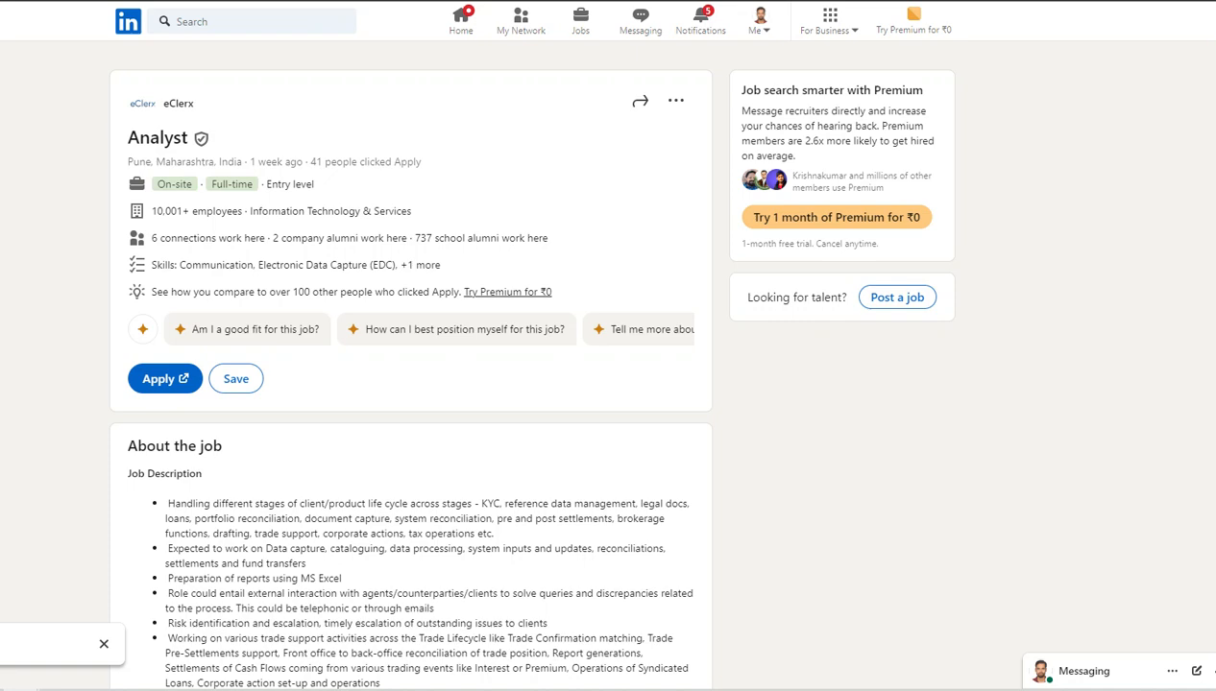
{"action": "scroll", "scroll_direction": "down", "scroll_amount": 3}
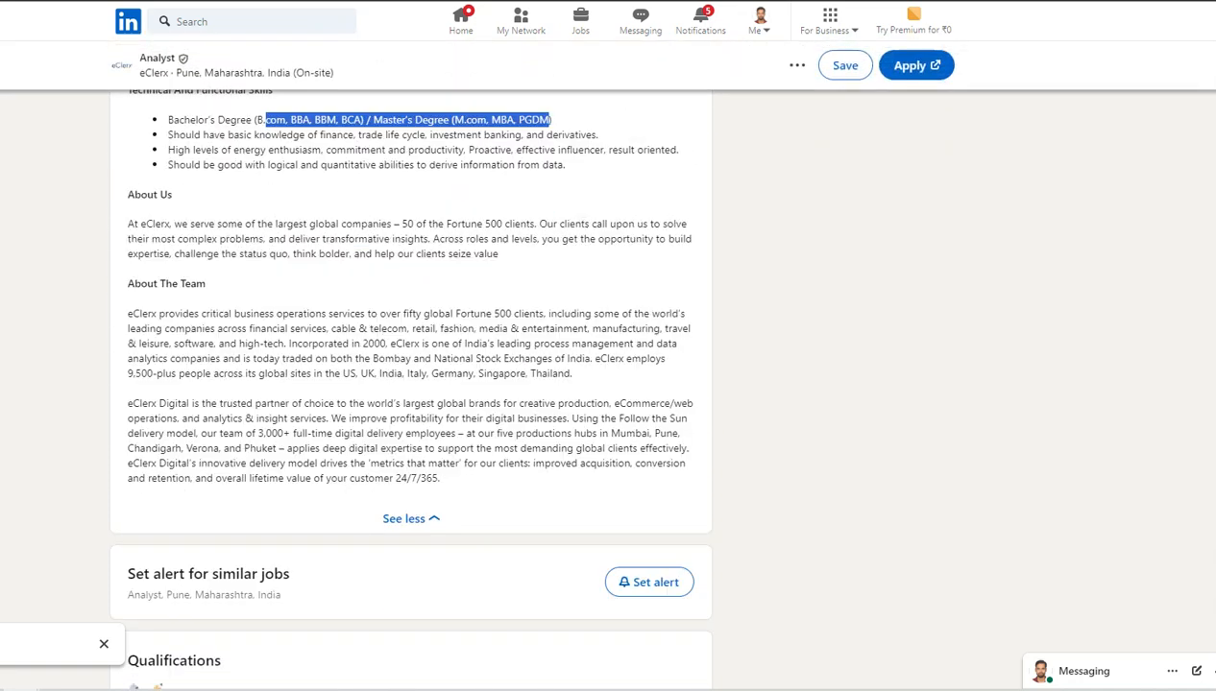
{"action": "scroll", "scroll_direction": "up", "scroll_amount": 3}
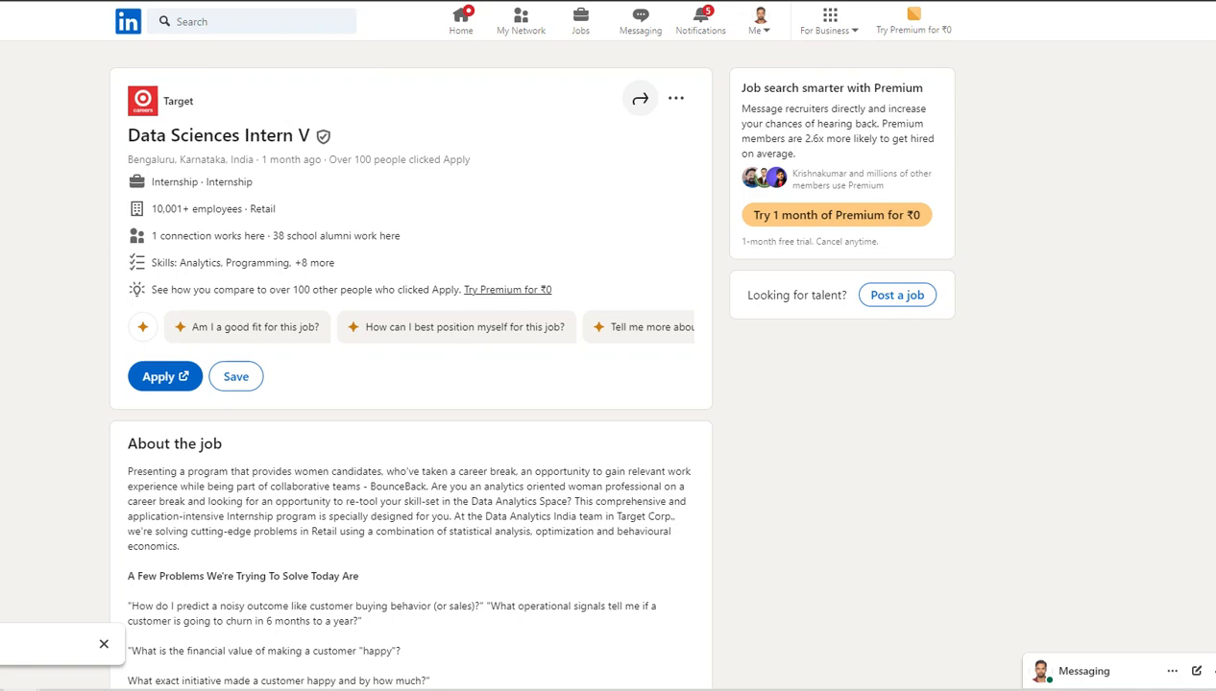
Step: Highlight the three years experience, career break, and SQL, R/SAS/Python primary skillset lines in the Target intern posting
{"action": "scroll", "scroll_direction": "down", "scroll_amount": 3}
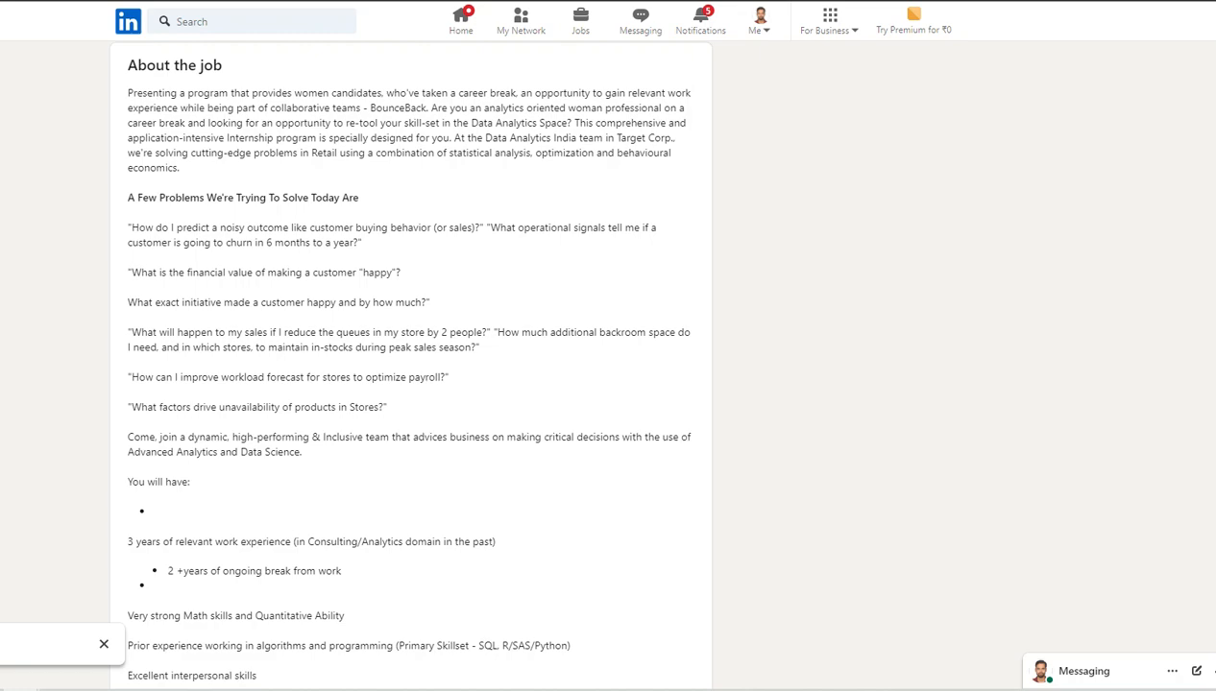
{"action": "scroll", "scroll_direction": "down", "scroll_amount": 3}
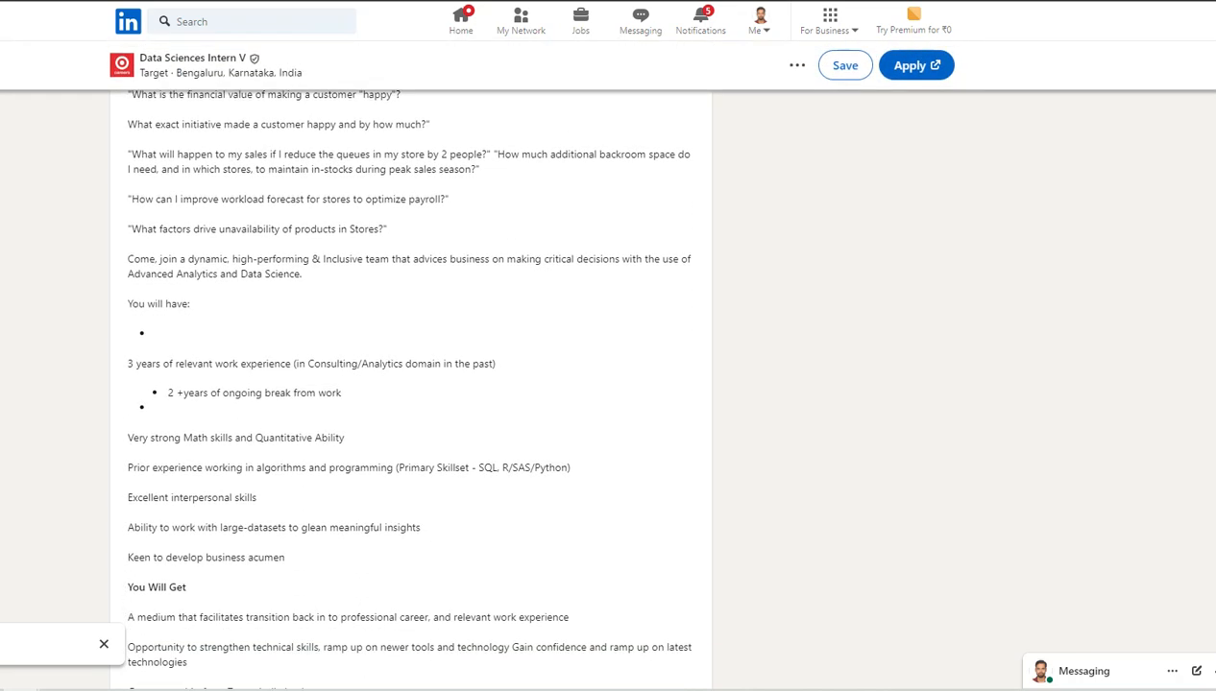
{"action": "mouse_move", "coordinate": [123, 372]}
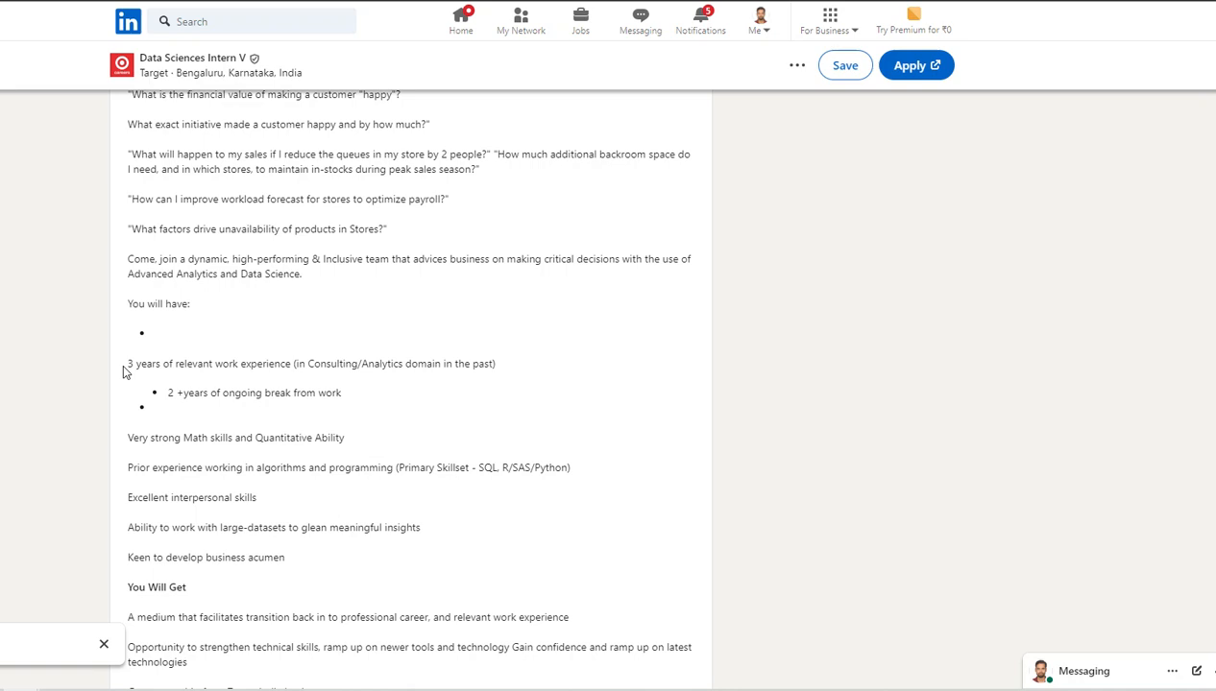
{"action": "left_click_drag", "start_coordinate": [127, 363], "coordinate": [326, 363]}
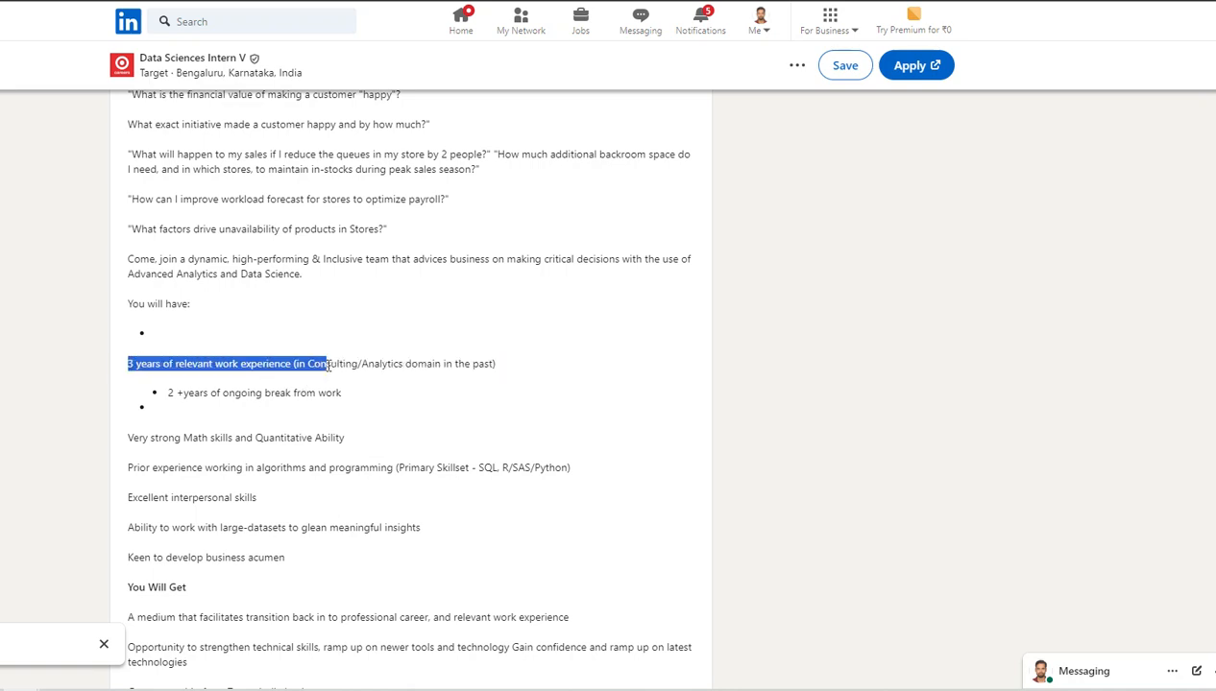
{"action": "left_click_drag", "start_coordinate": [326, 363], "coordinate": [430, 363]}
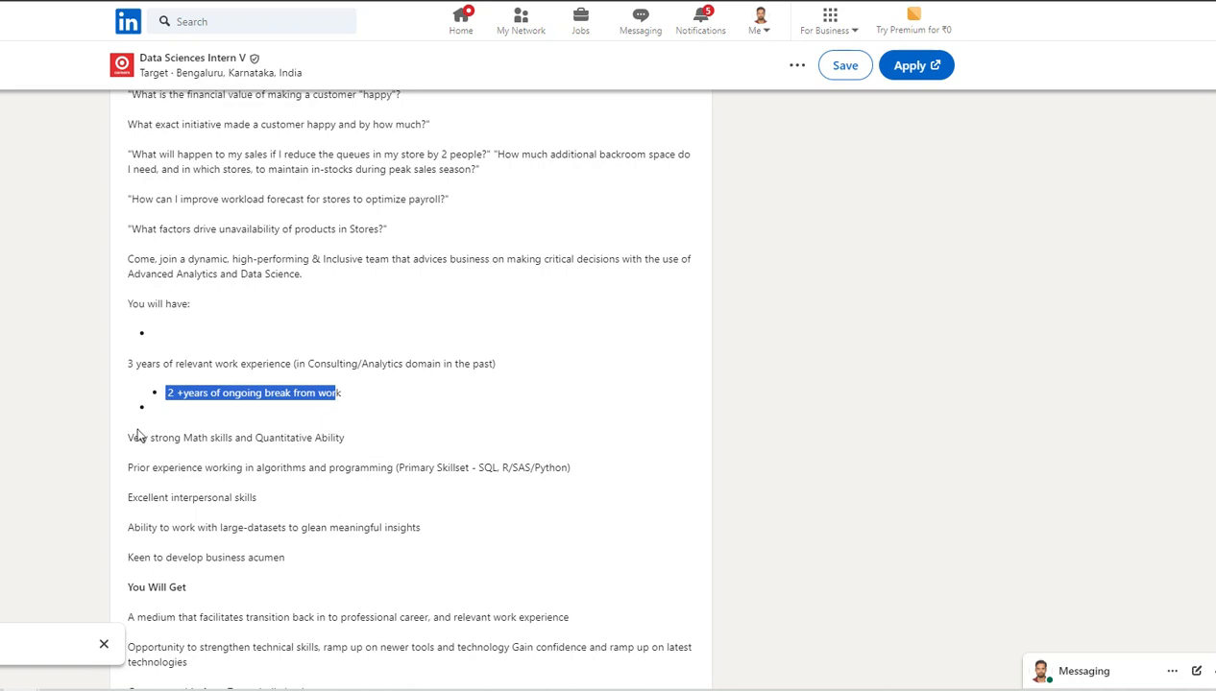
{"action": "double_click", "coordinate": [146, 438]}
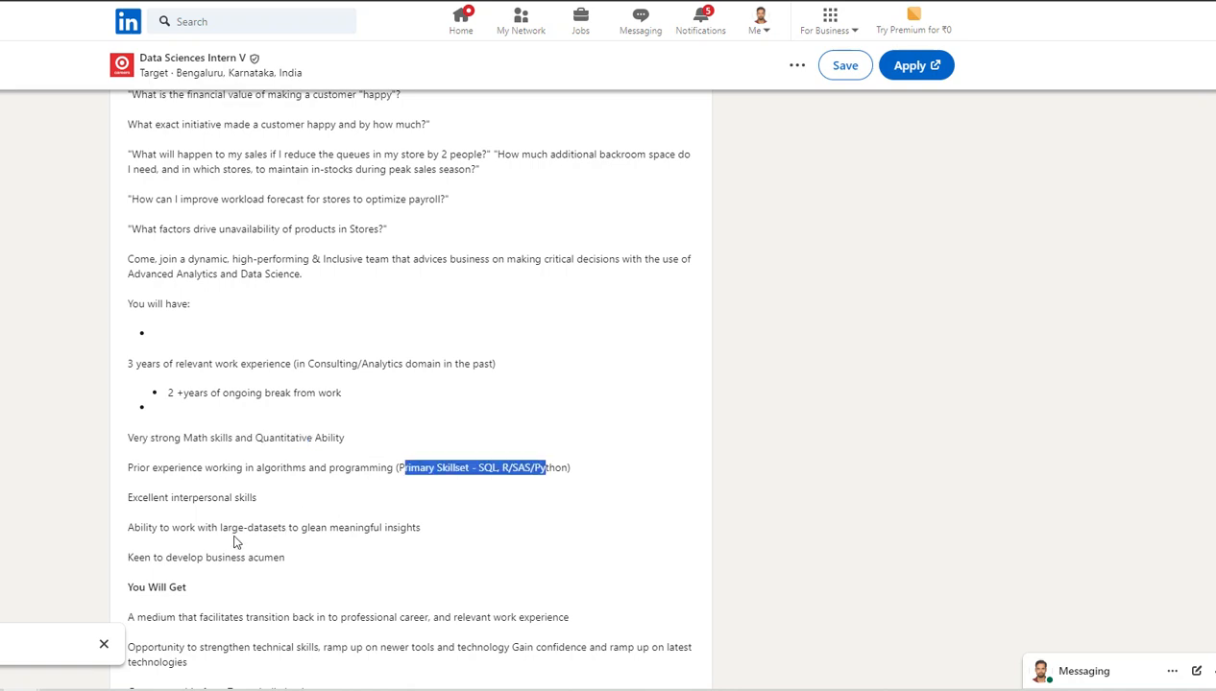
{"action": "mouse_move", "coordinate": [440, 492]}
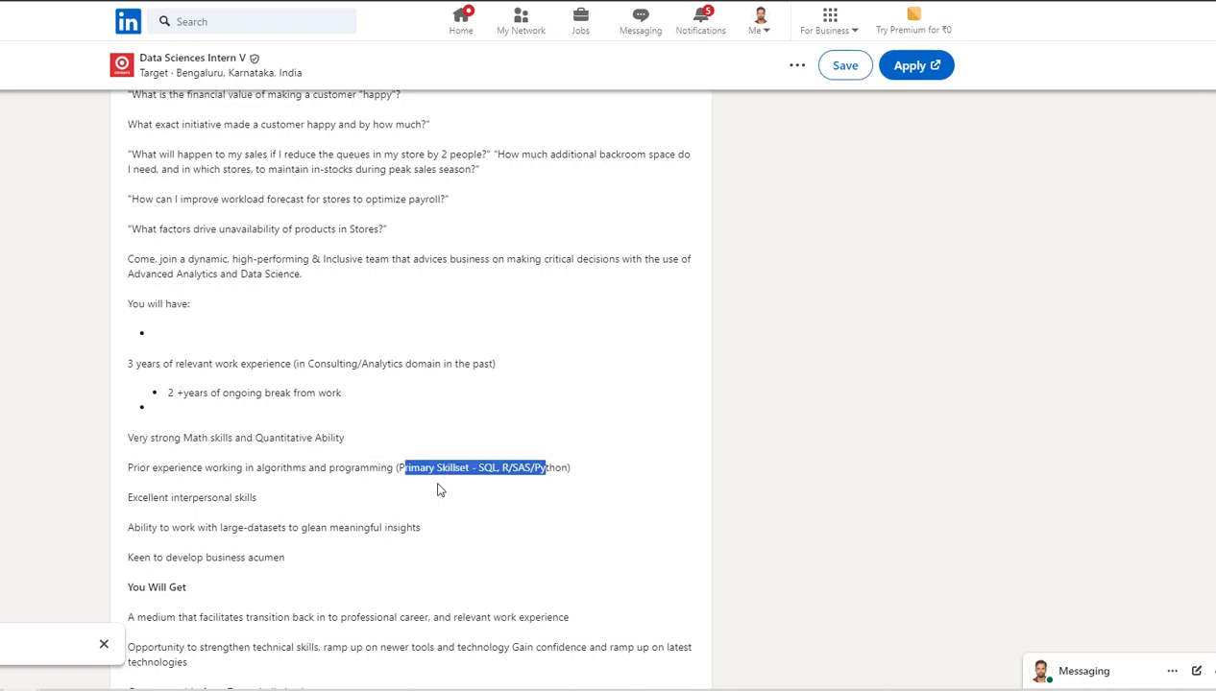
Step: Read through the rest of the Data Sciences Intern V description and return to the top of the posting
{"action": "scroll", "scroll_direction": "down", "scroll_amount": 3}
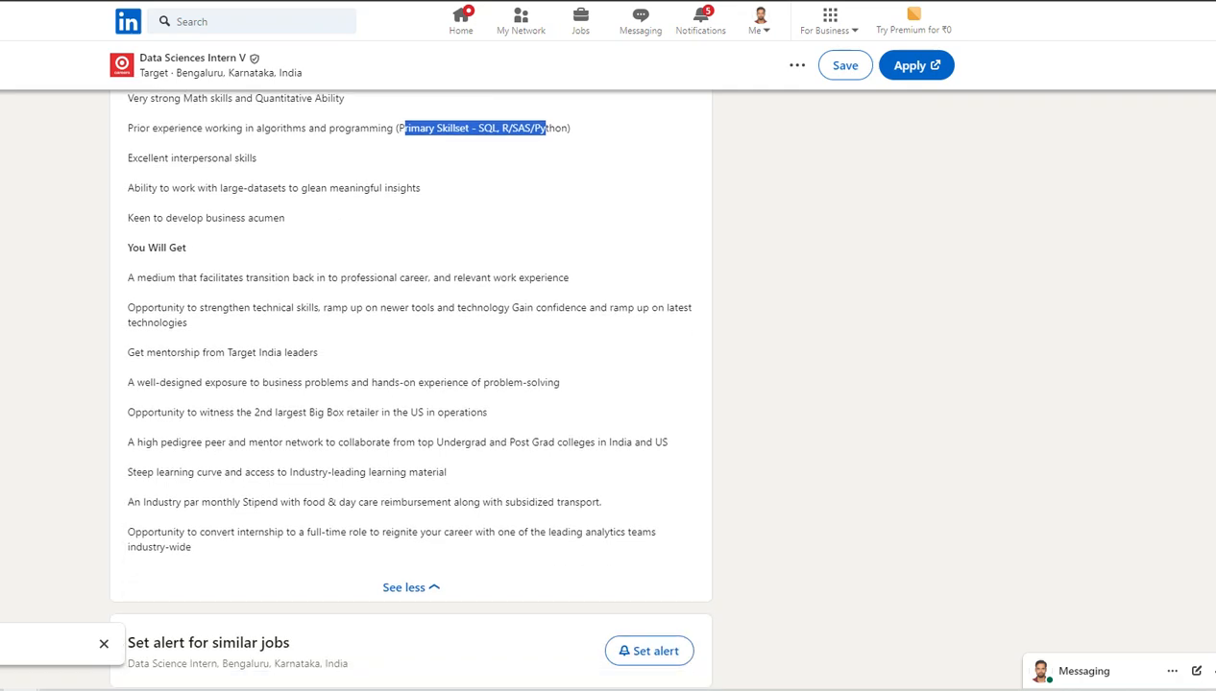
{"action": "scroll", "scroll_direction": "up", "scroll_amount": 3}
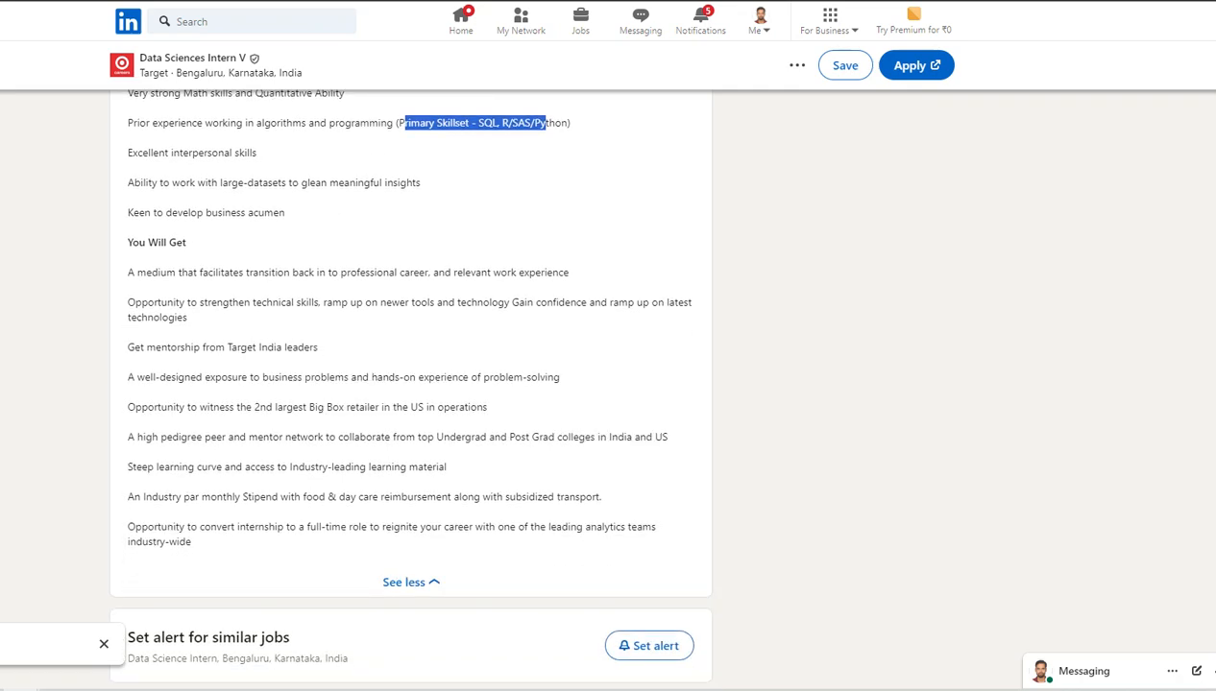
{"action": "scroll", "scroll_direction": "up", "scroll_amount": 3}
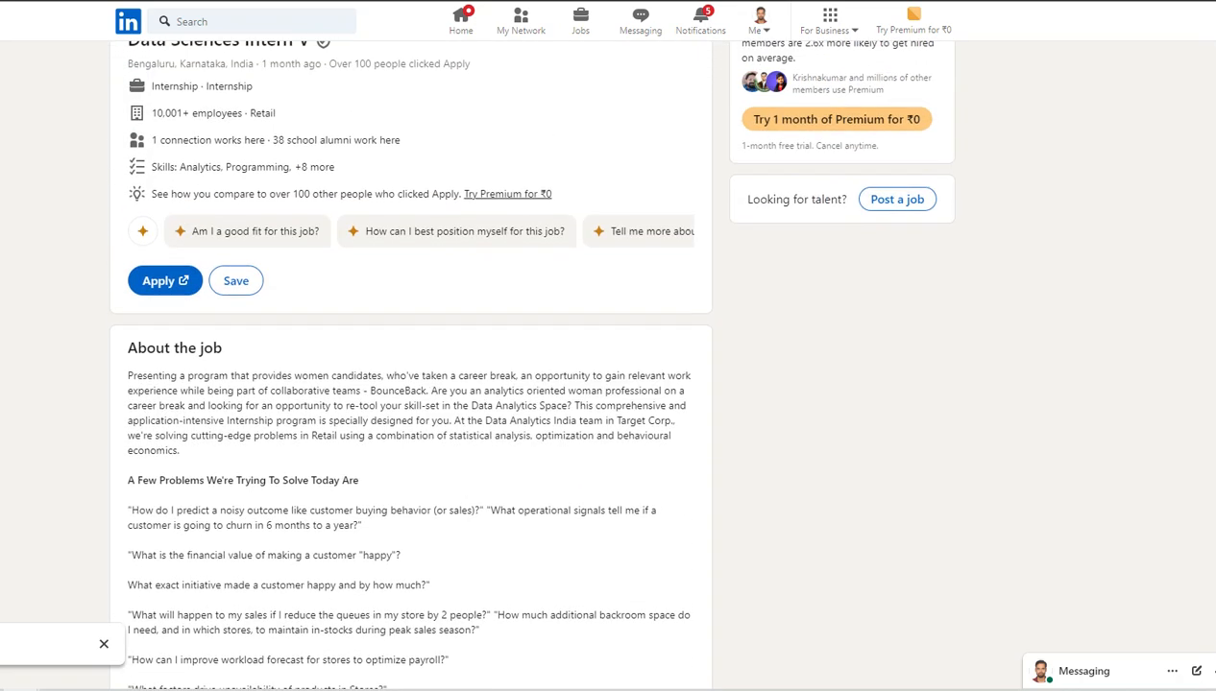
{"action": "scroll", "scroll_direction": "down", "scroll_amount": 3}
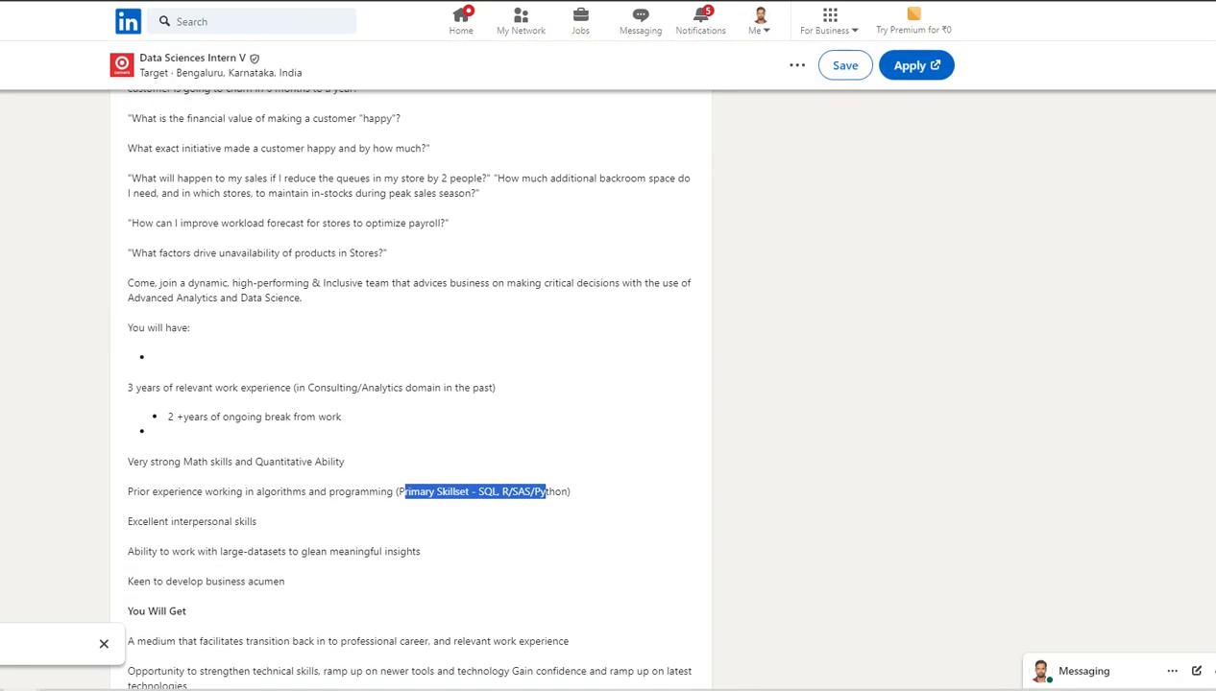
{"action": "scroll", "scroll_direction": "up", "scroll_amount": 3}
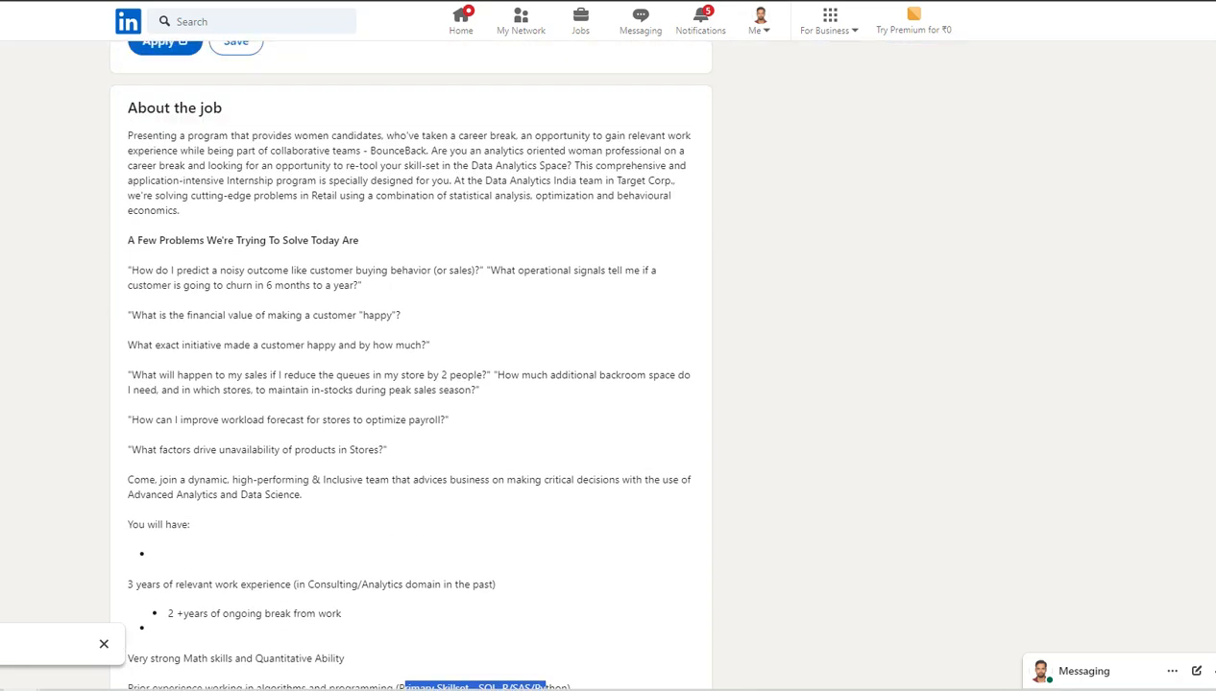
{"action": "scroll", "scroll_direction": "up", "scroll_amount": 3}
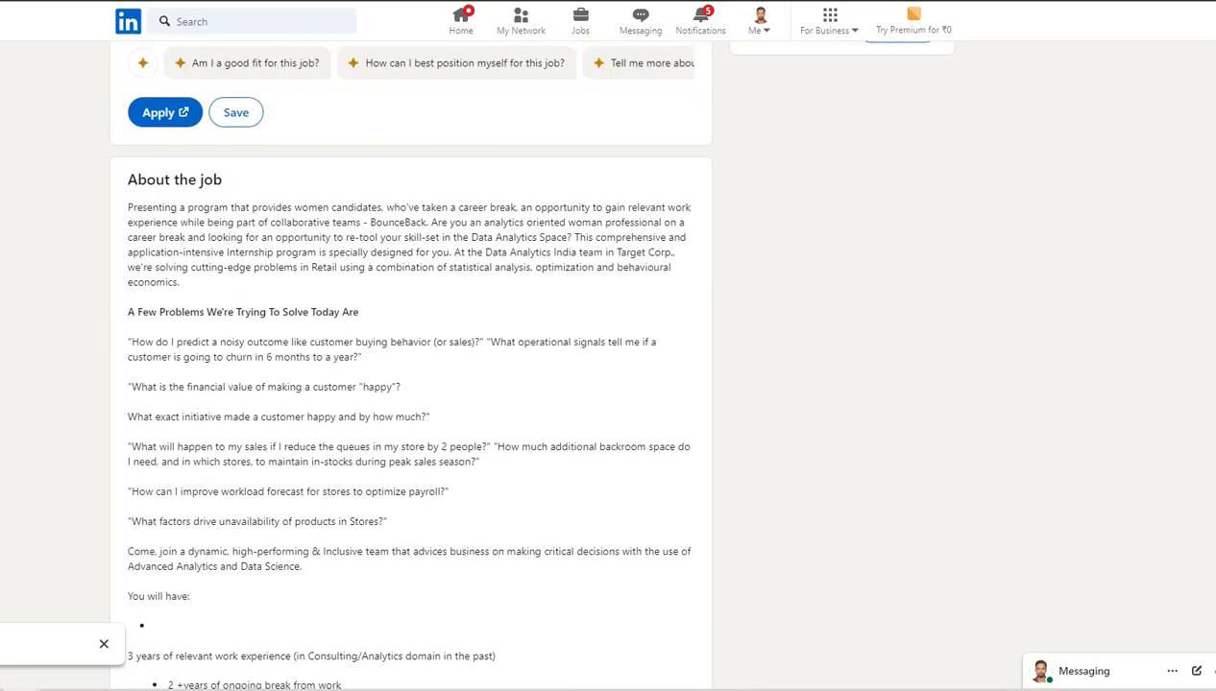
{"action": "scroll", "scroll_direction": "up", "scroll_amount": 3}
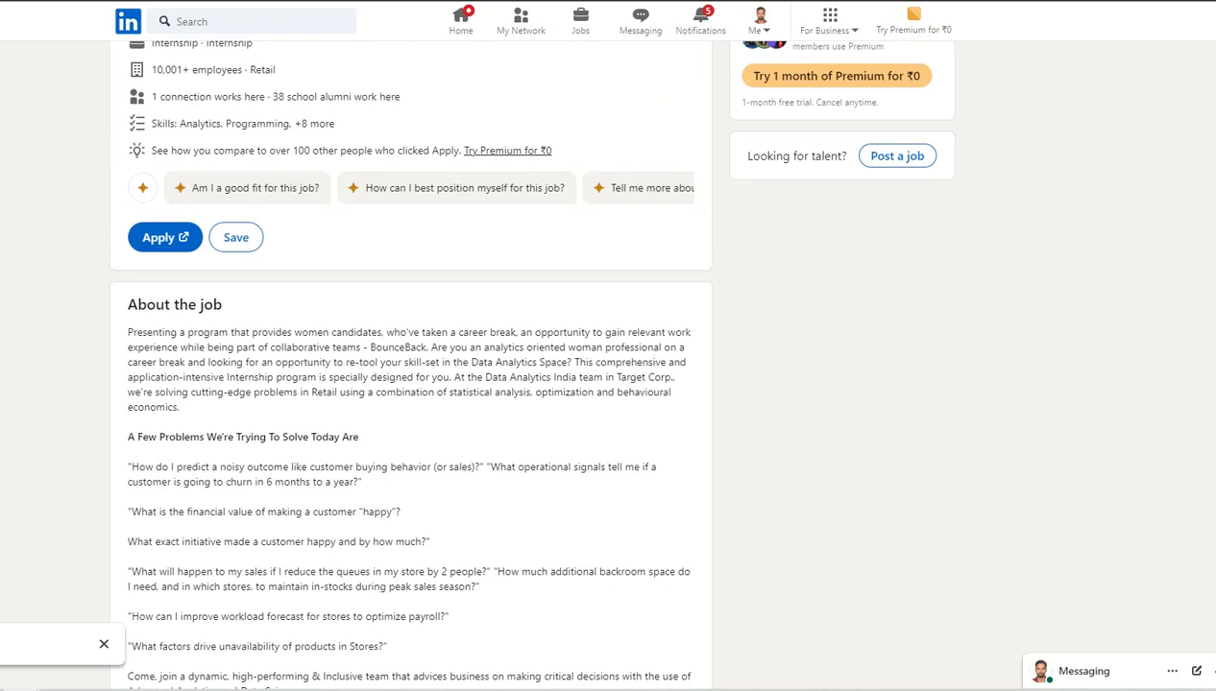
{"action": "scroll", "scroll_direction": "down", "scroll_amount": 3}
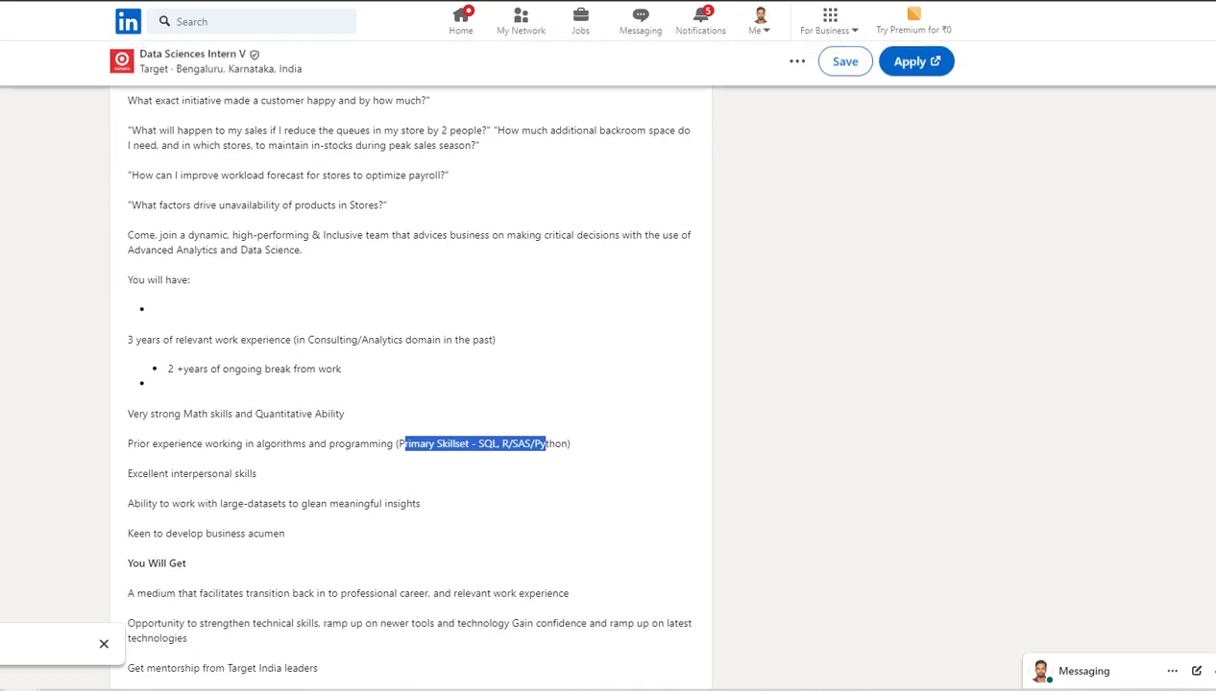
{"action": "scroll", "scroll_direction": "up", "scroll_amount": 3}
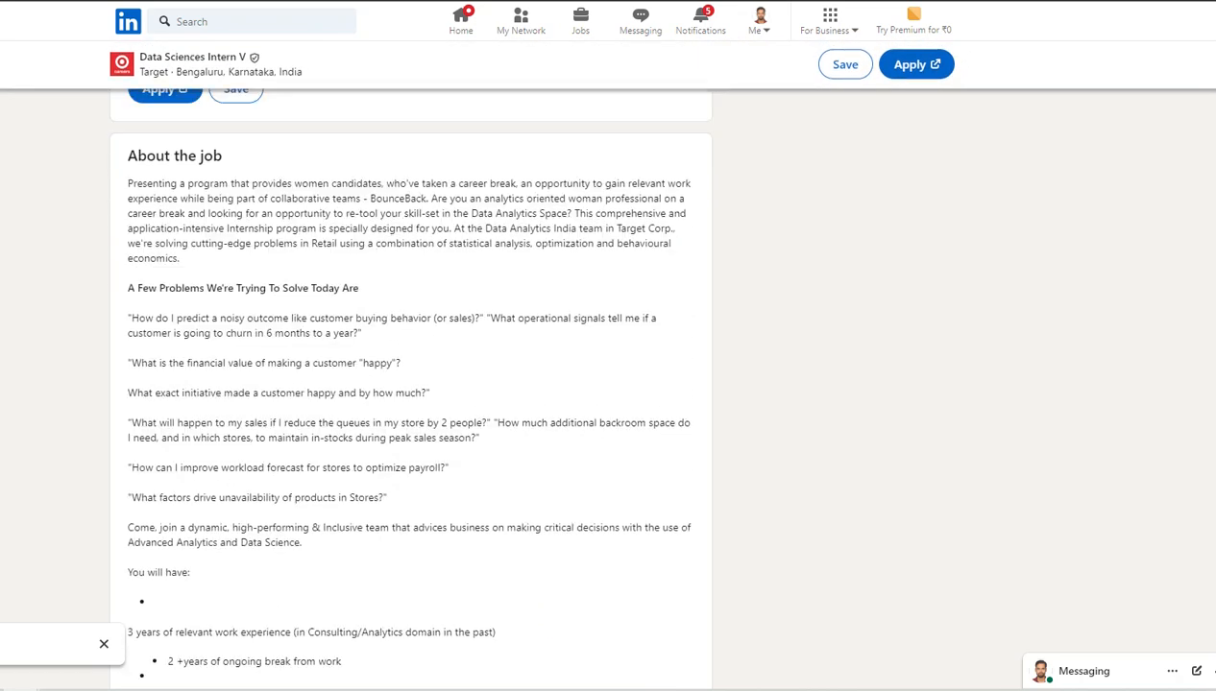
{"action": "scroll", "scroll_direction": "up", "scroll_amount": 3}
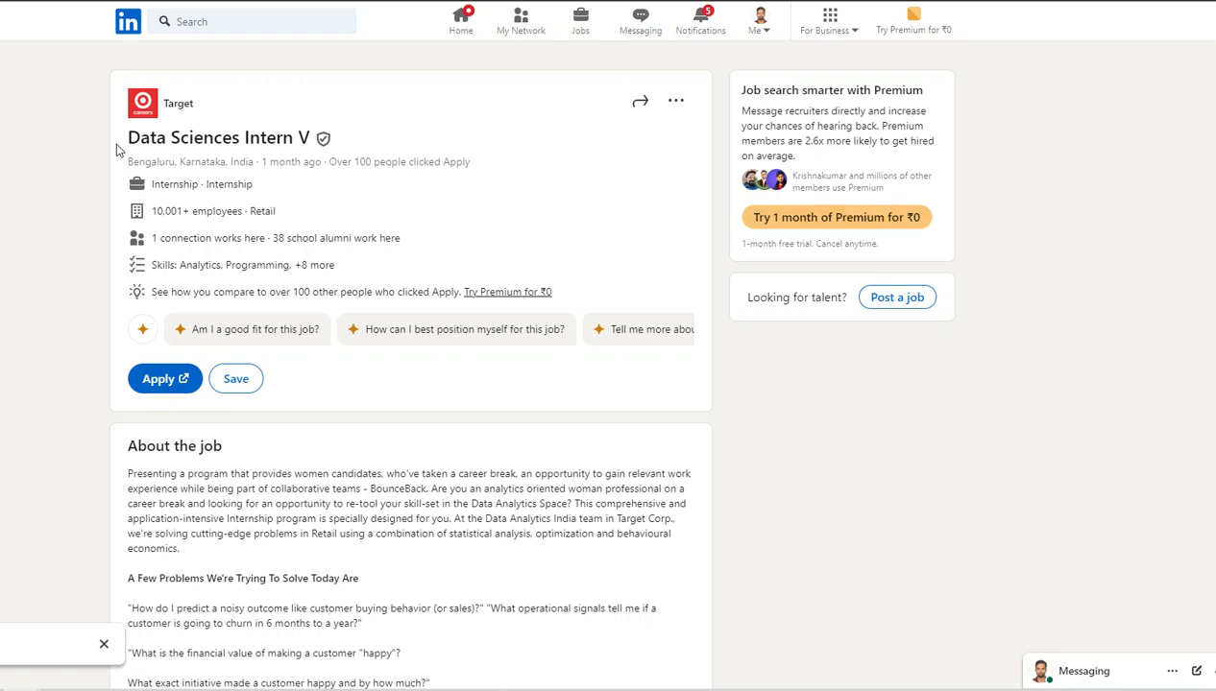
{"action": "double_click", "coordinate": [173, 138]}
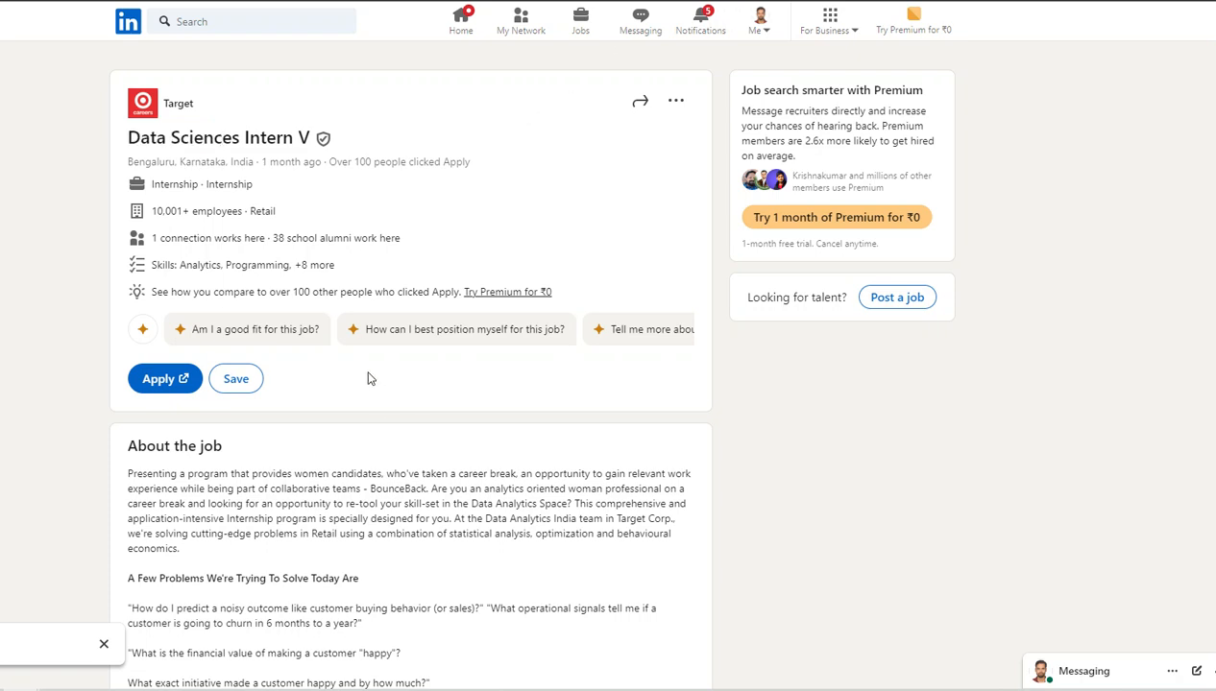
{"action": "mouse_move", "coordinate": [388, 392]}
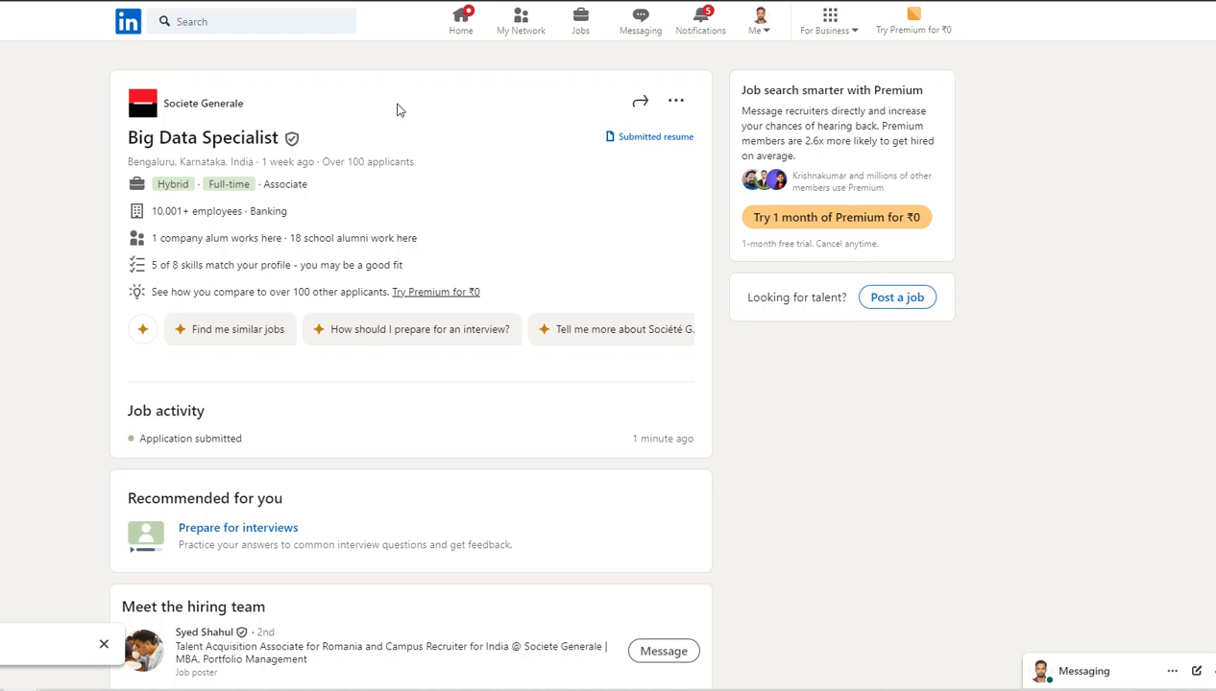
Step: Highlight the Associate level tag, then the Spark/Scala and Unix and SQL requirements in the Big Data Specialist posting
{"action": "double_click", "coordinate": [284, 184]}
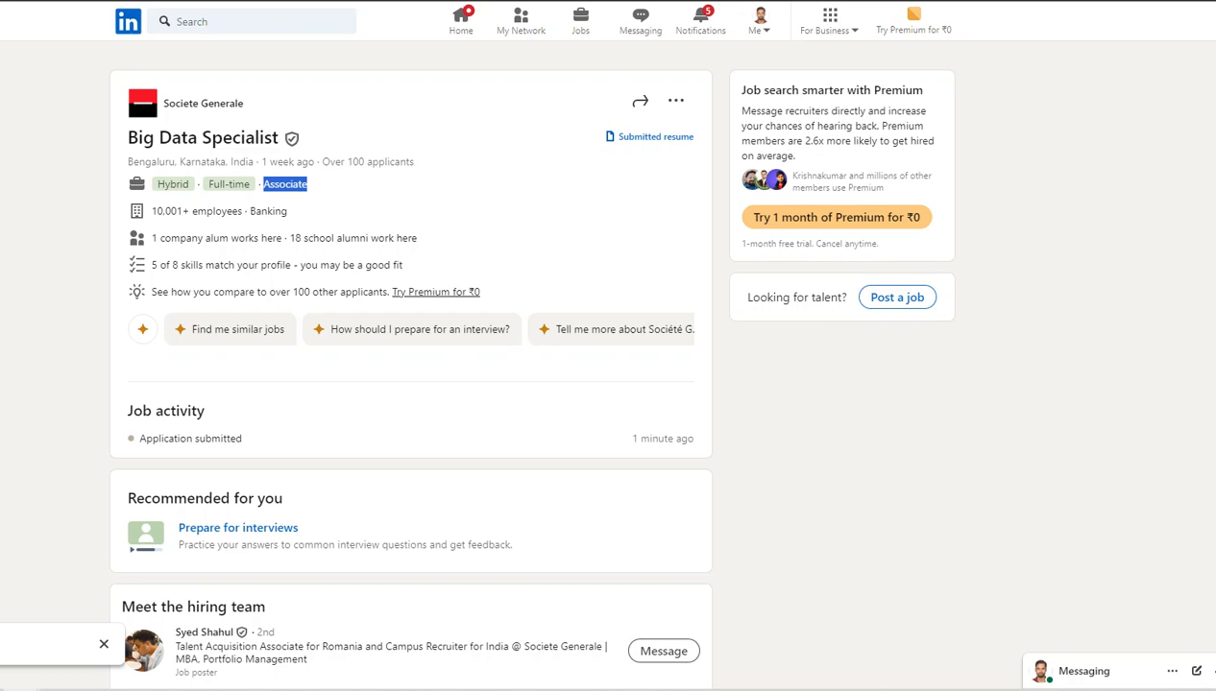
{"action": "scroll", "scroll_direction": "down", "scroll_amount": 3}
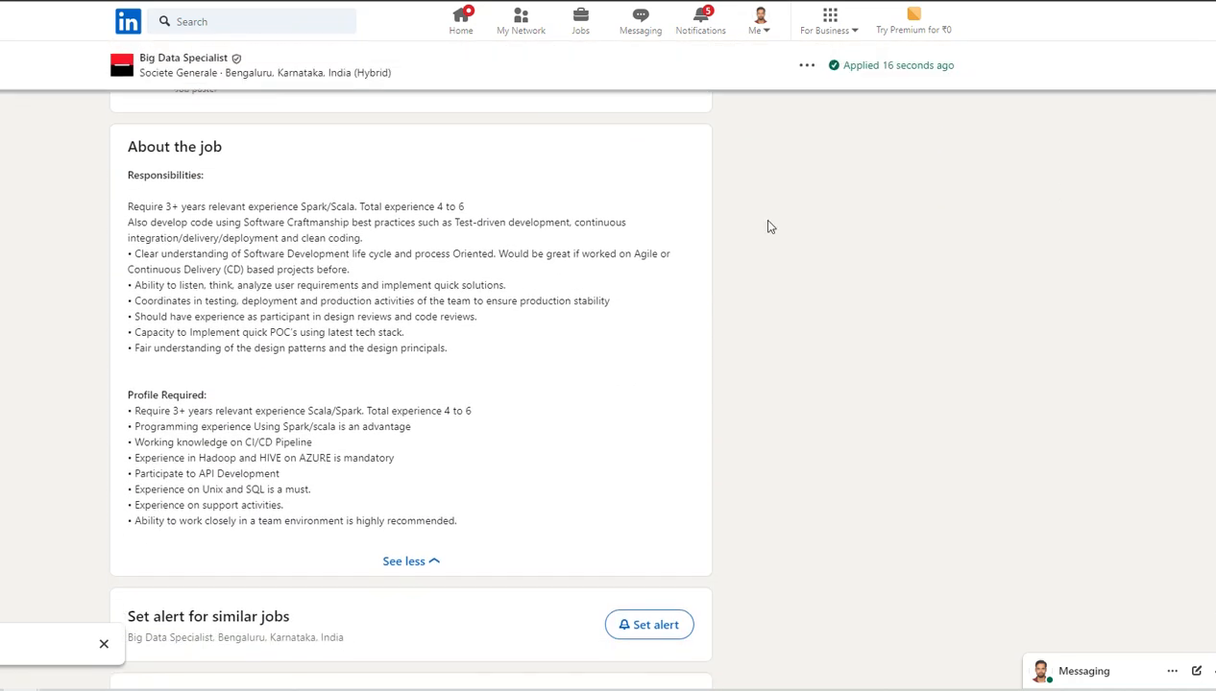
{"action": "left_click_drag", "start_coordinate": [146, 208], "coordinate": [219, 207]}
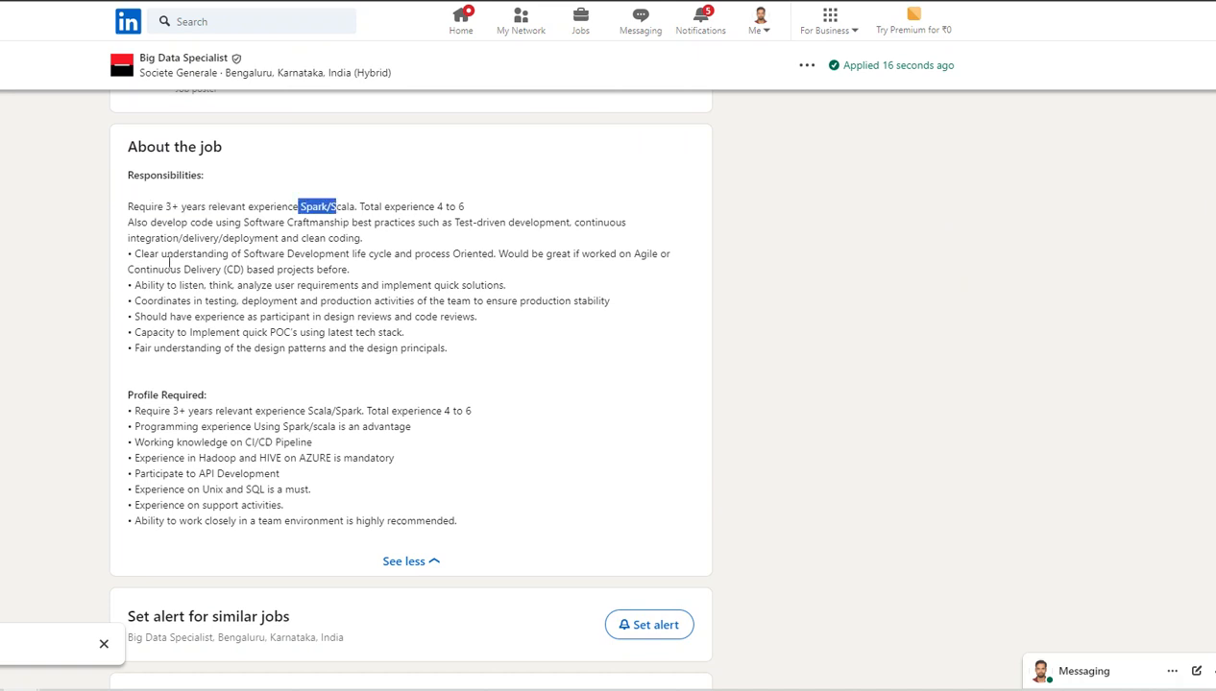
{"action": "mouse_move", "coordinate": [303, 259]}
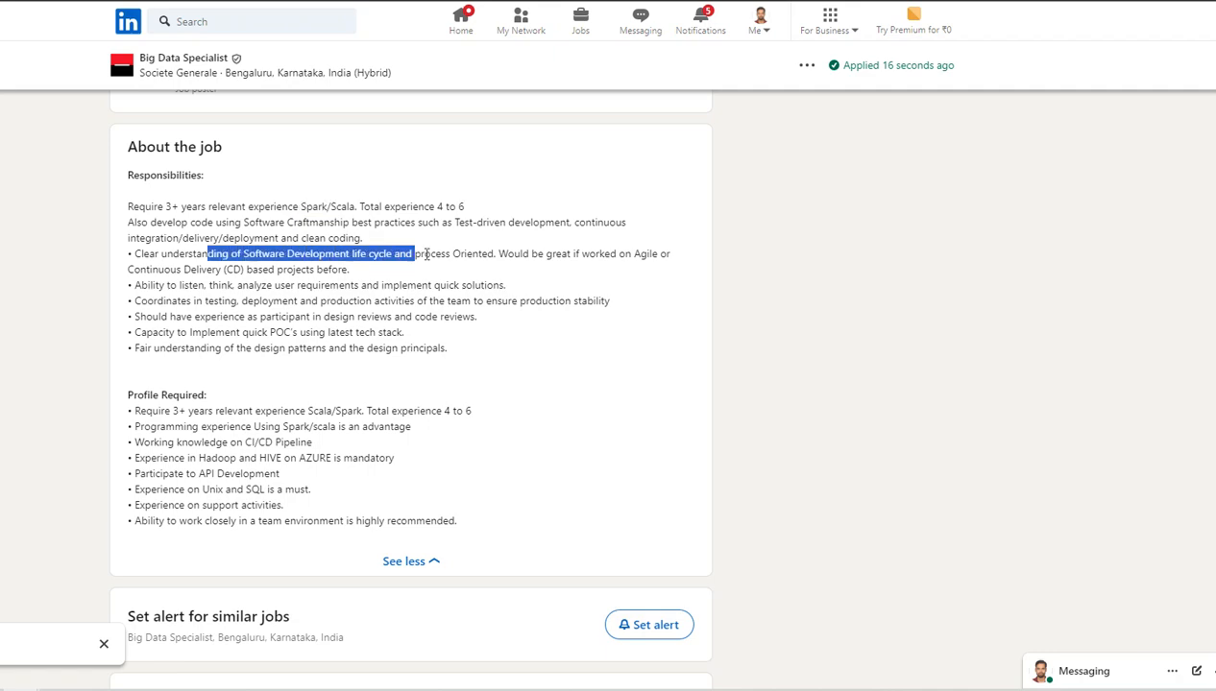
{"action": "left_click_drag", "start_coordinate": [413, 254], "coordinate": [509, 253]}
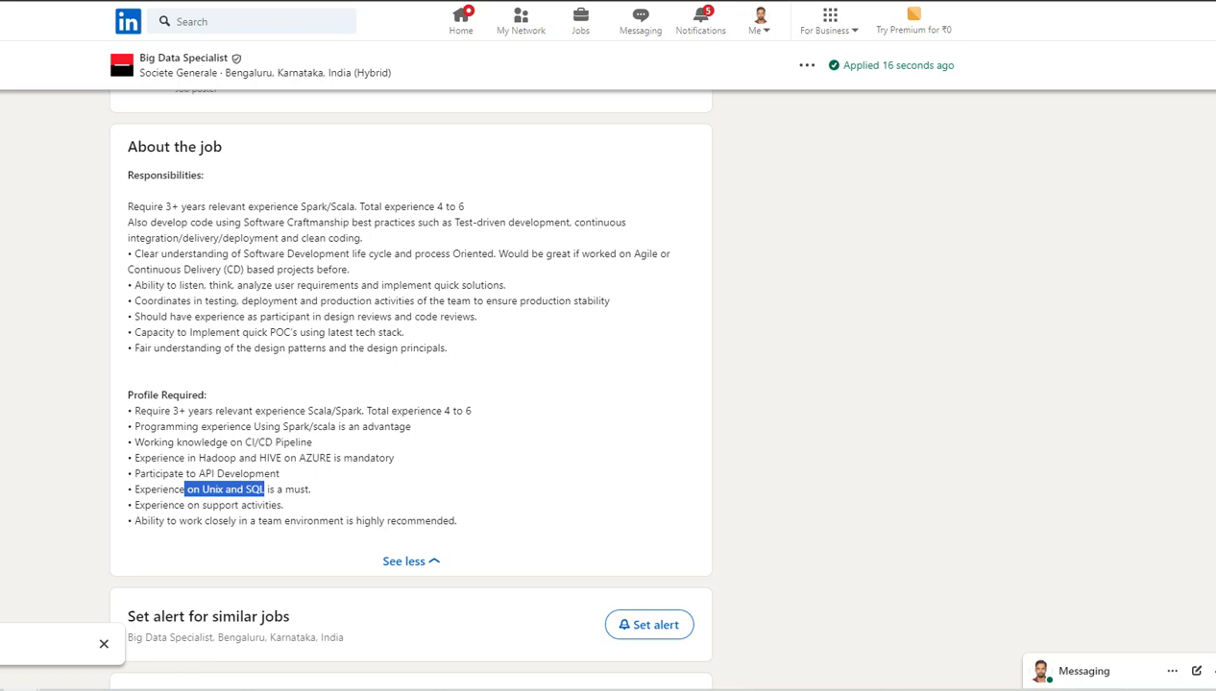
Step: Scroll back up through the Société Générale description to the job list
{"action": "scroll", "scroll_direction": "up", "scroll_amount": 3}
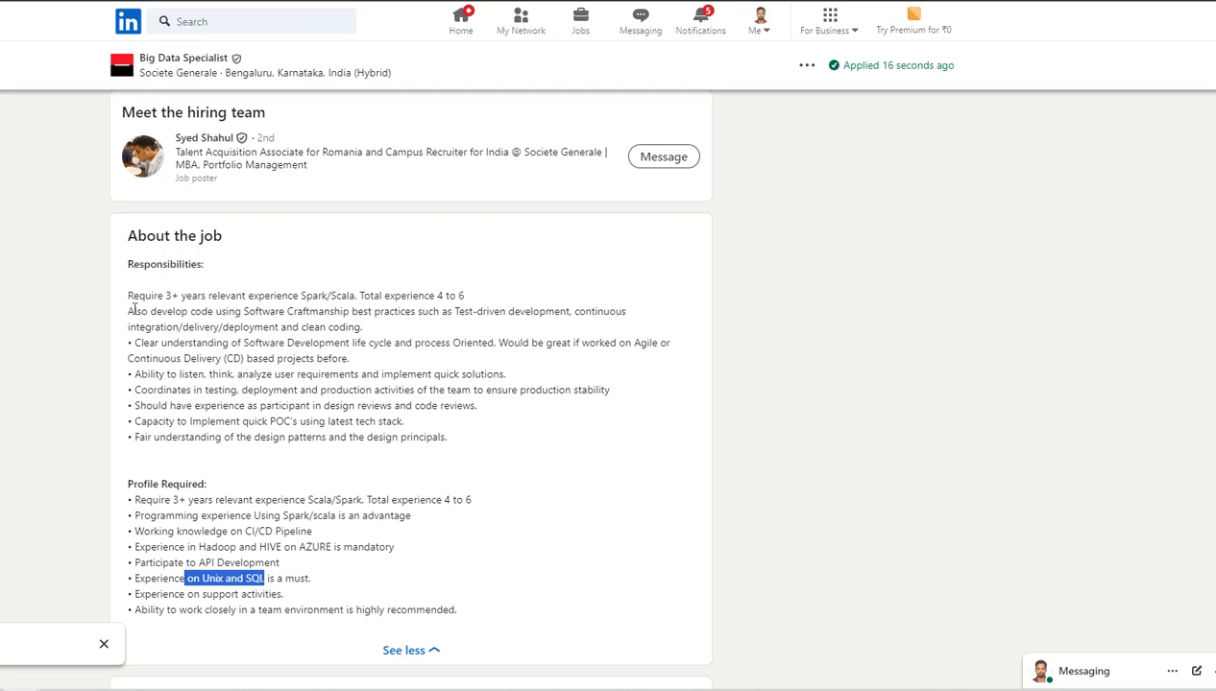
{"action": "scroll", "scroll_direction": "up", "scroll_amount": 3}
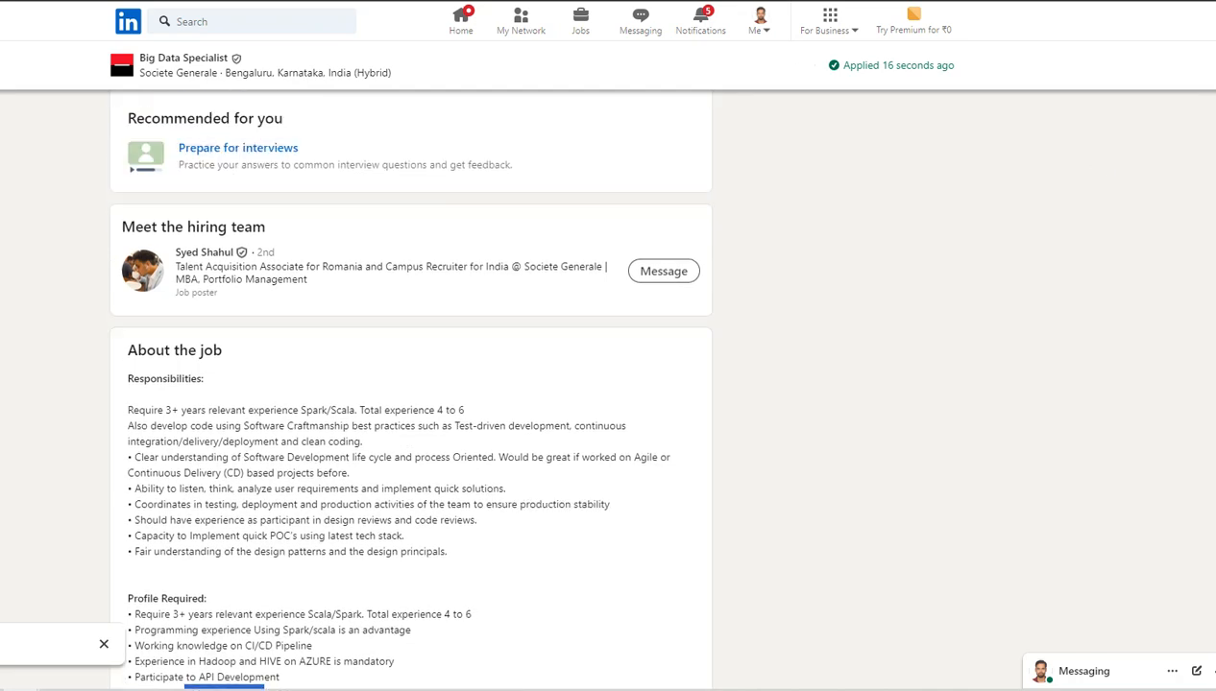
{"action": "scroll", "scroll_direction": "up", "scroll_amount": 3}
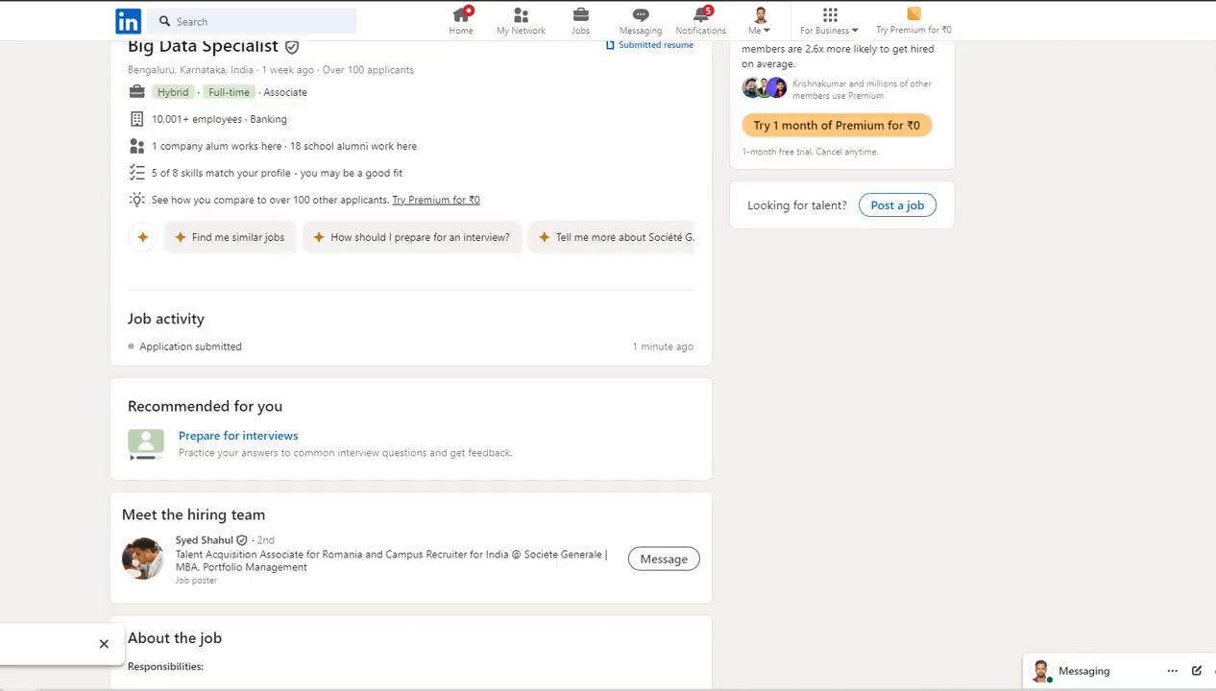
{"action": "scroll", "scroll_direction": "down", "scroll_amount": 3}
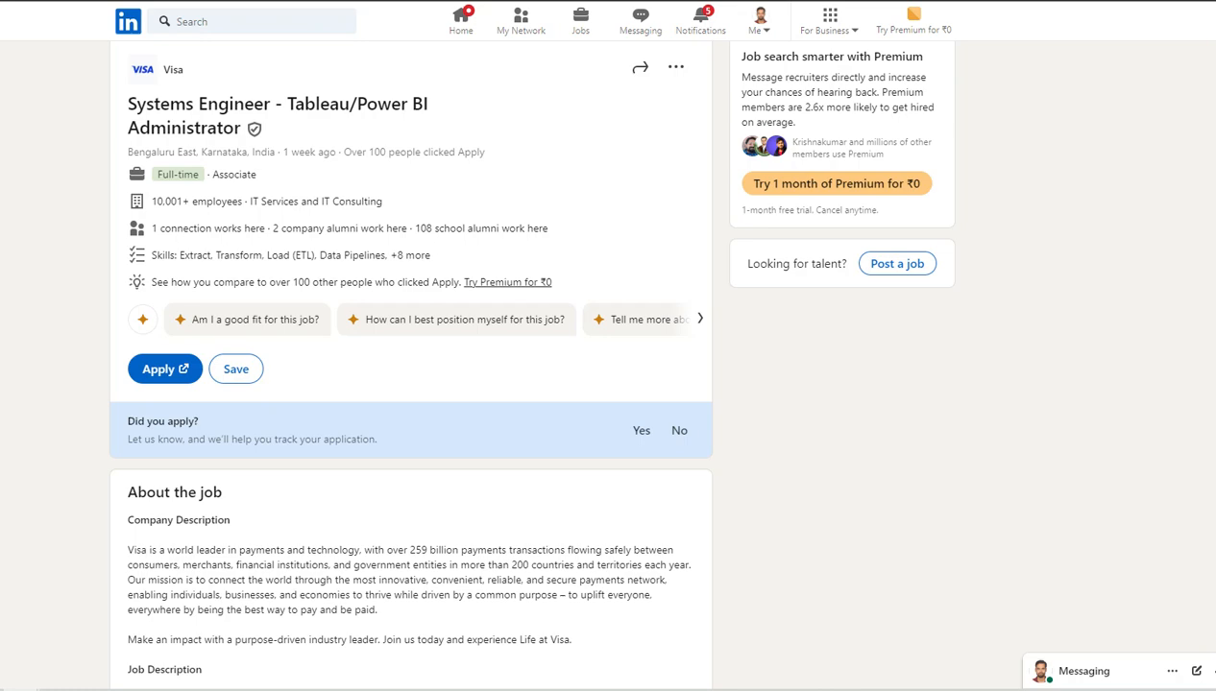
{"action": "mouse_move", "coordinate": [1209, 136]}
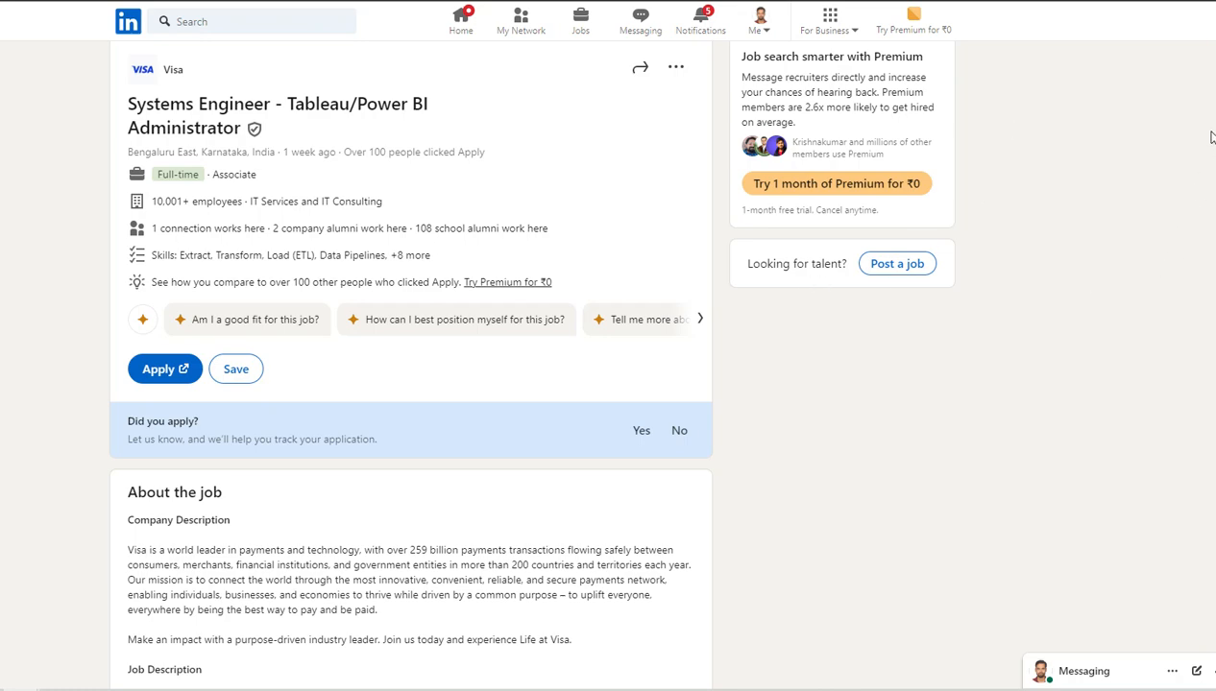
Step: In the Visa Systems Engineer Responsibilities, highlight the software maintenance and configuration bullet
{"action": "scroll", "scroll_direction": "down", "scroll_amount": 3}
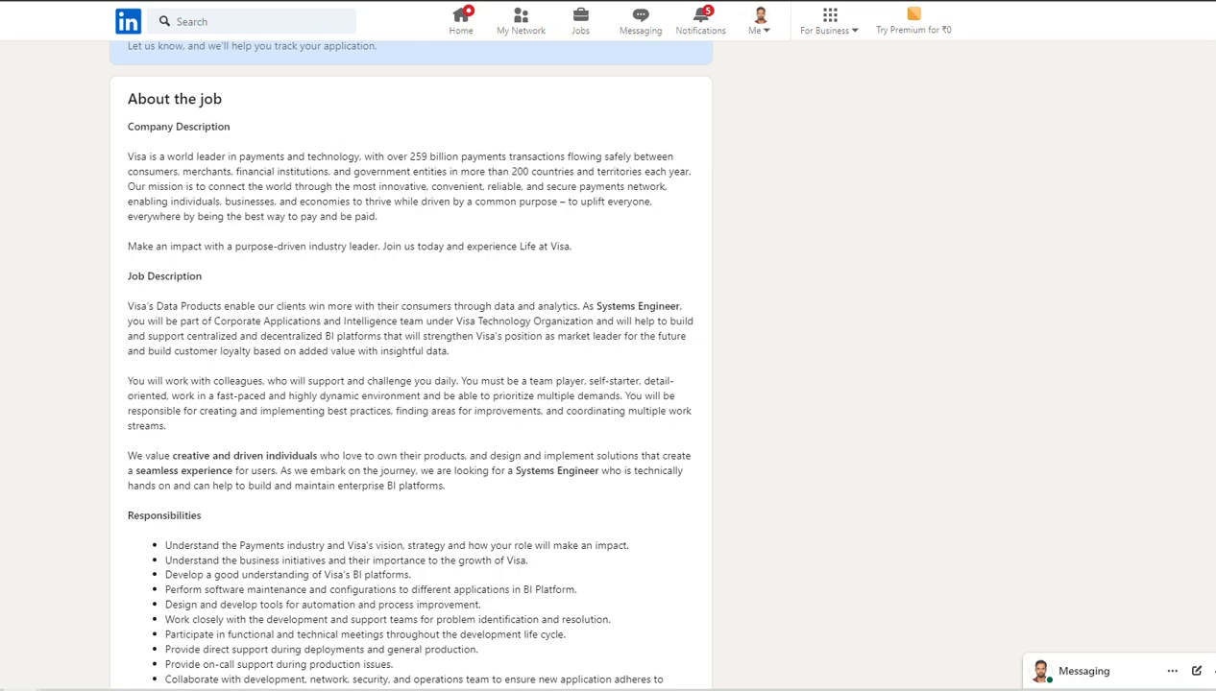
{"action": "scroll", "scroll_direction": "down", "scroll_amount": 3}
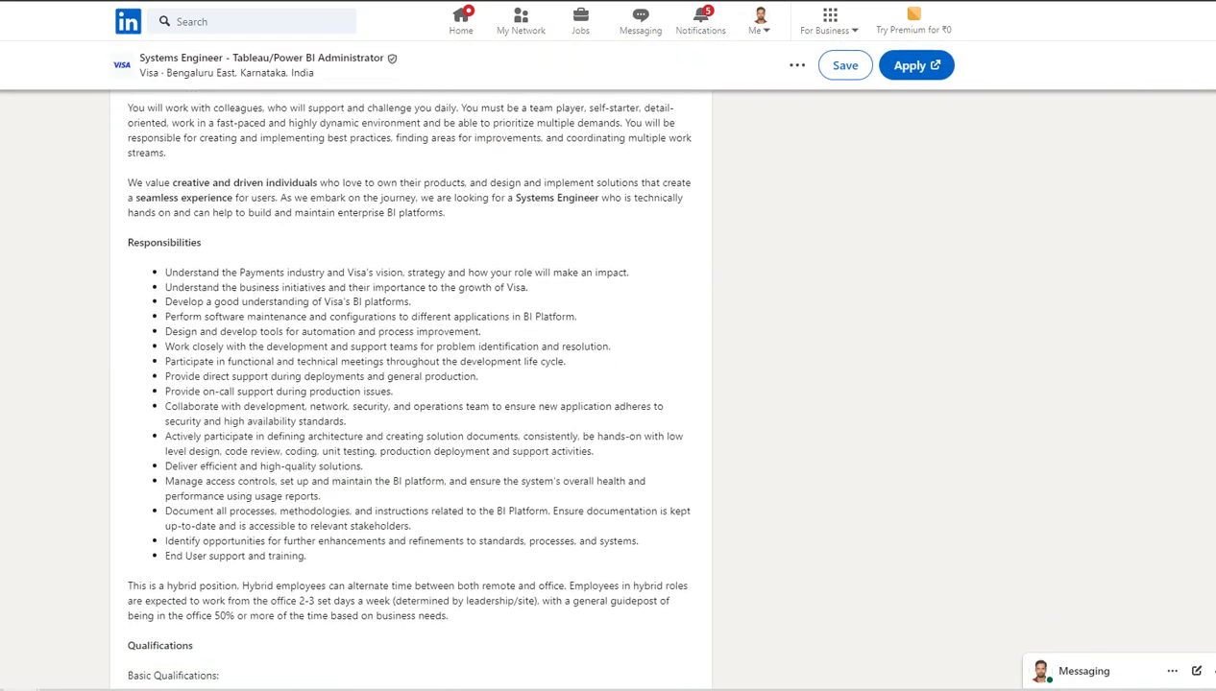
{"action": "scroll", "scroll_direction": "down", "scroll_amount": 3}
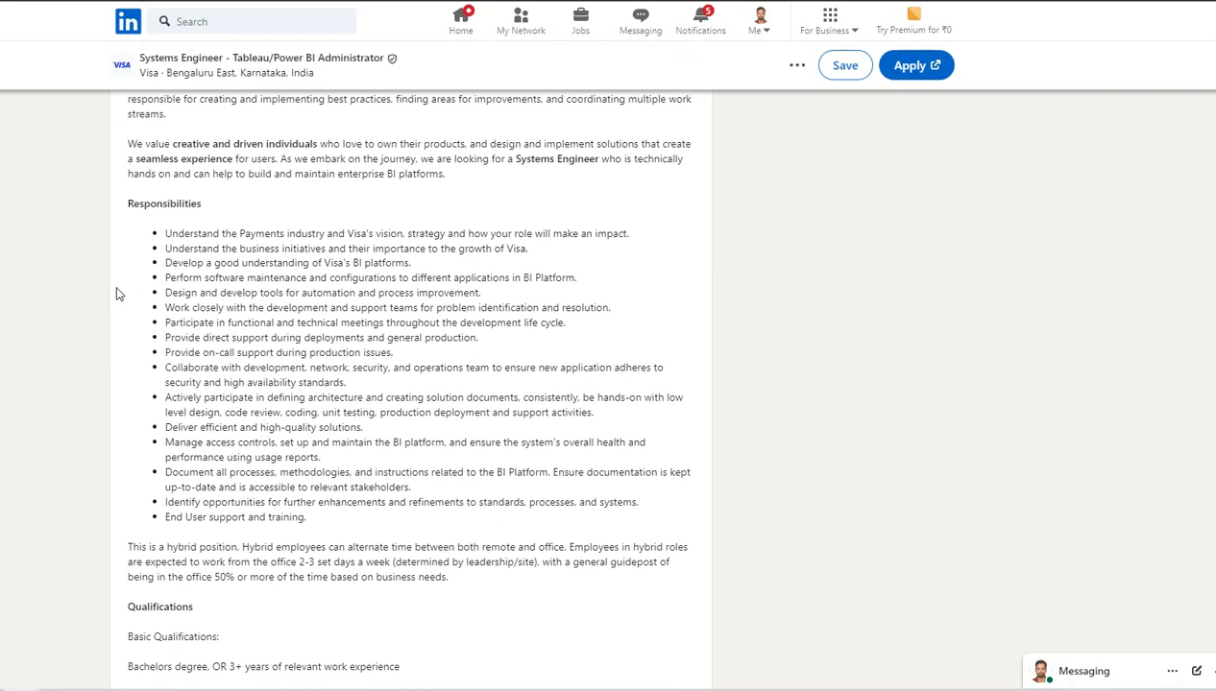
{"action": "mouse_move", "coordinate": [317, 273]}
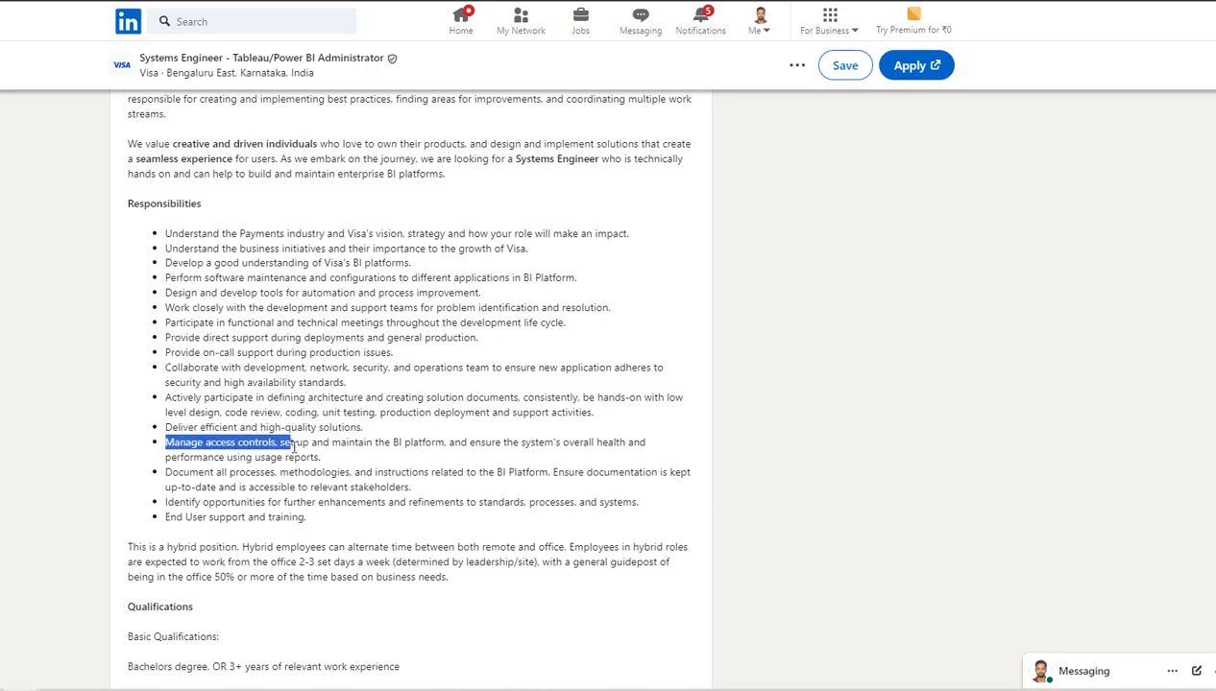
{"action": "left_click_drag", "start_coordinate": [288, 442], "coordinate": [526, 441]}
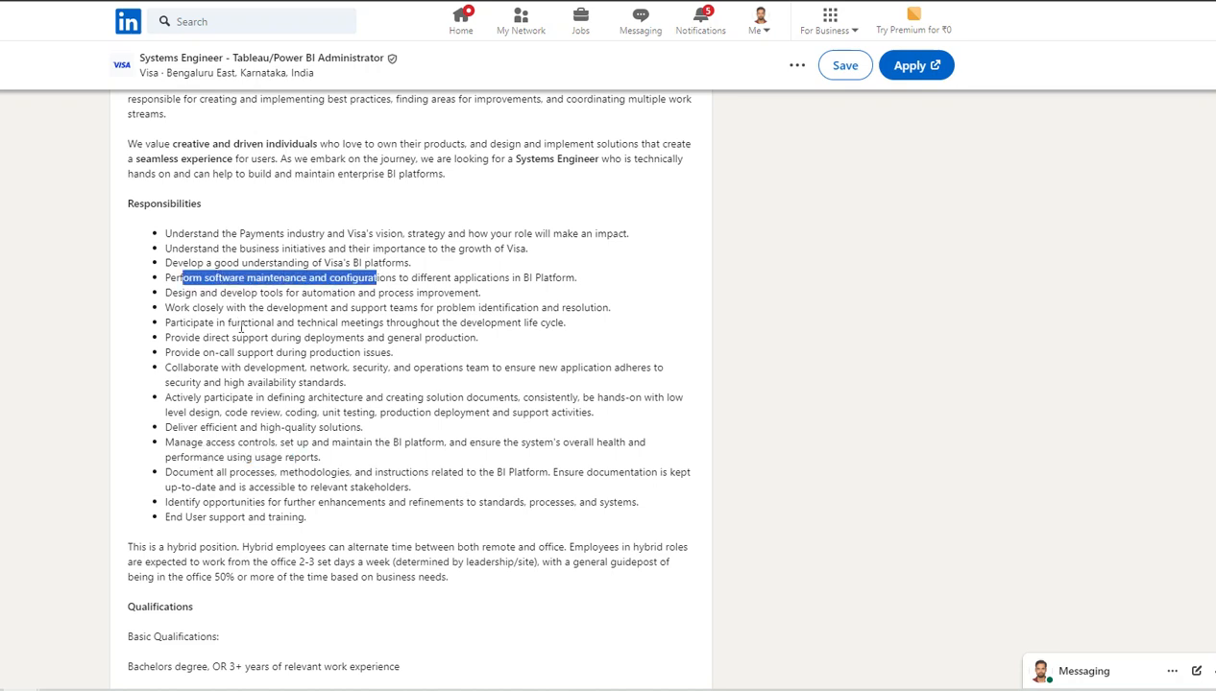
Step: Highlight the functional and technical meetings responsibility and continue to the qualifications
{"action": "left_click_drag", "start_coordinate": [236, 322], "coordinate": [542, 323]}
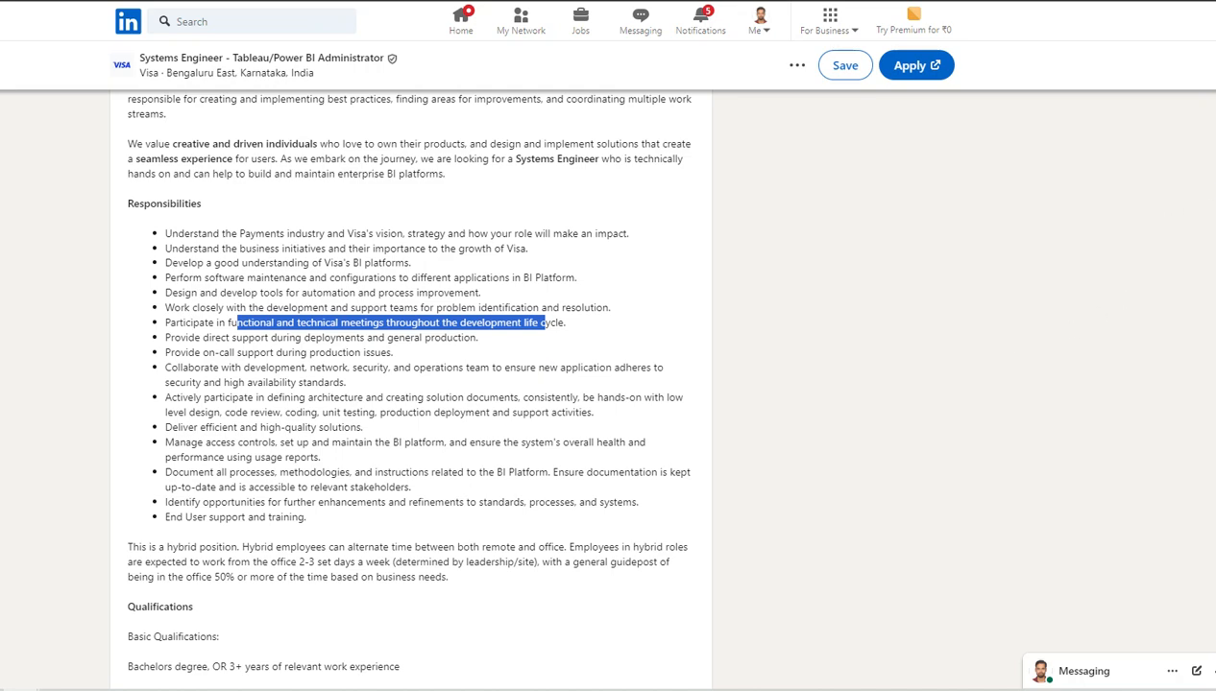
{"action": "scroll", "scroll_direction": "down", "scroll_amount": 3}
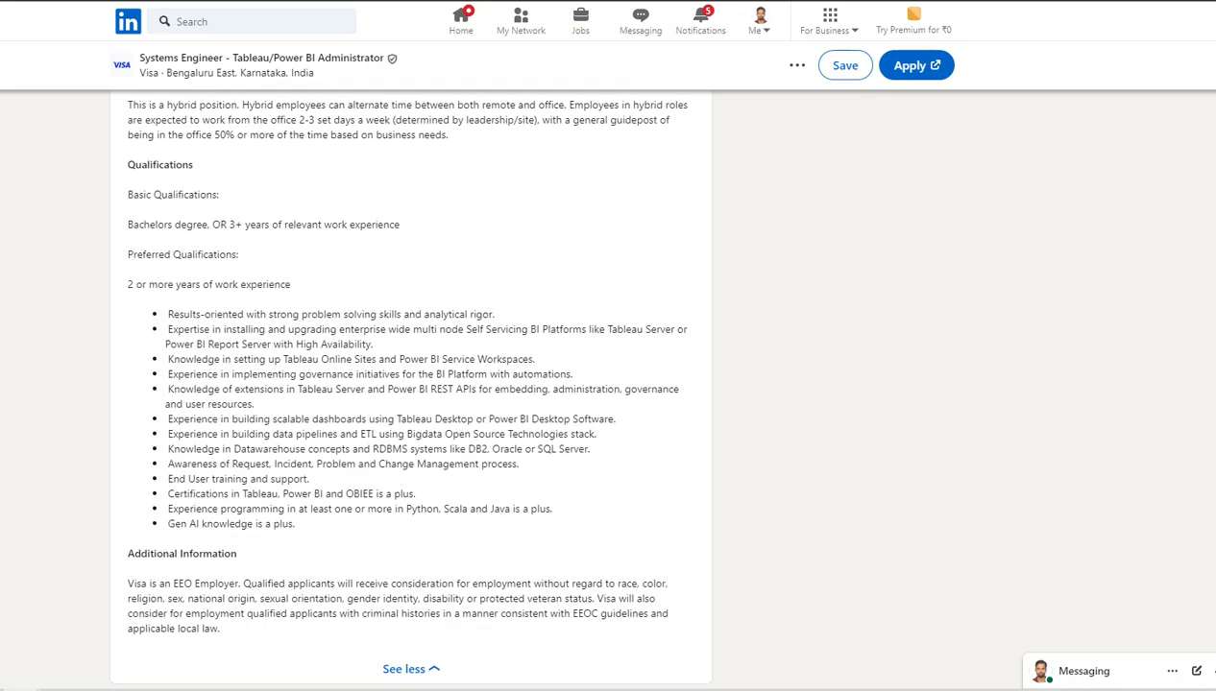
{"action": "scroll", "scroll_direction": "up", "scroll_amount": 3}
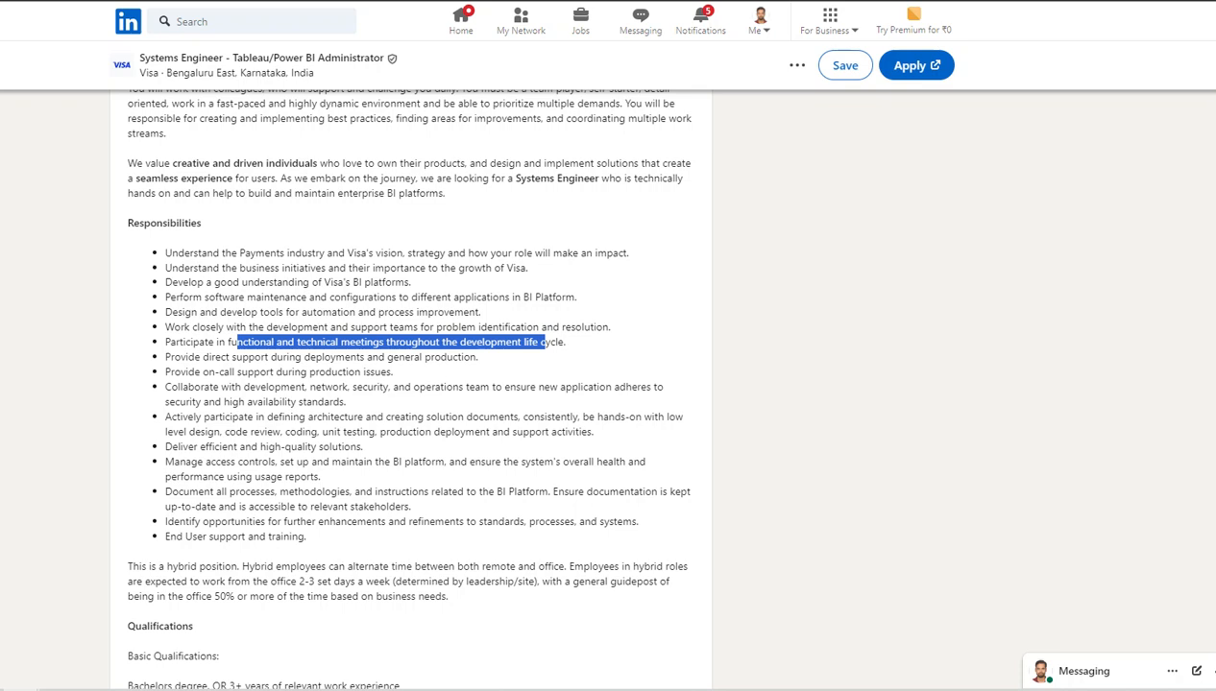
{"action": "mouse_move", "coordinate": [1077, 208]}
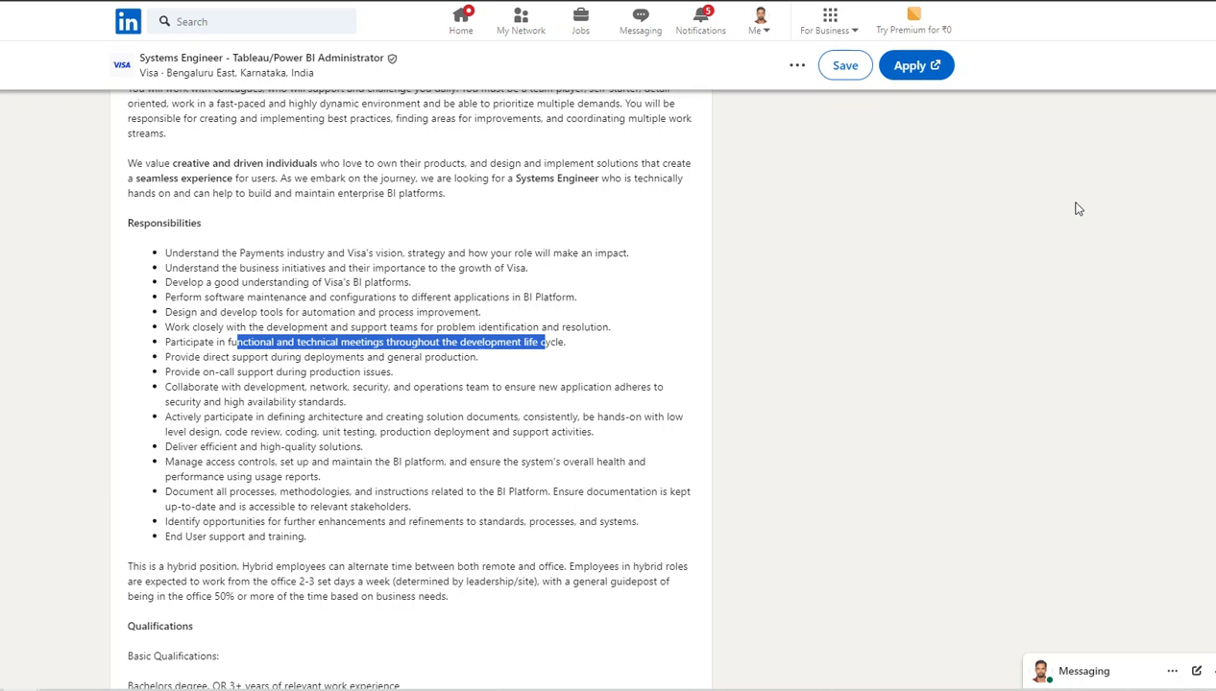
{"action": "mouse_move", "coordinate": [1099, 190]}
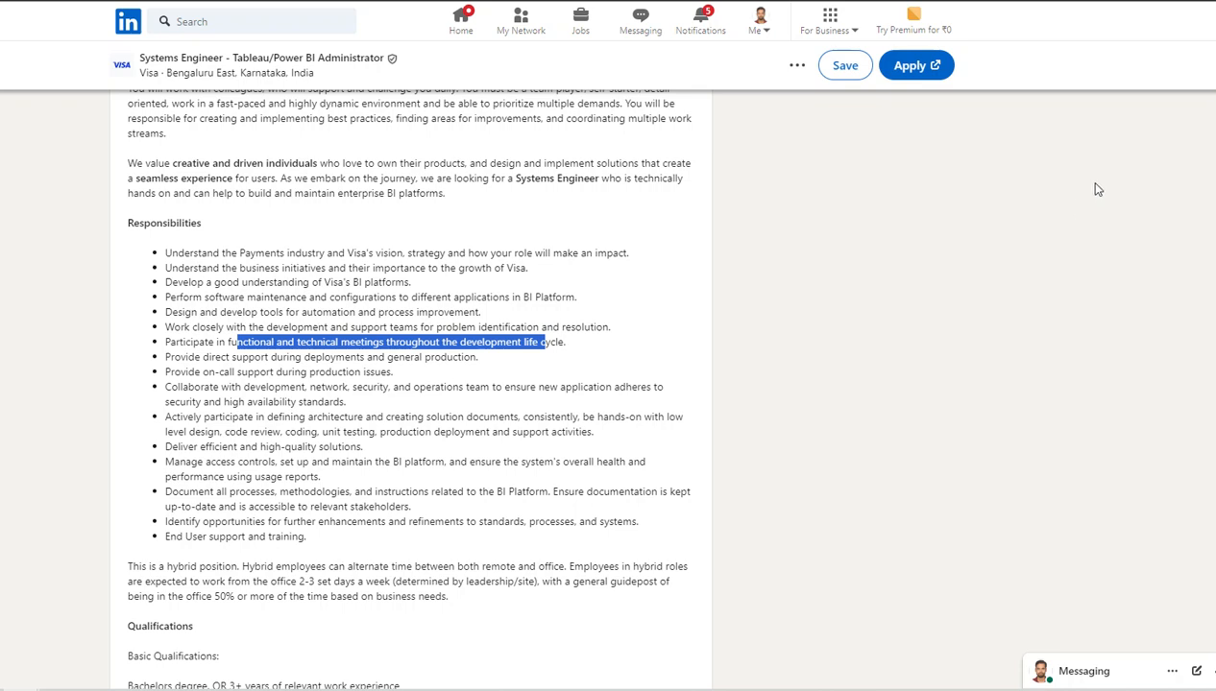